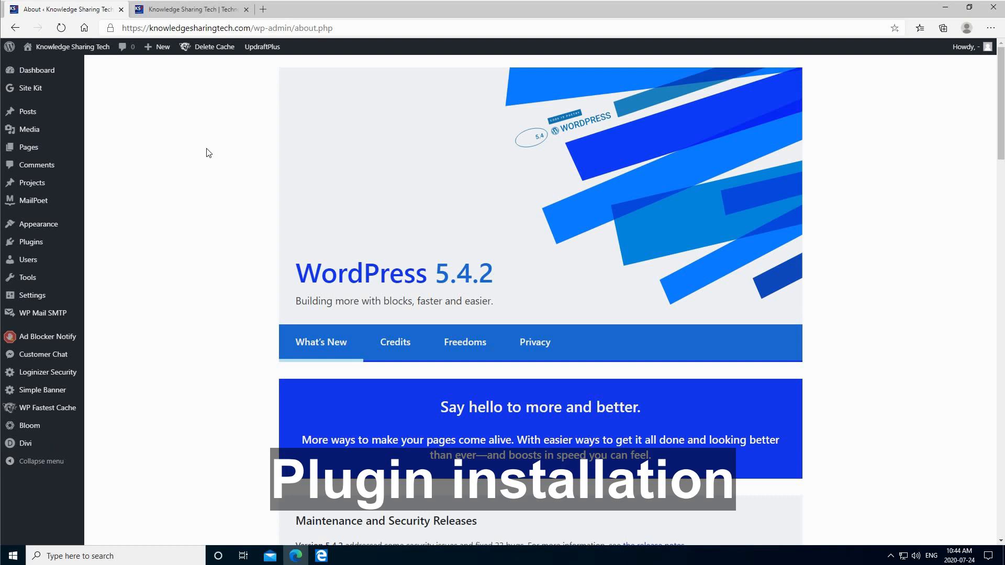
mouse_move(30, 241)
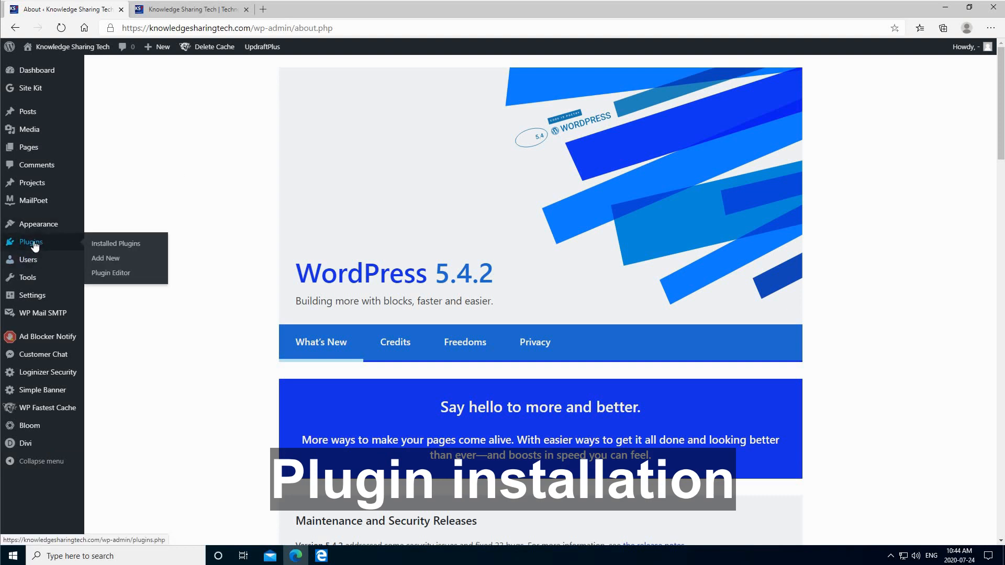
mouse_move(47, 244)
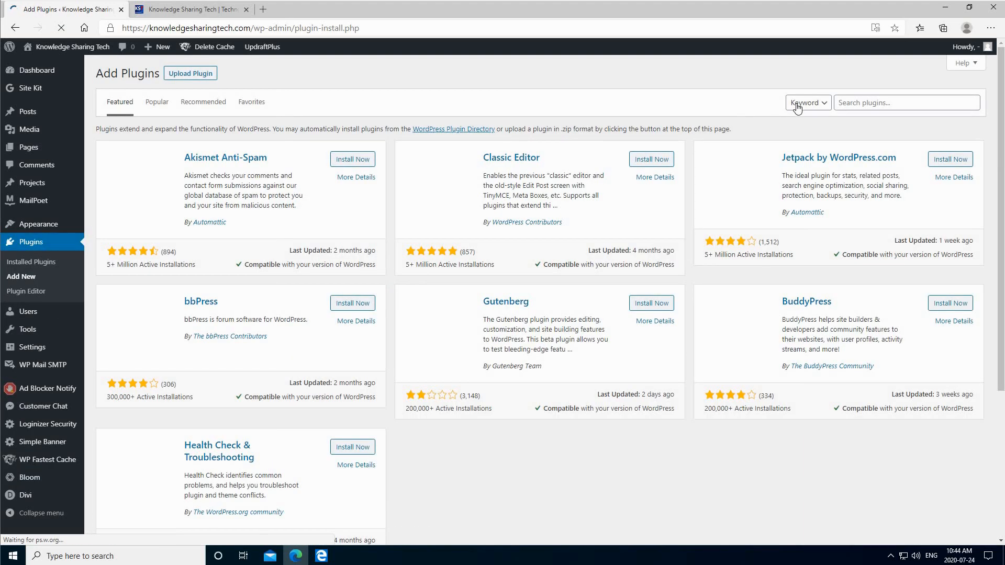
Search 'wp forms', install Contact Form by WPForms and activate it
text(wp forms)
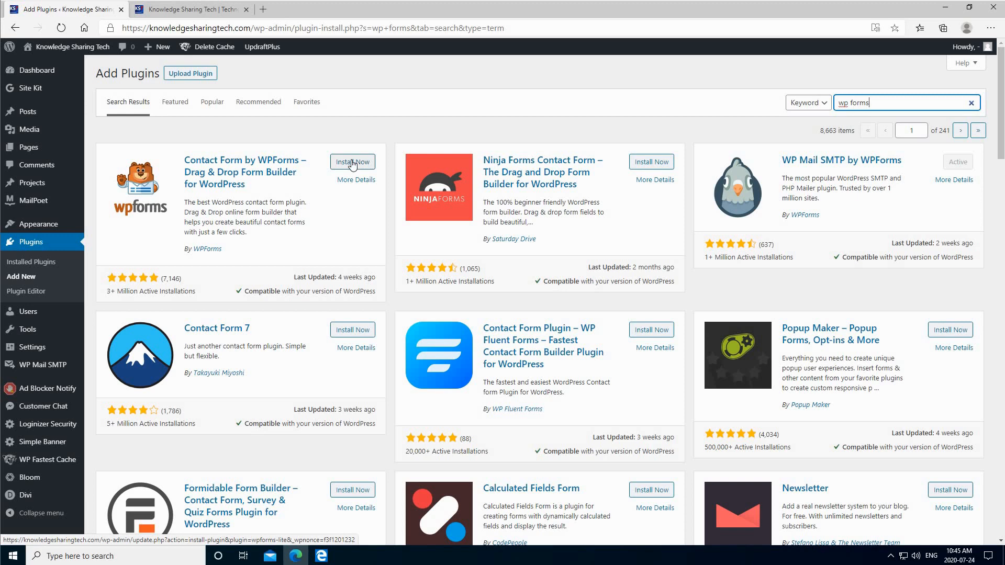
click(352, 161)
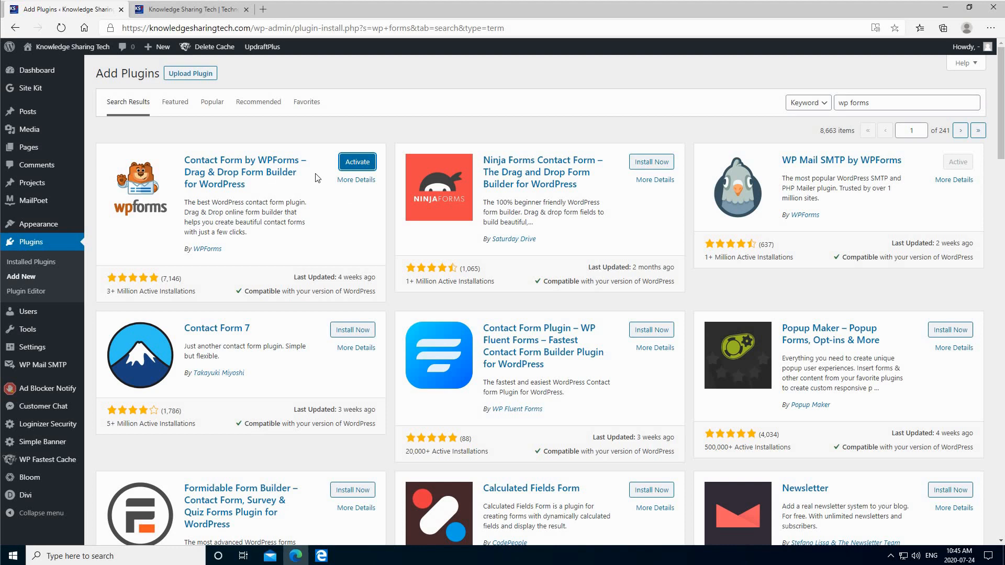
click(357, 161)
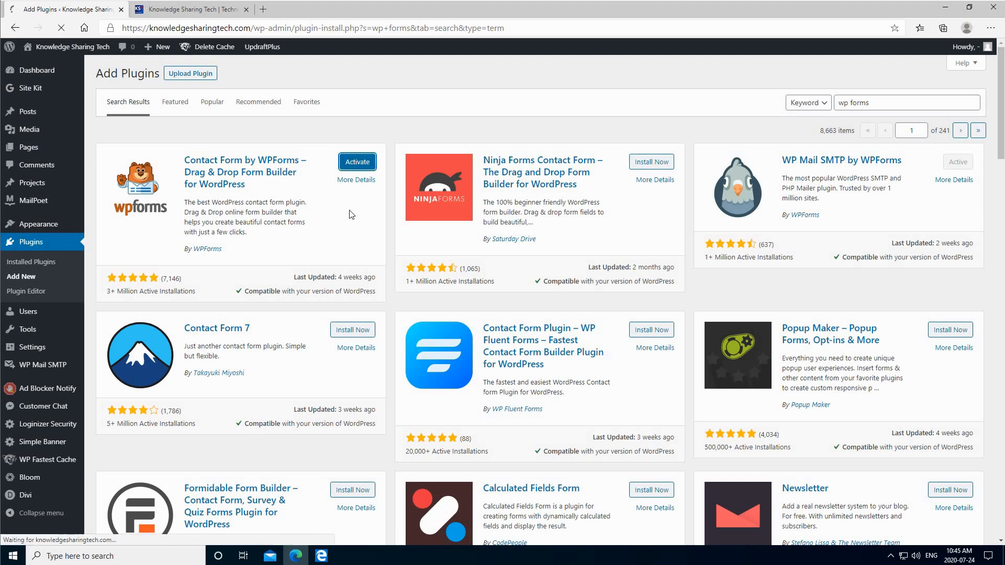
click(355, 161)
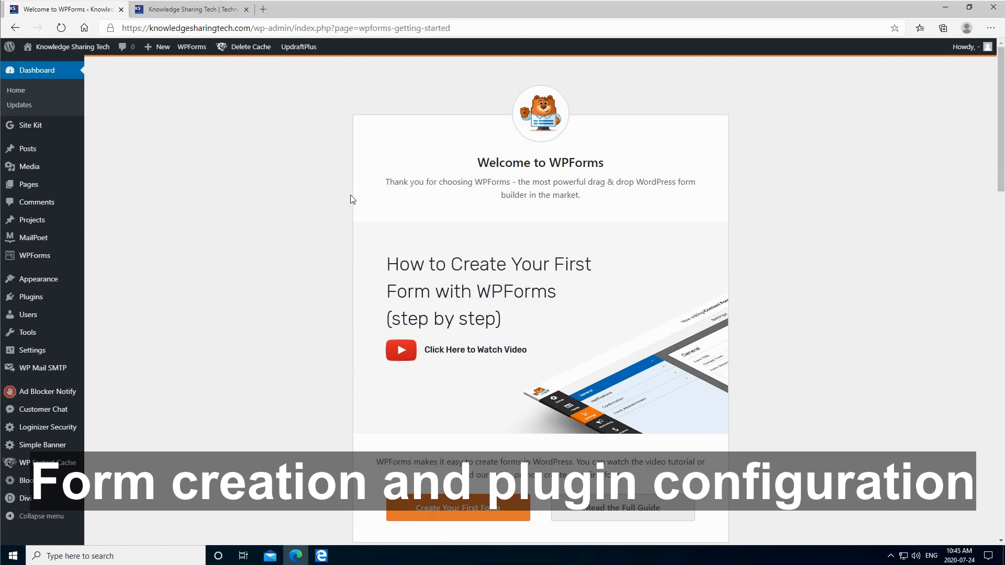
mouse_move(34, 255)
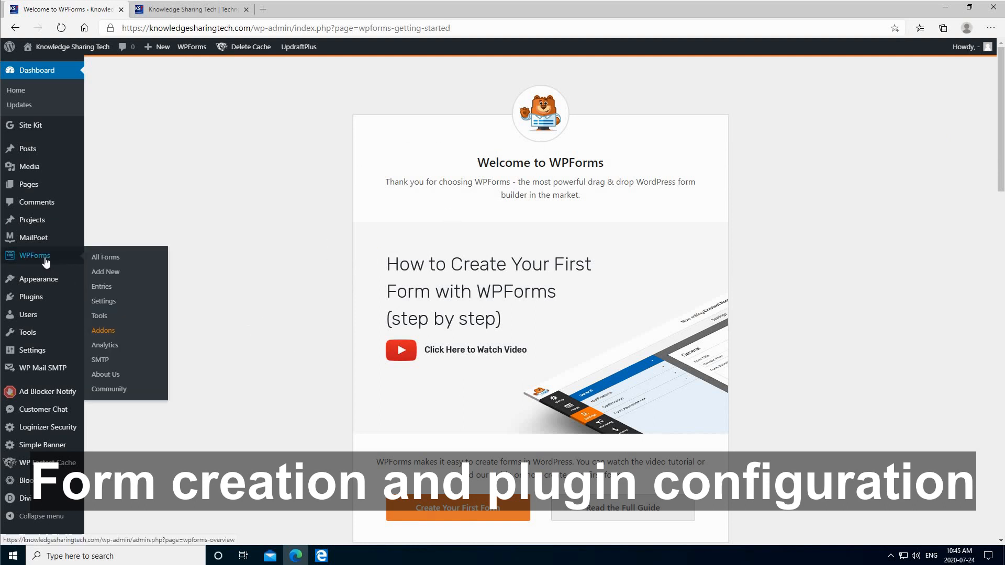
mouse_move(15, 255)
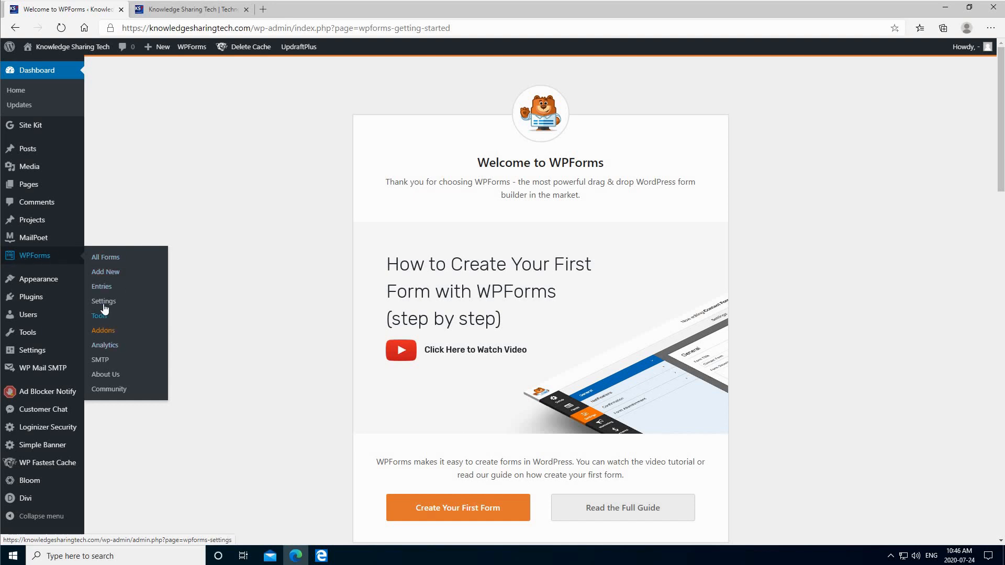
Go to WPForms > Settings from the admin sidebar, landing on the General tab
click(103, 300)
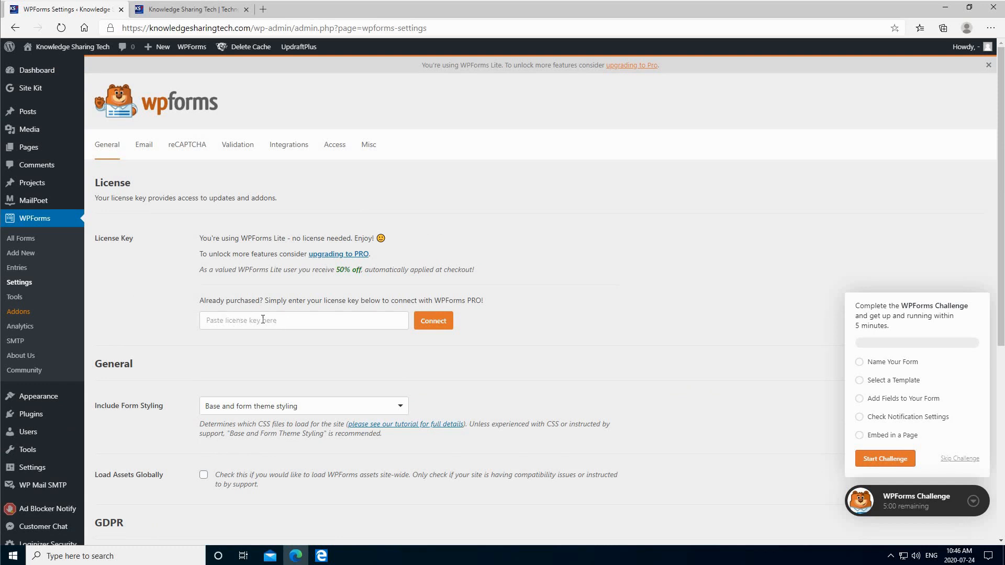
mouse_move(154, 284)
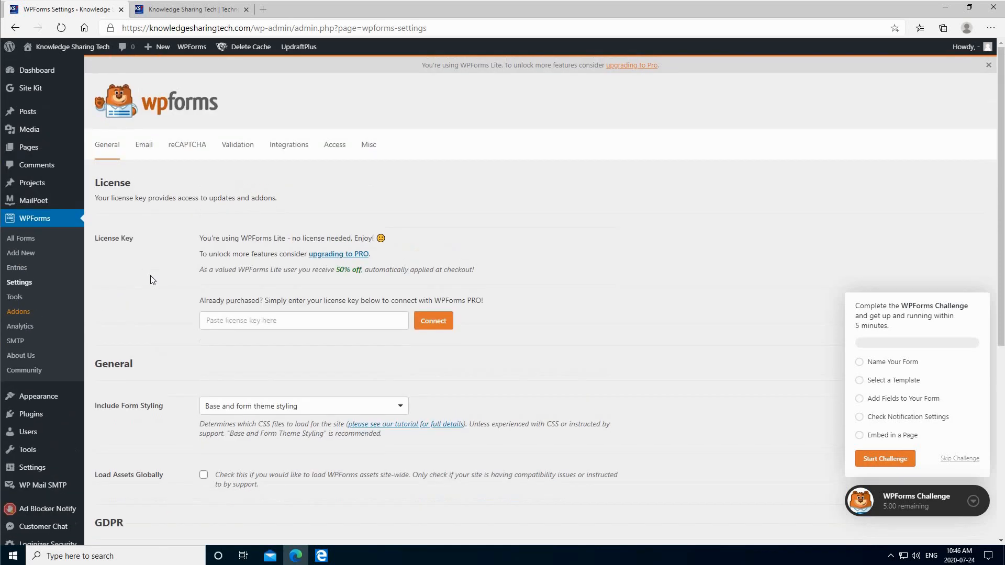
mouse_move(148, 284)
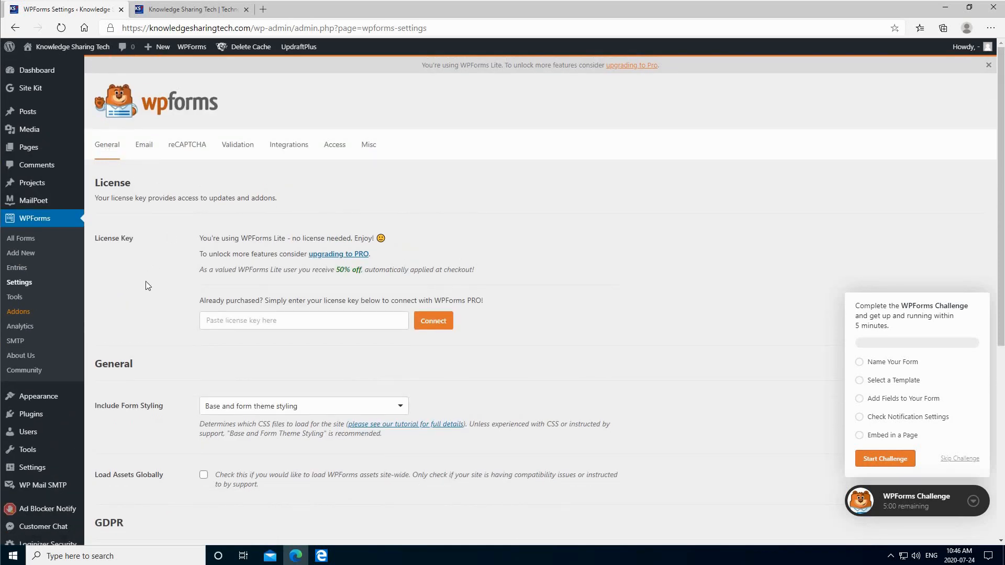
Enable GDPR Enhancements in WPForms General settings and save the settings
scroll(down, 3)
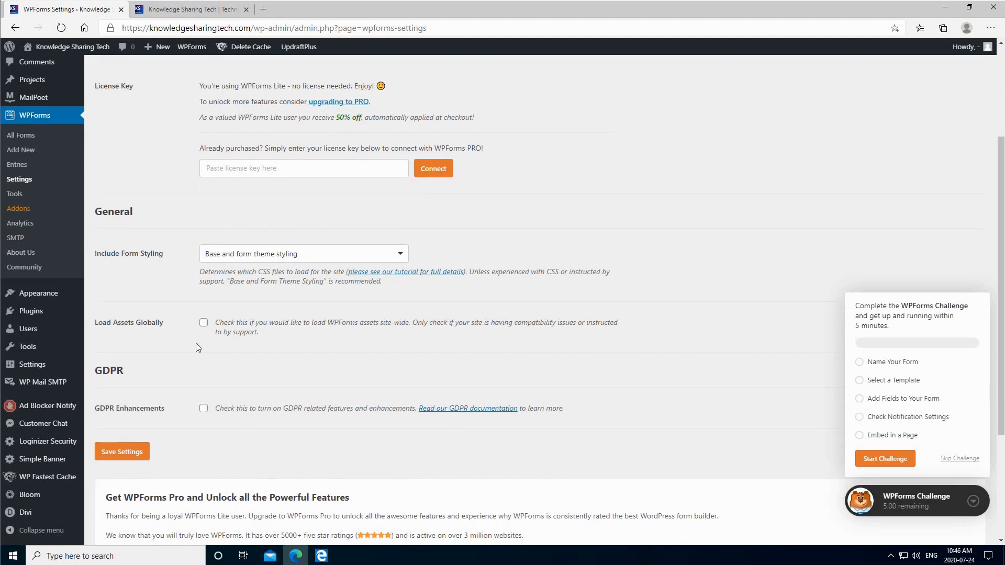
mouse_move(104, 384)
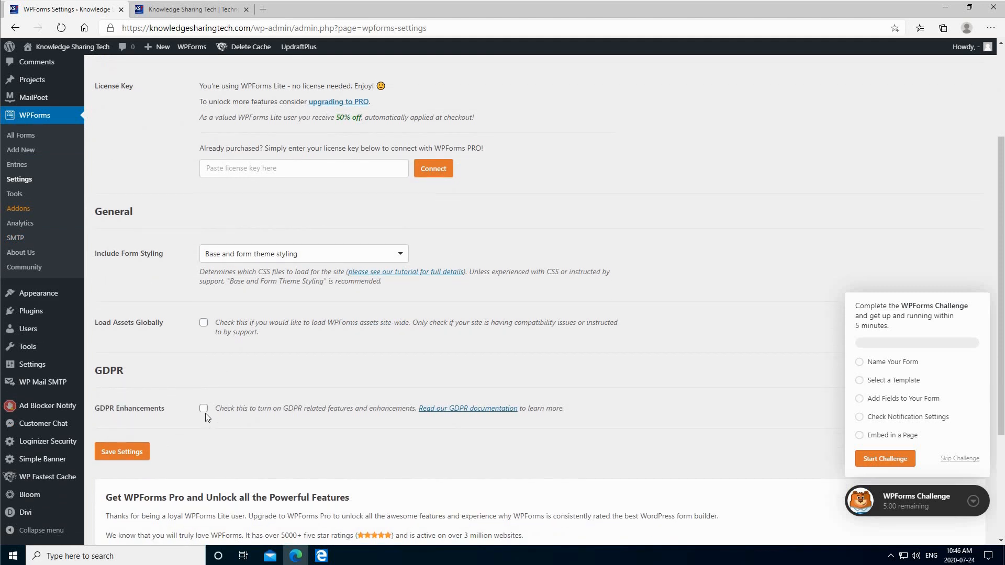
click(203, 408)
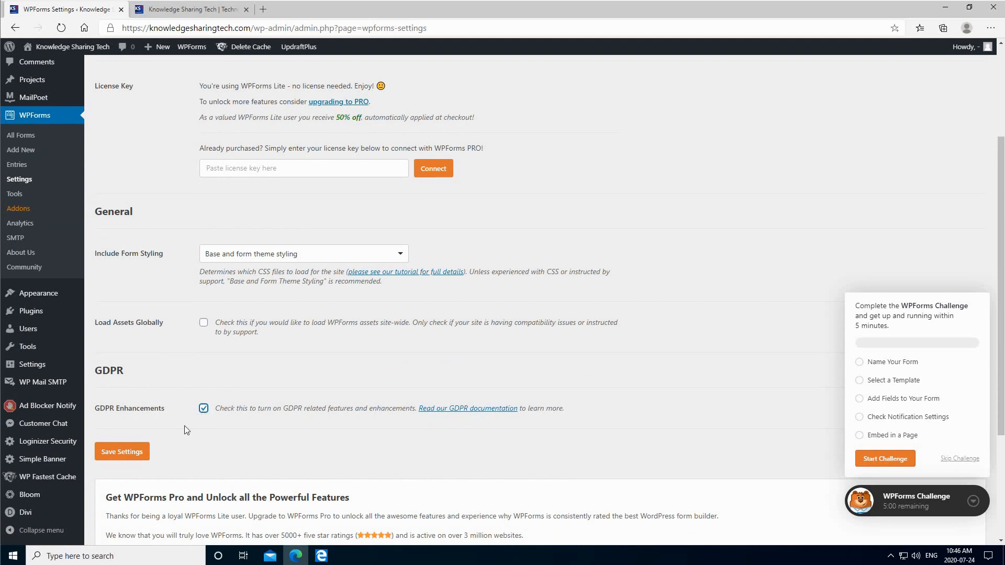
click(122, 451)
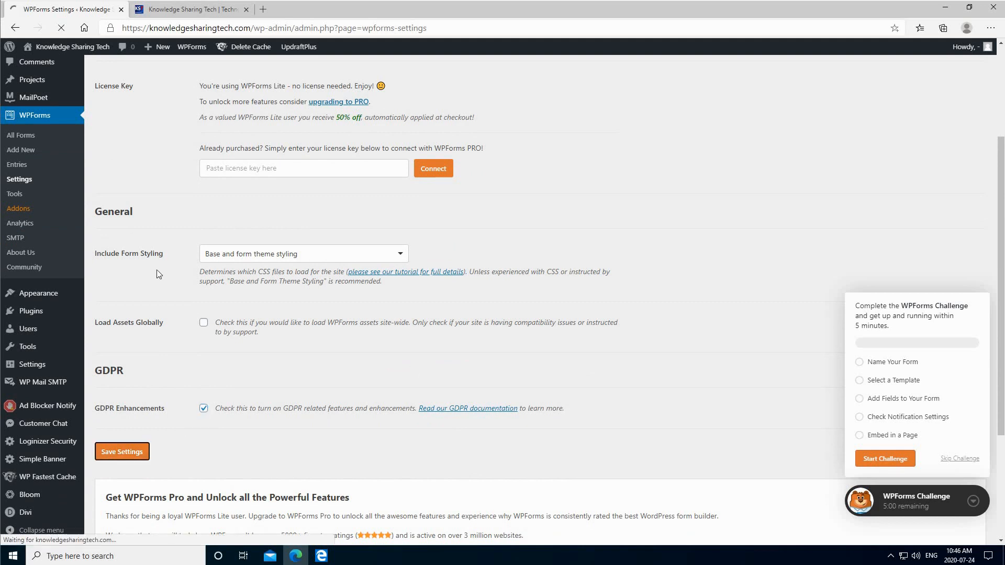
click(121, 451)
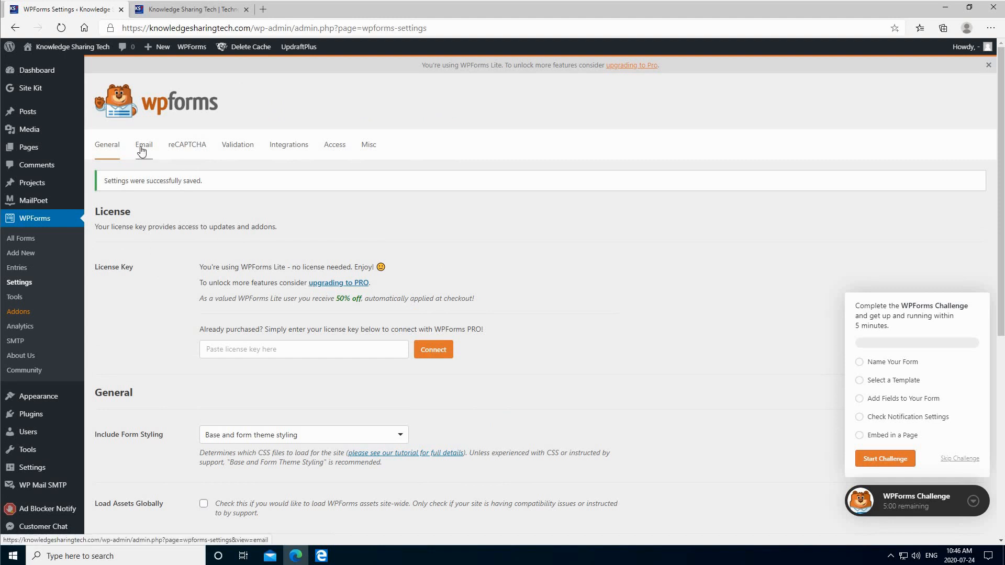
Review the Email settings tab (template, header image, background colour), then move to reCAPTCHA
click(144, 144)
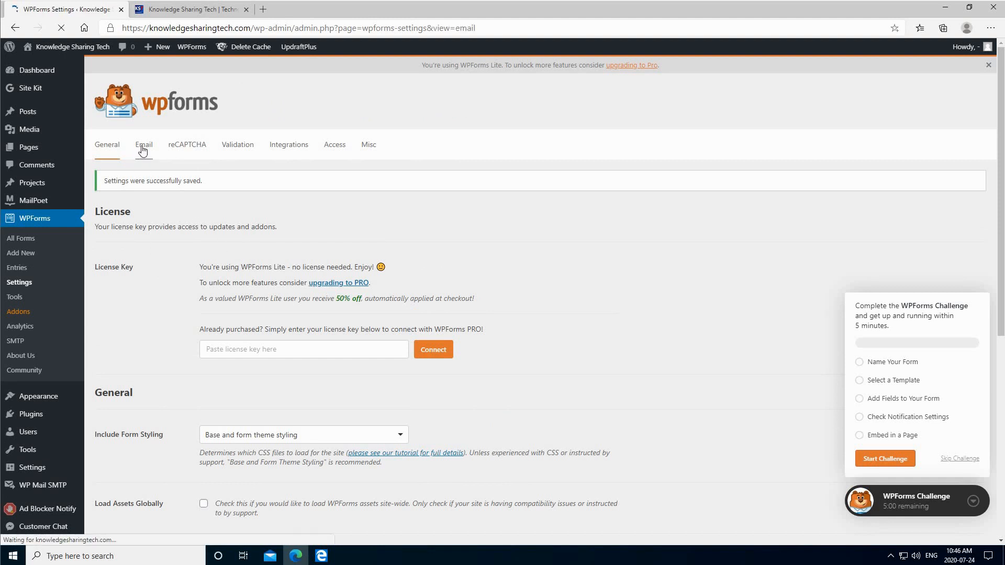
click(143, 144)
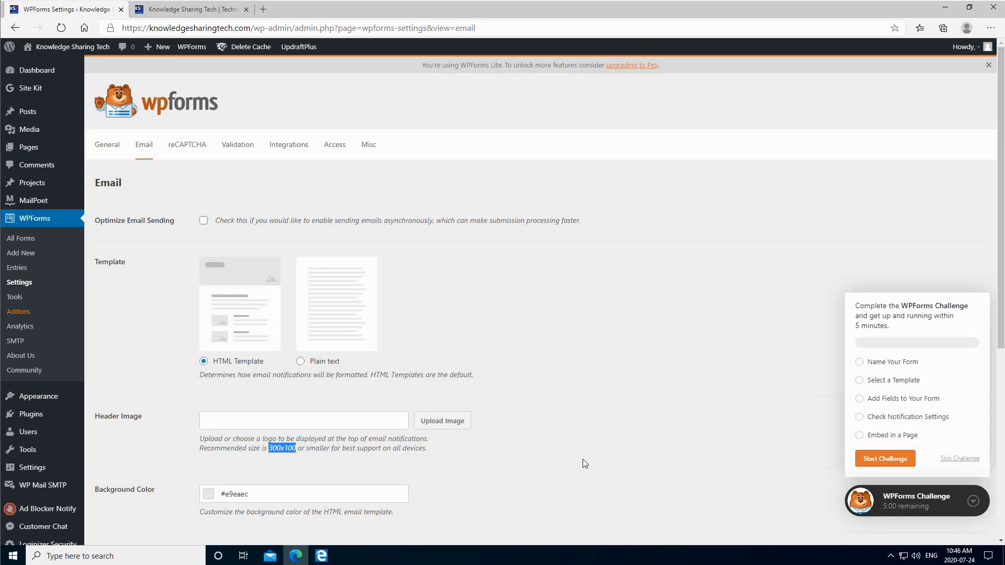
scroll(down, 3)
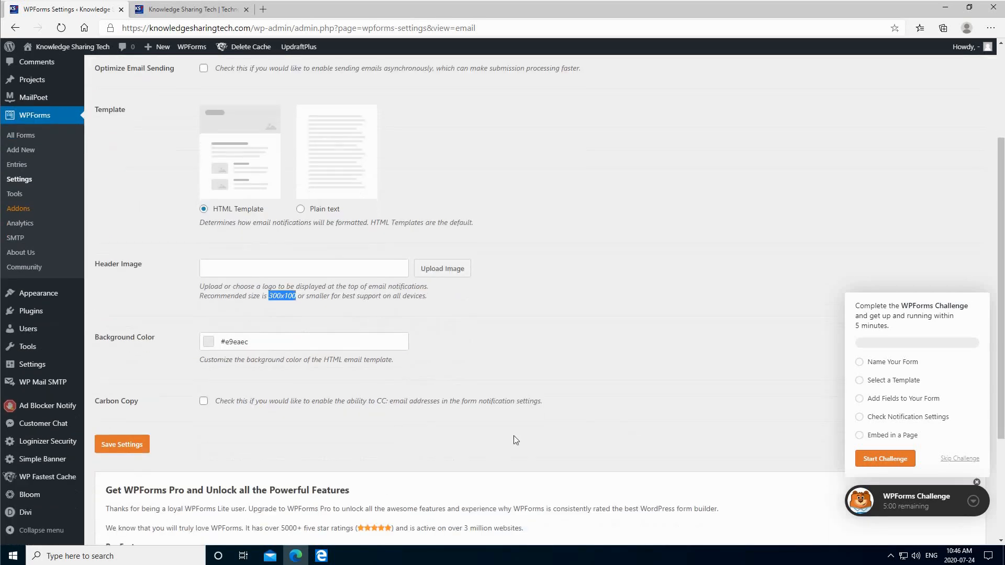
mouse_move(250, 355)
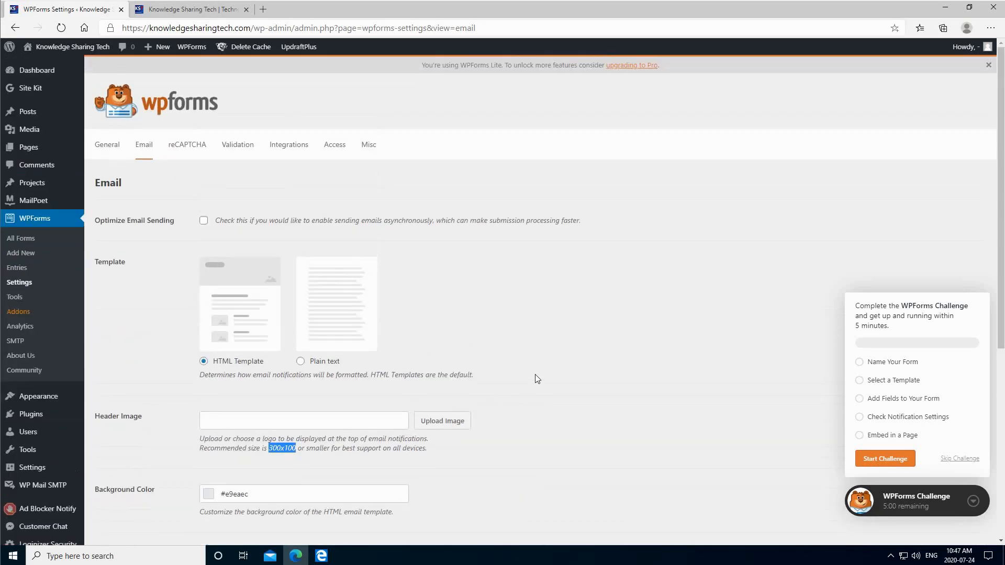
mouse_move(203, 169)
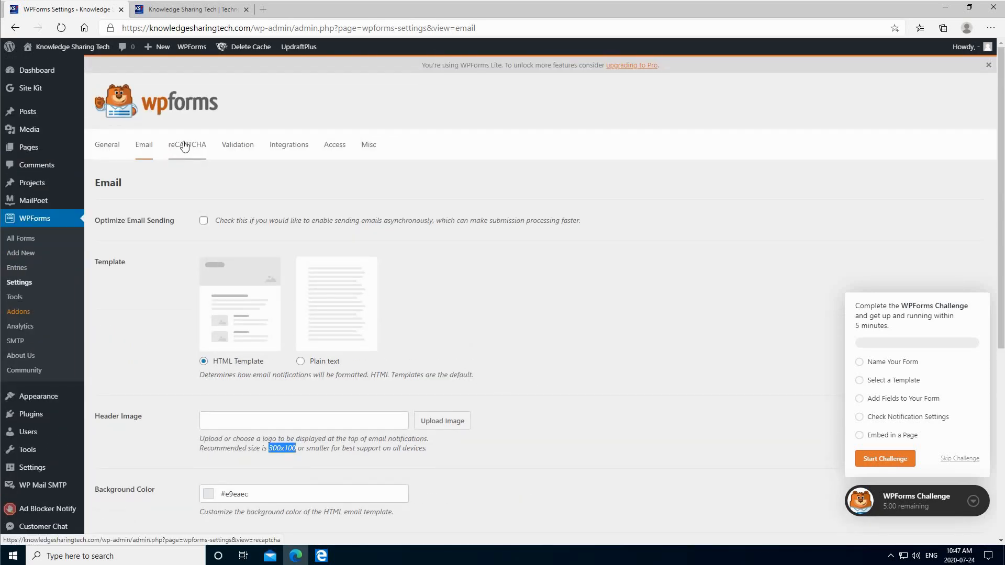
click(187, 145)
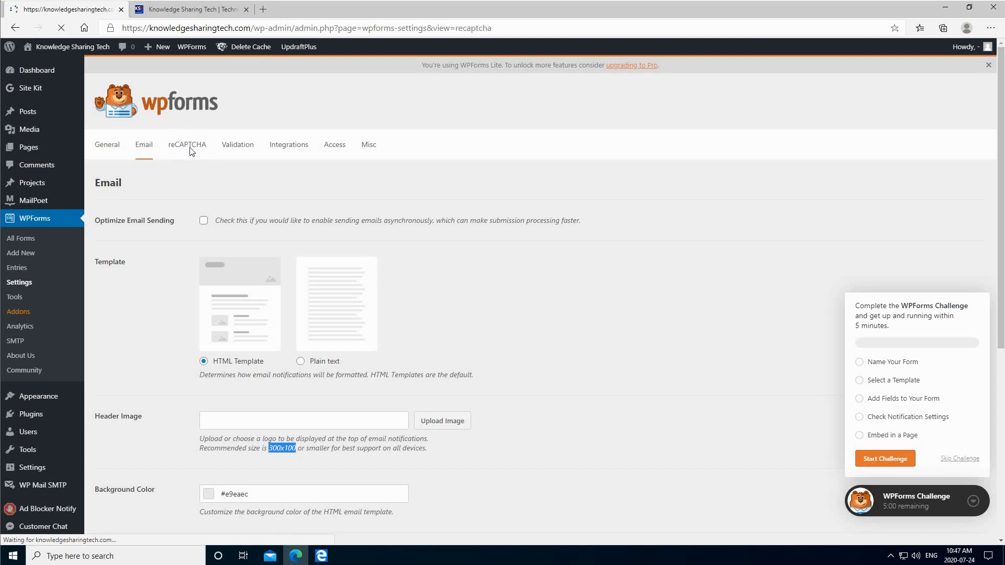
Review the reCAPTCHA settings, then bring up the Validation Messages tab
click(186, 144)
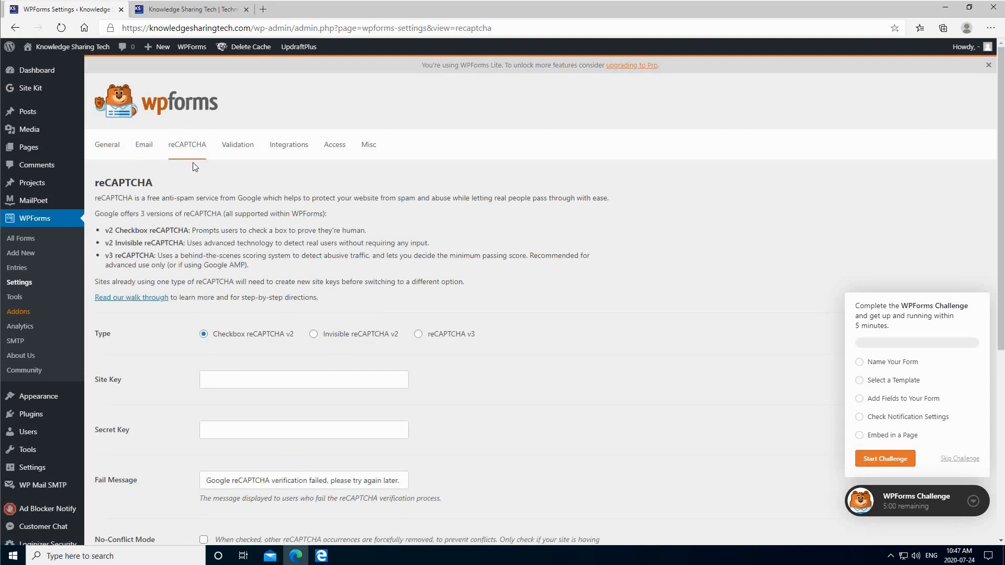
mouse_move(627, 380)
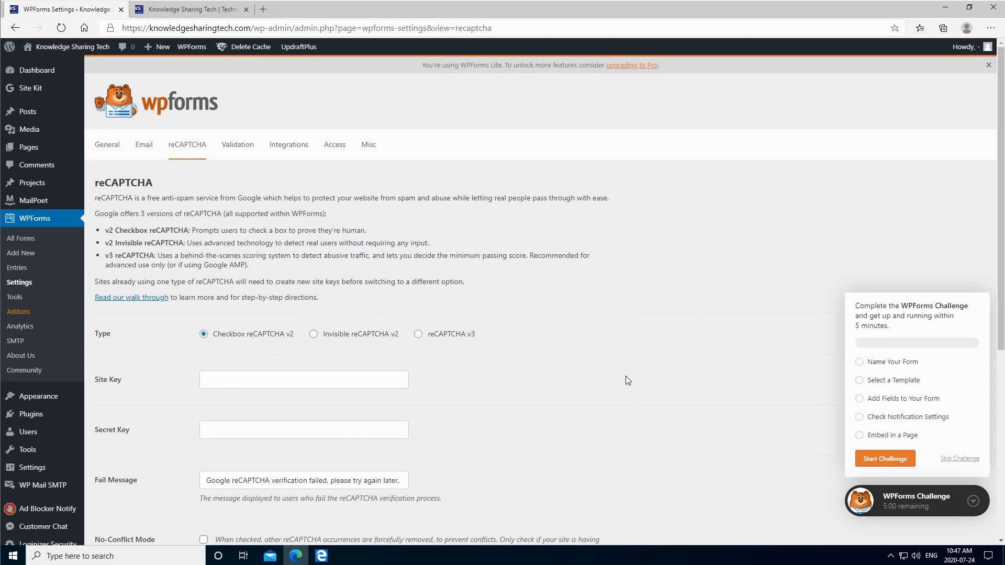
scroll(down, 3)
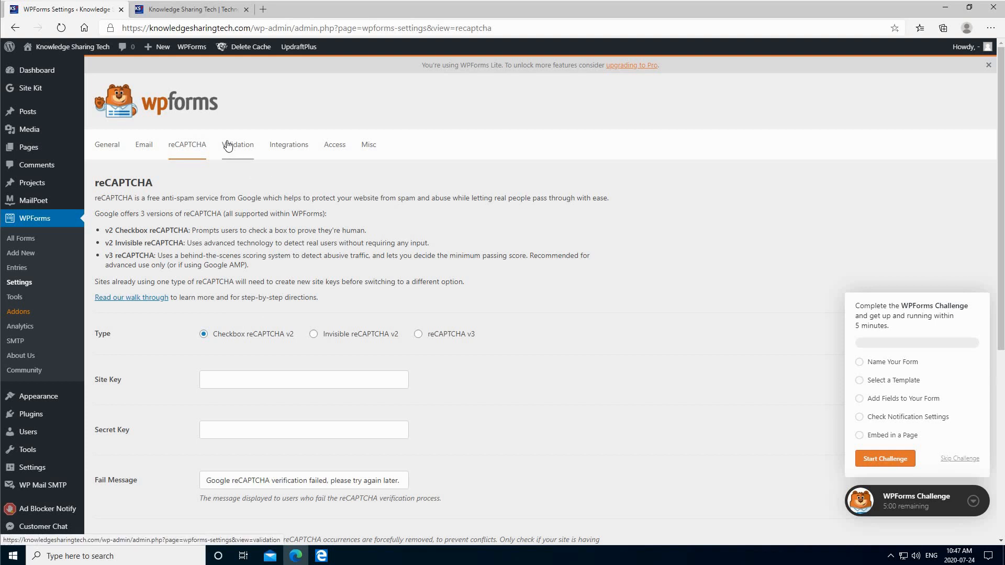
click(238, 144)
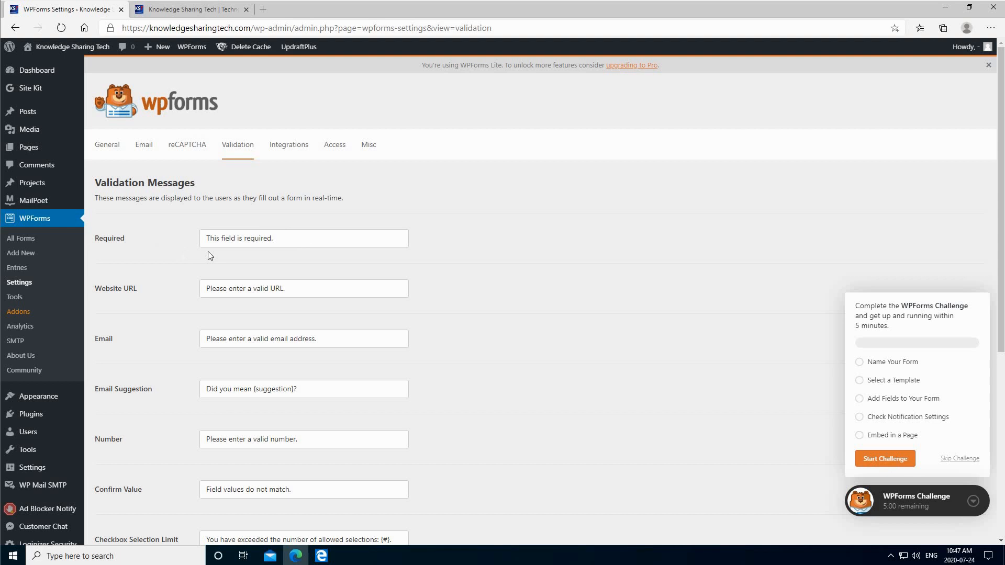
mouse_move(149, 239)
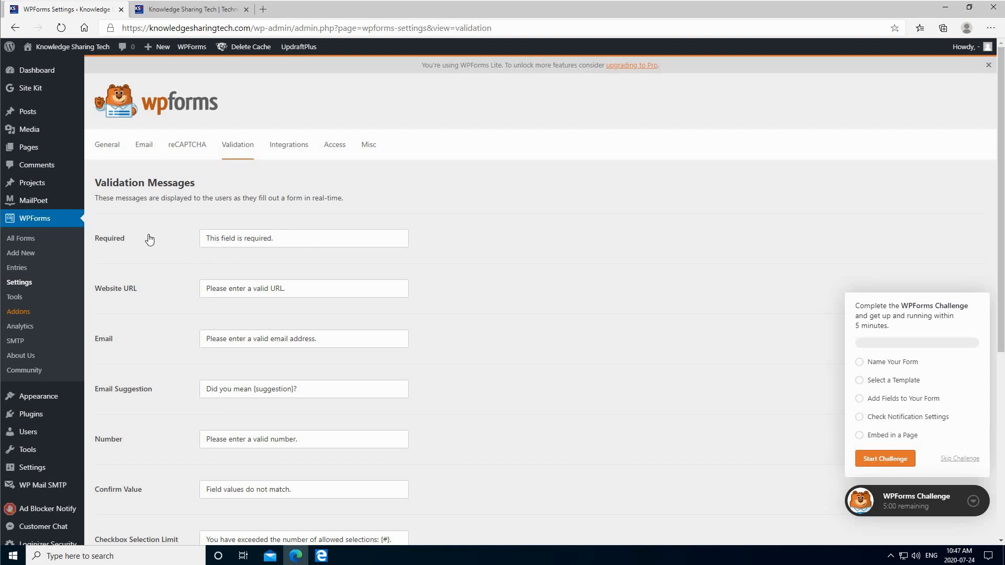
mouse_move(152, 241)
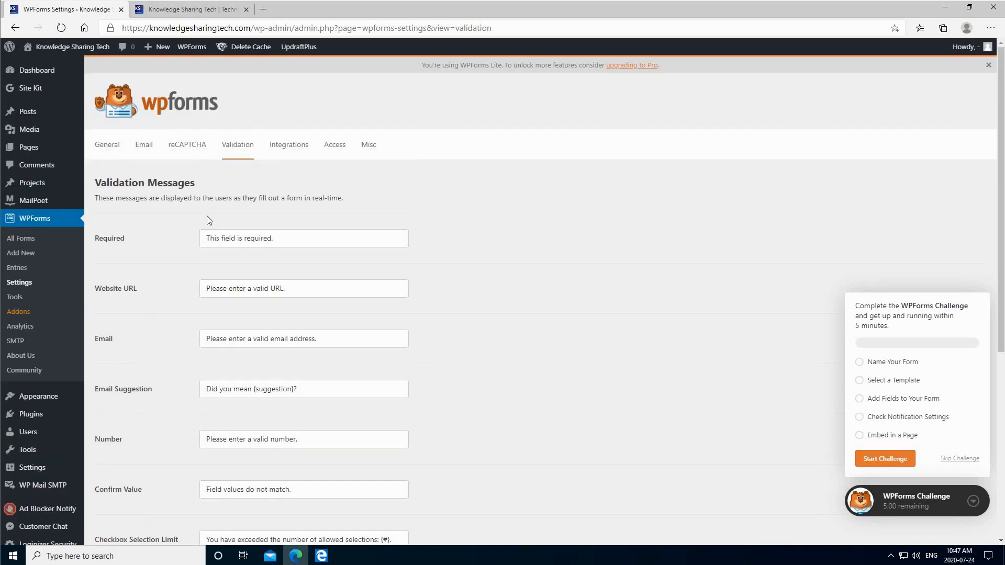
mouse_move(289, 144)
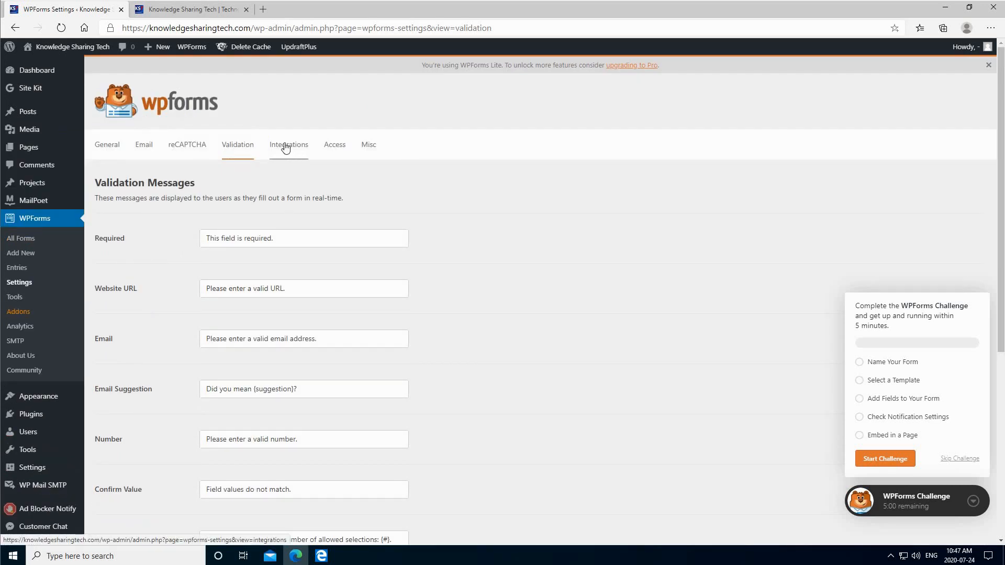
Look over the Integrations and Access tabs, ending on the Misc settings tab
click(288, 145)
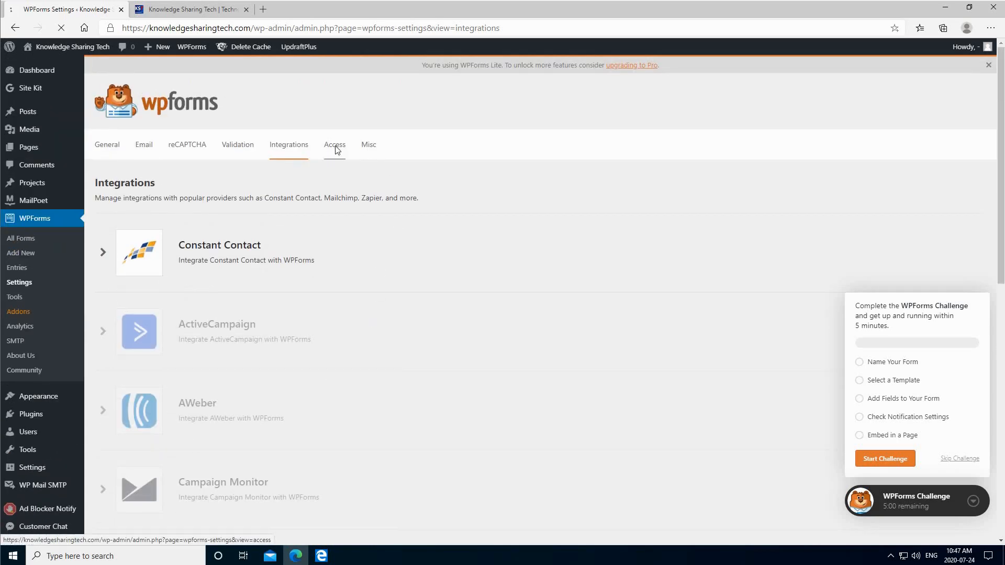
click(334, 145)
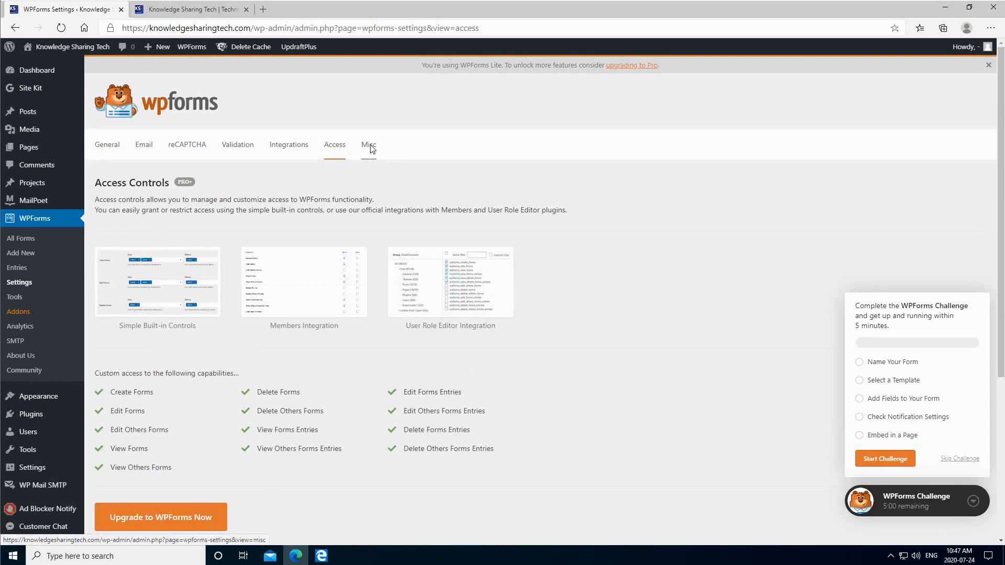
click(367, 144)
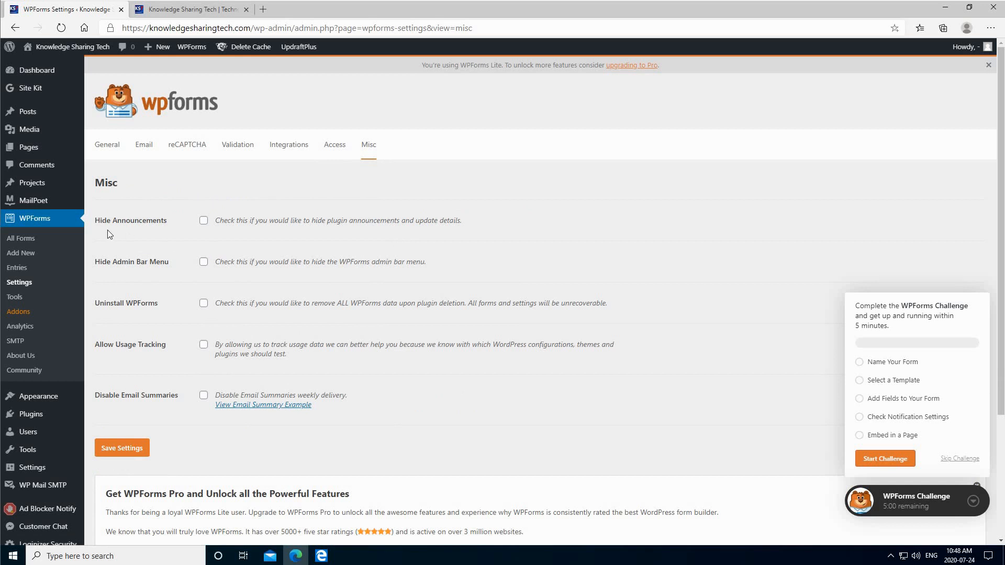
mouse_move(160, 191)
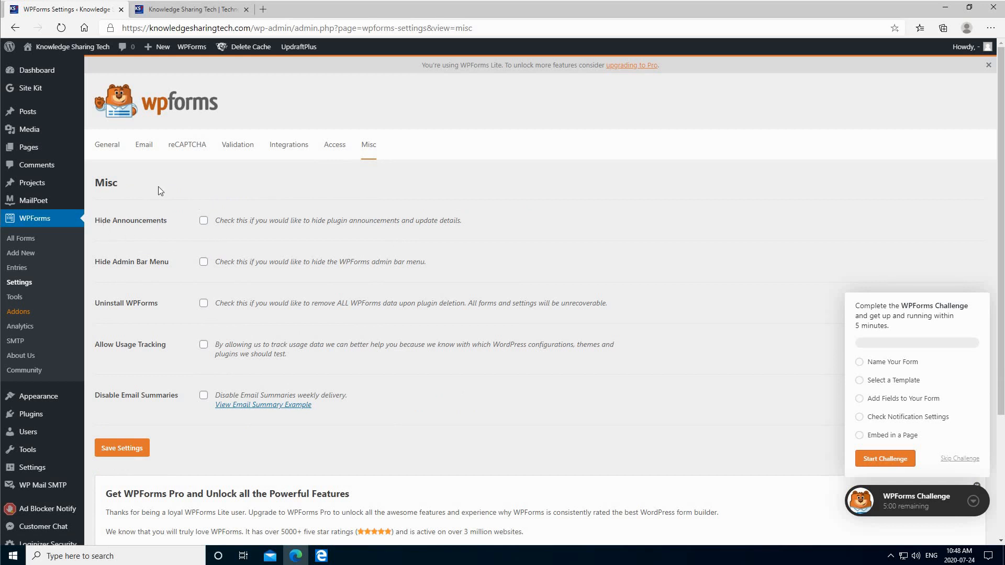
Tick Hide Announcements and Uninstall WPForms (remove all data), then save the Misc settings
click(204, 221)
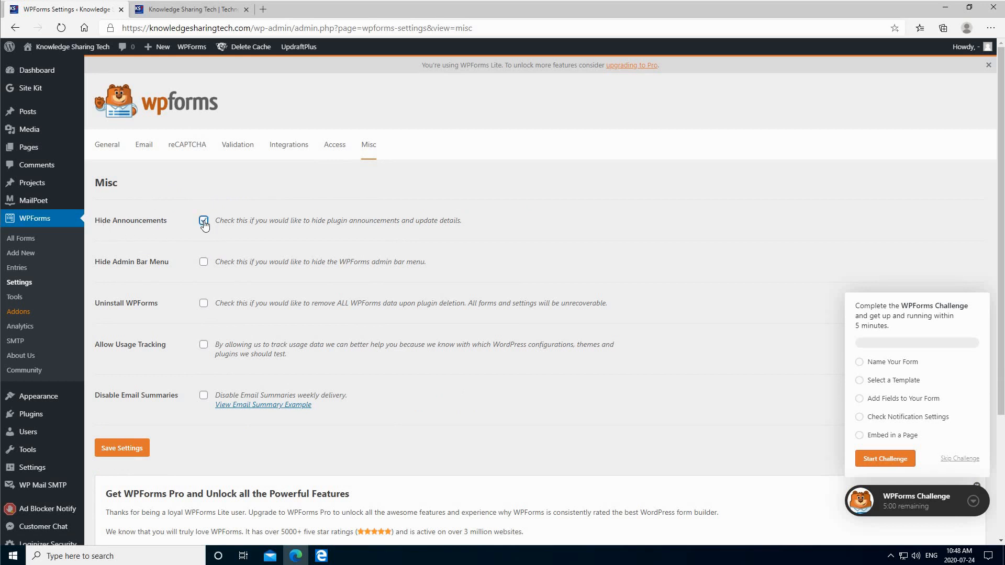
click(203, 219)
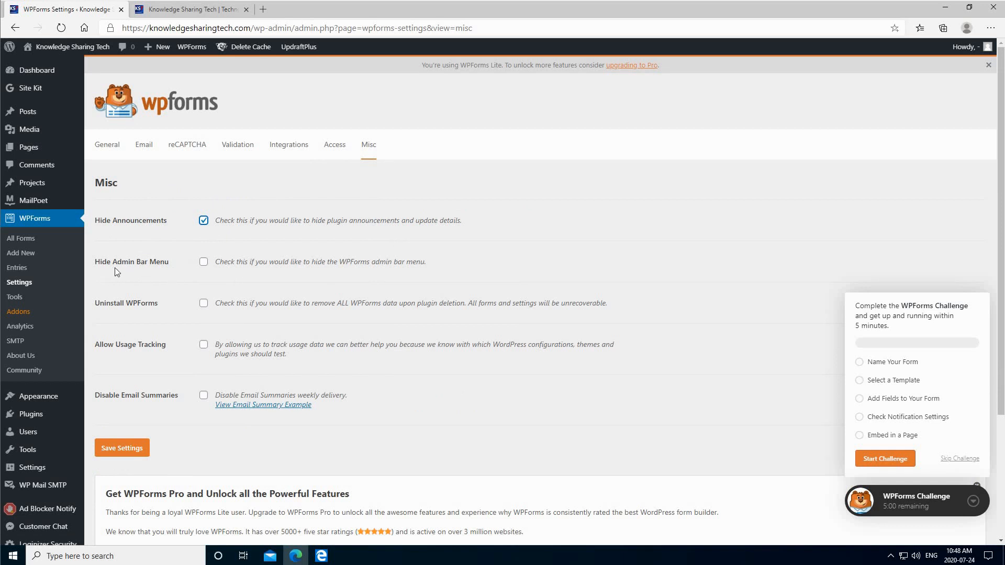
mouse_move(201, 261)
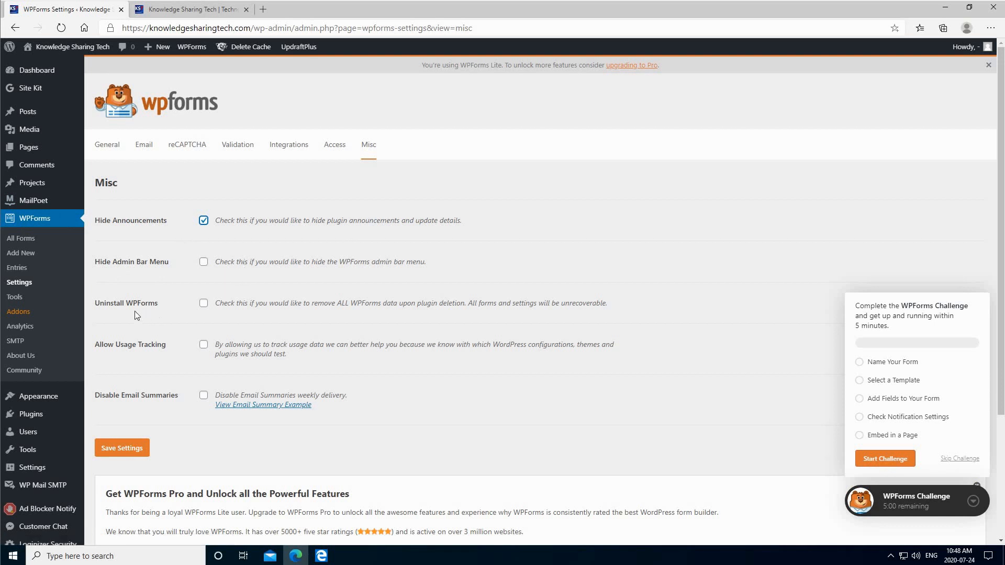
mouse_move(190, 309)
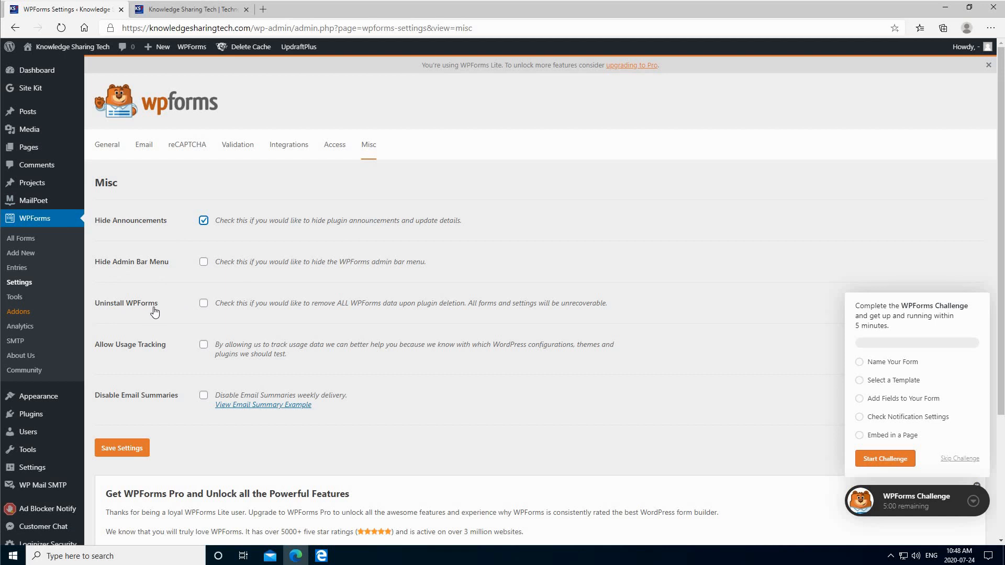
mouse_move(279, 316)
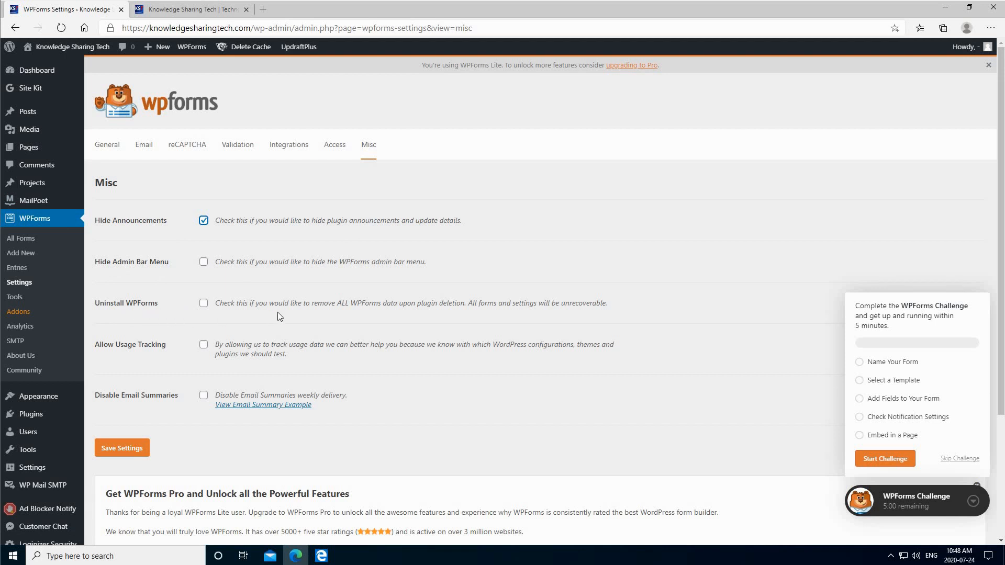
mouse_move(218, 313)
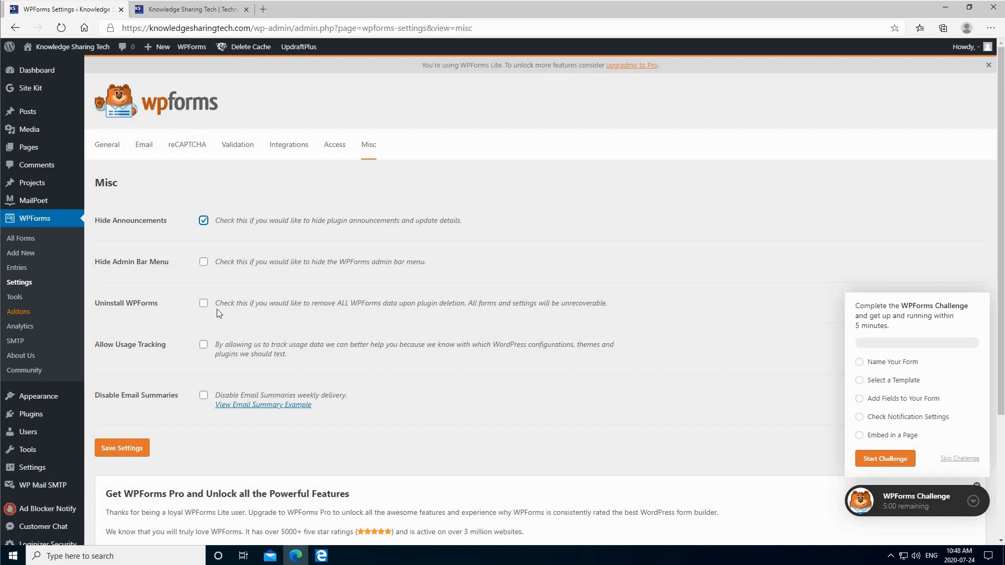
click(203, 303)
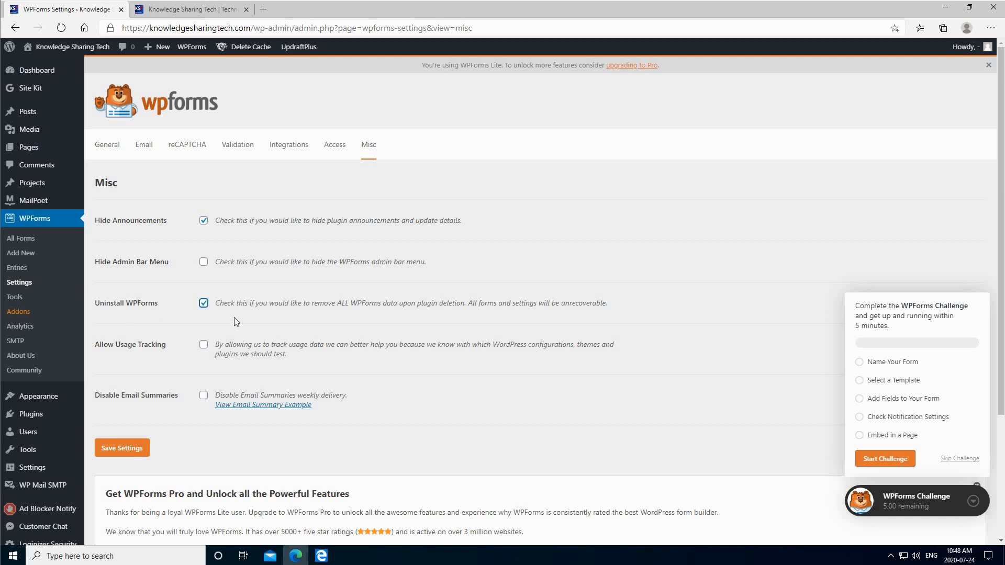
mouse_move(266, 303)
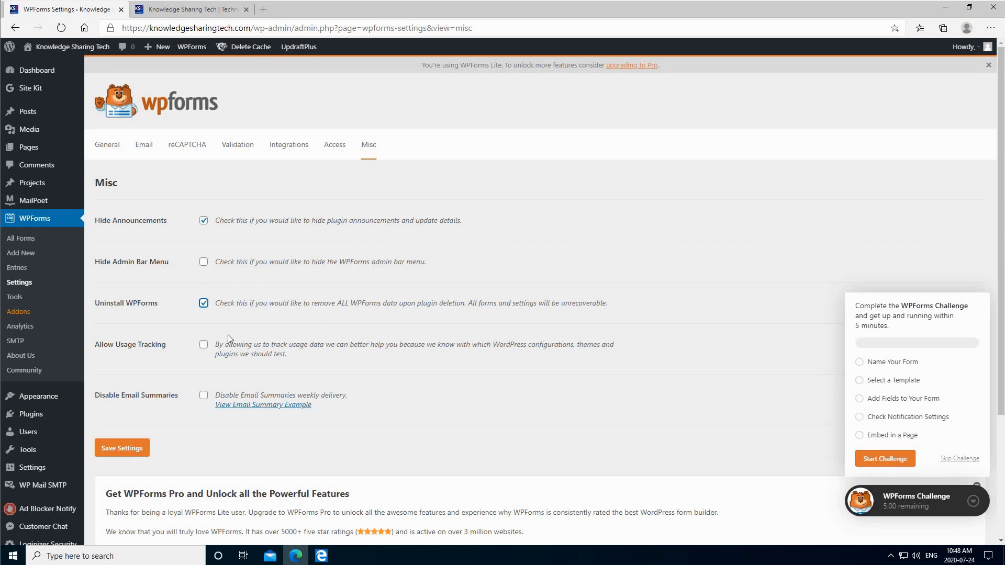
mouse_move(162, 269)
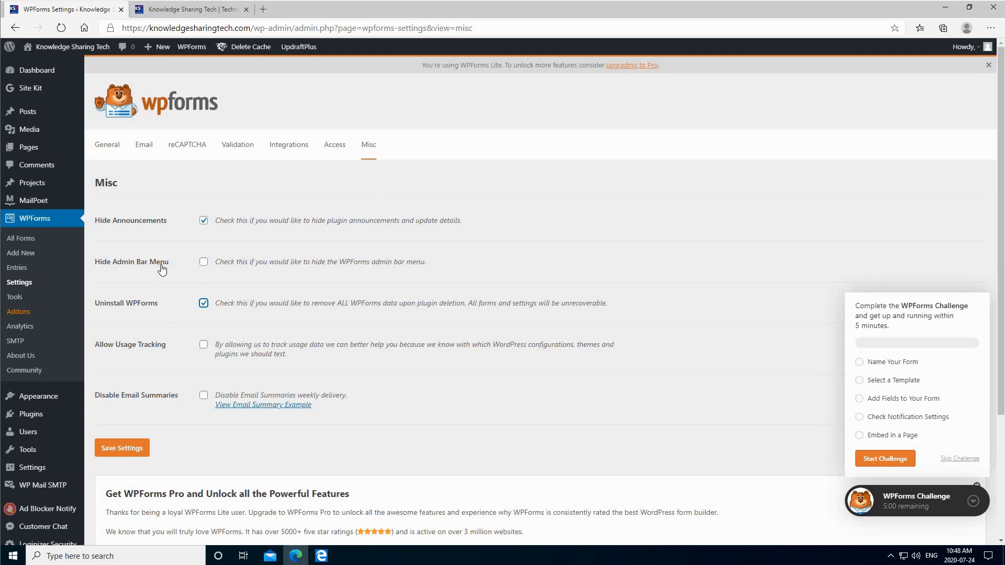
mouse_move(171, 290)
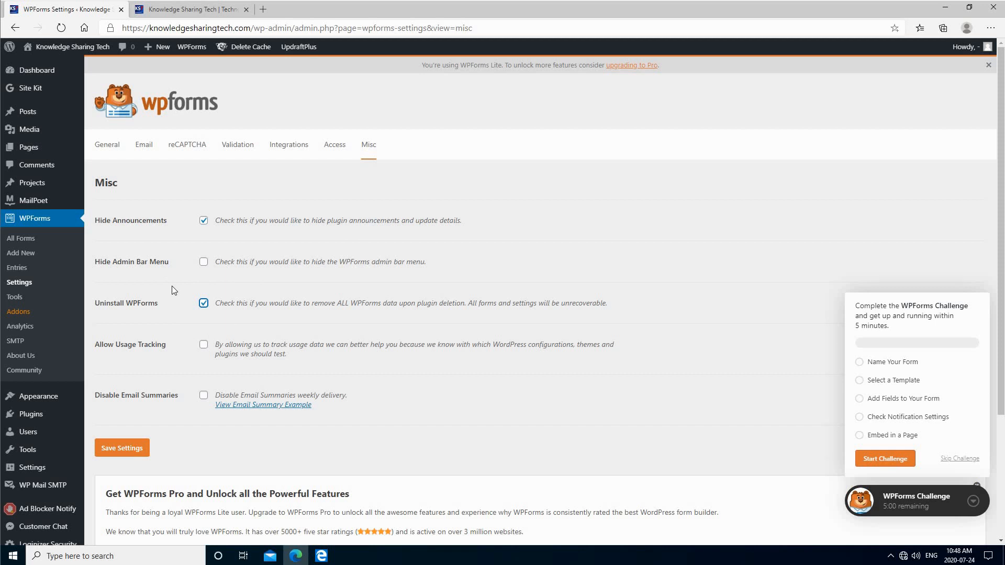
mouse_move(134, 429)
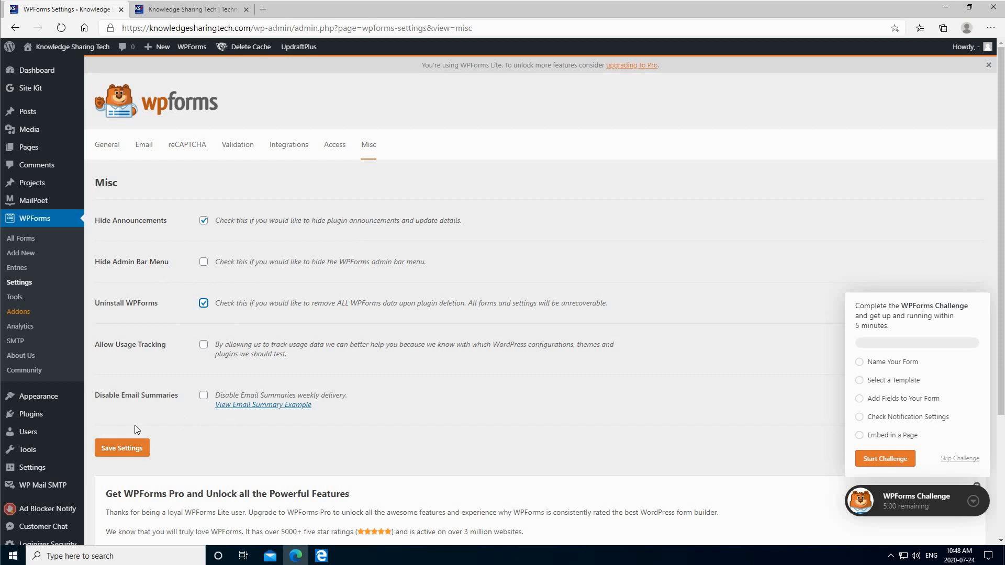
click(121, 447)
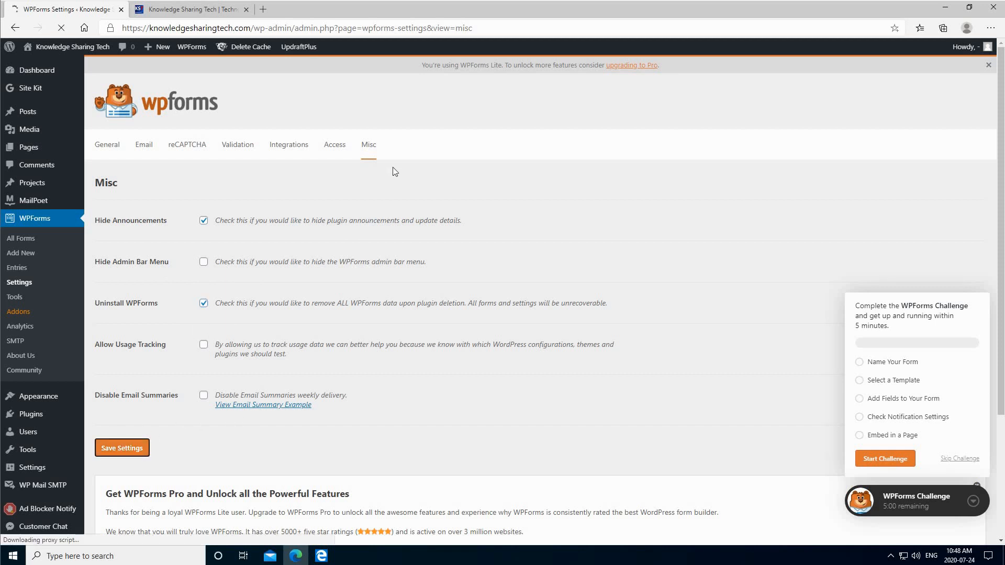
click(121, 447)
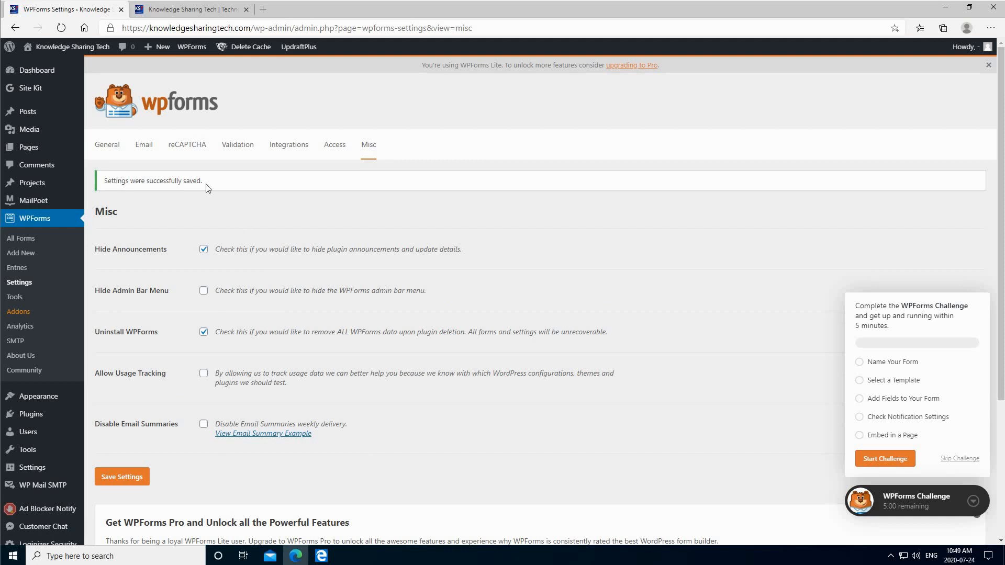
mouse_move(289, 327)
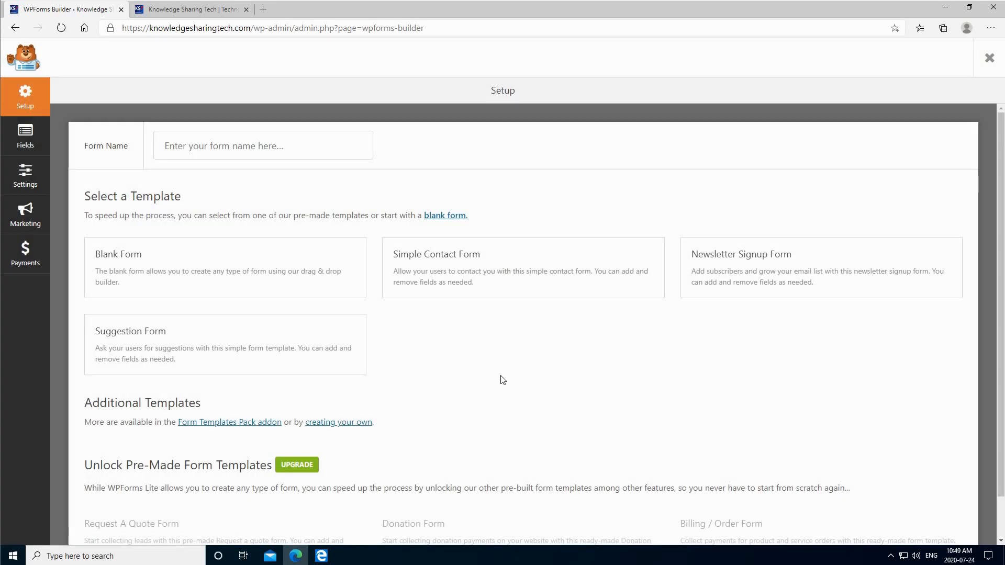
mouse_move(511, 320)
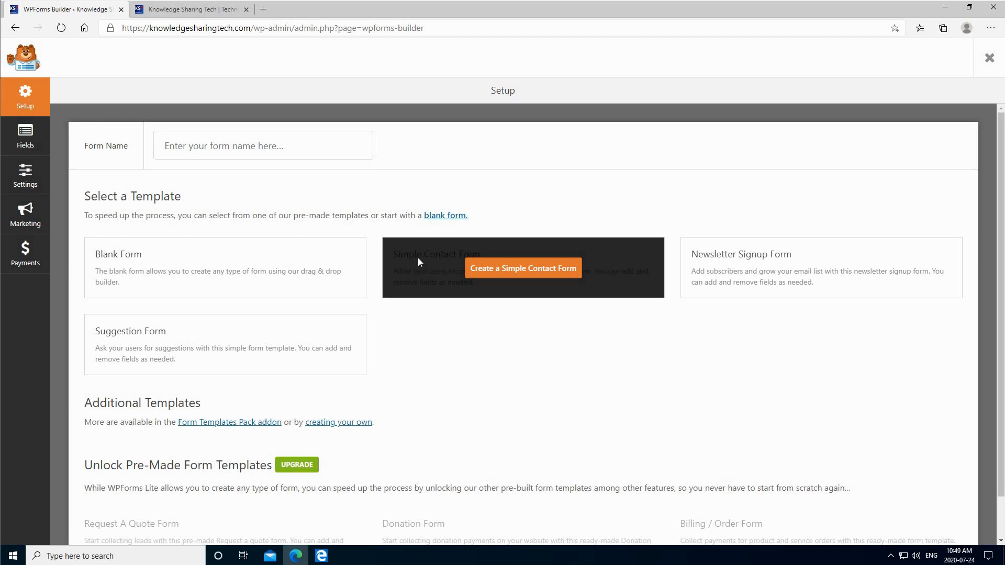
mouse_move(496, 275)
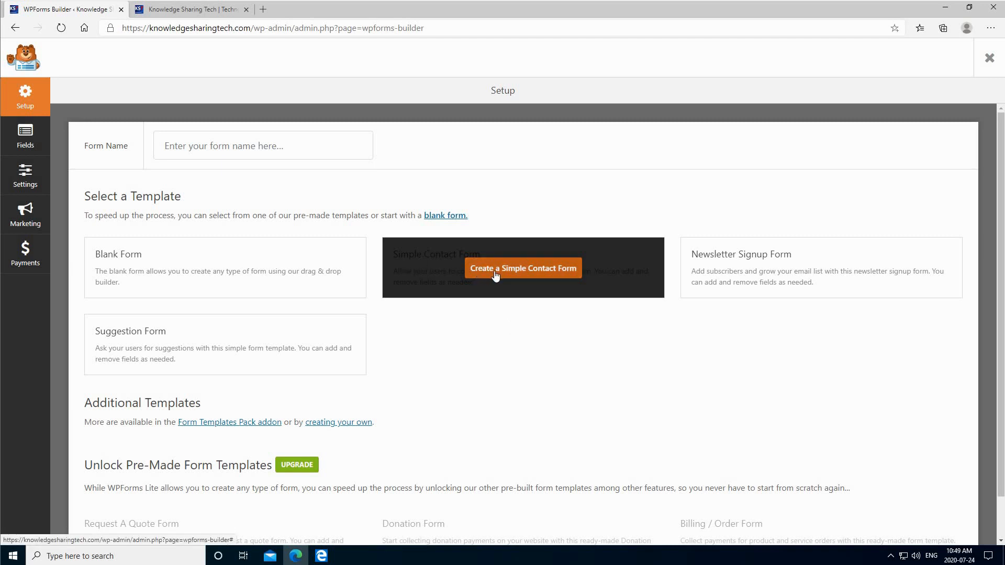
Create a new form from the Simple Contact Form template with Name, Email and Message fields
click(522, 268)
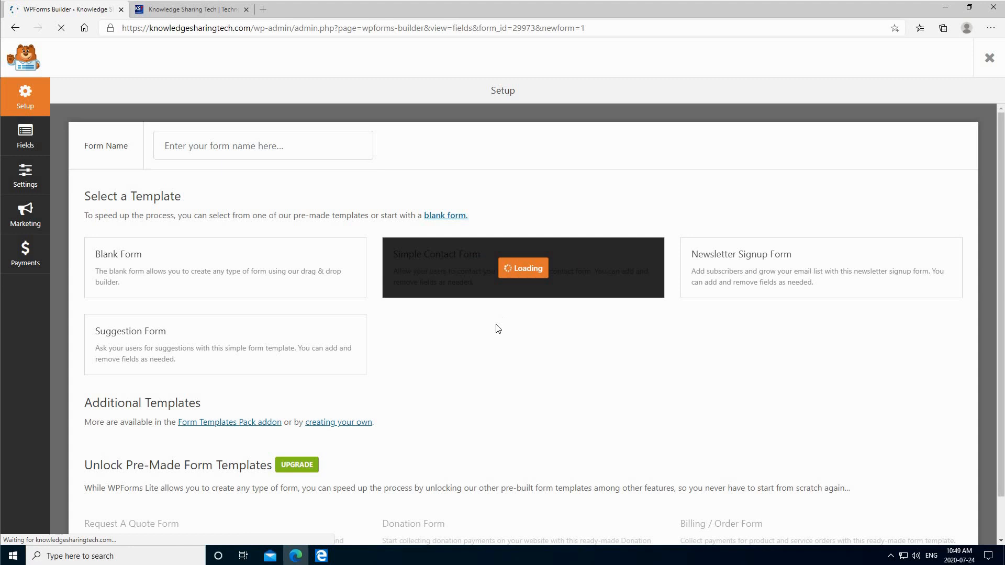
click(522, 267)
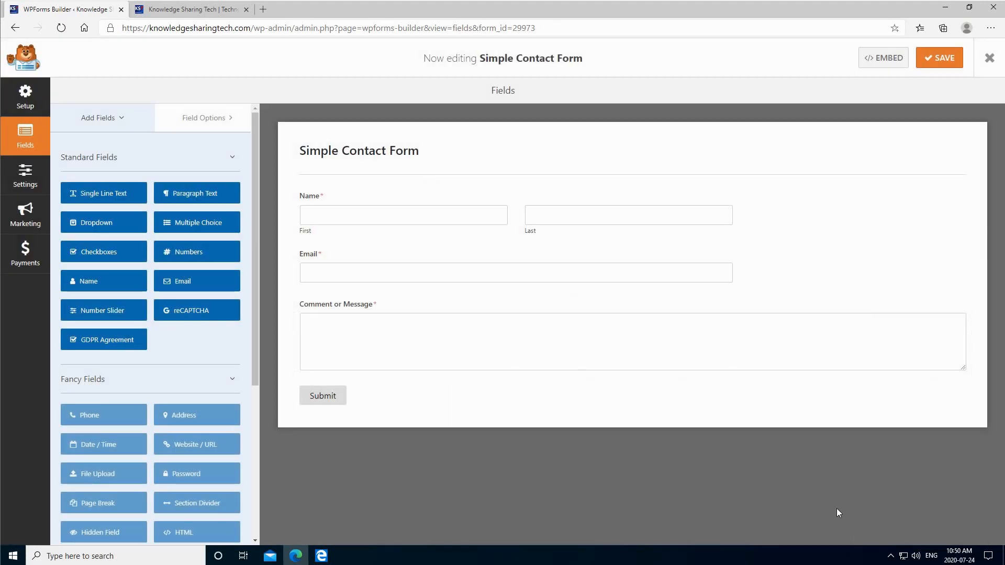
mouse_move(126, 144)
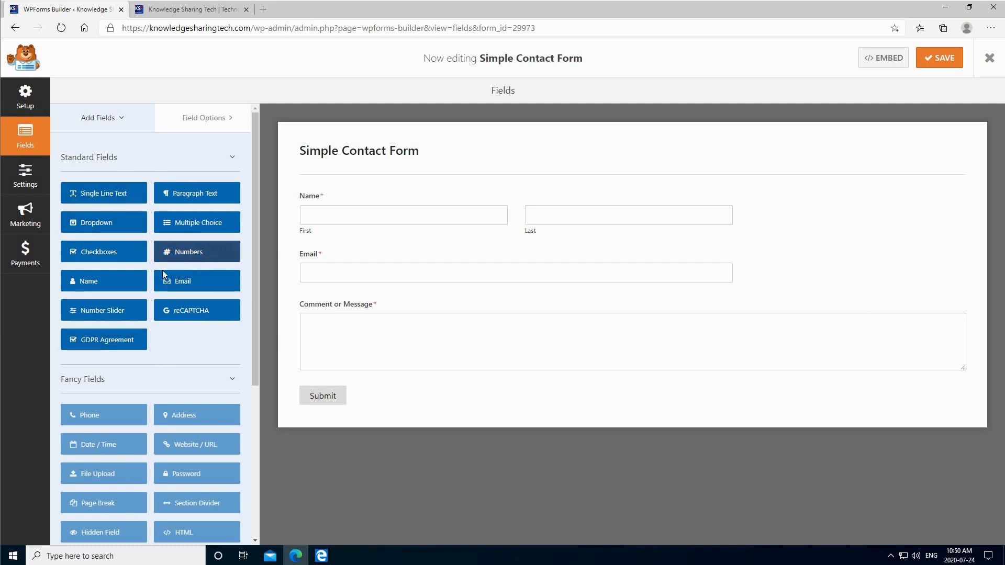
scroll(down, 3)
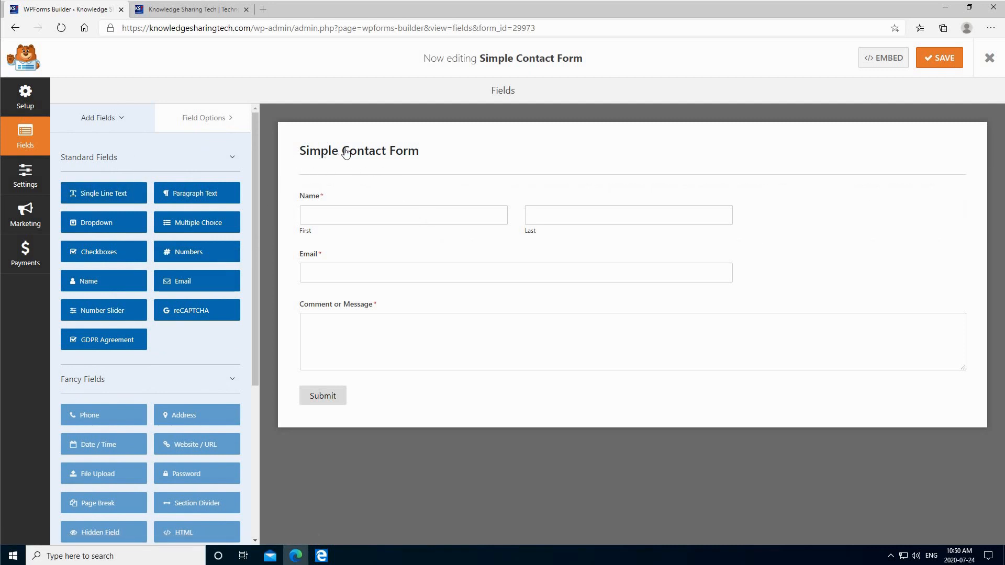
Set the Form Name to 'Contact Us' in the General settings panel and save the form
click(25, 176)
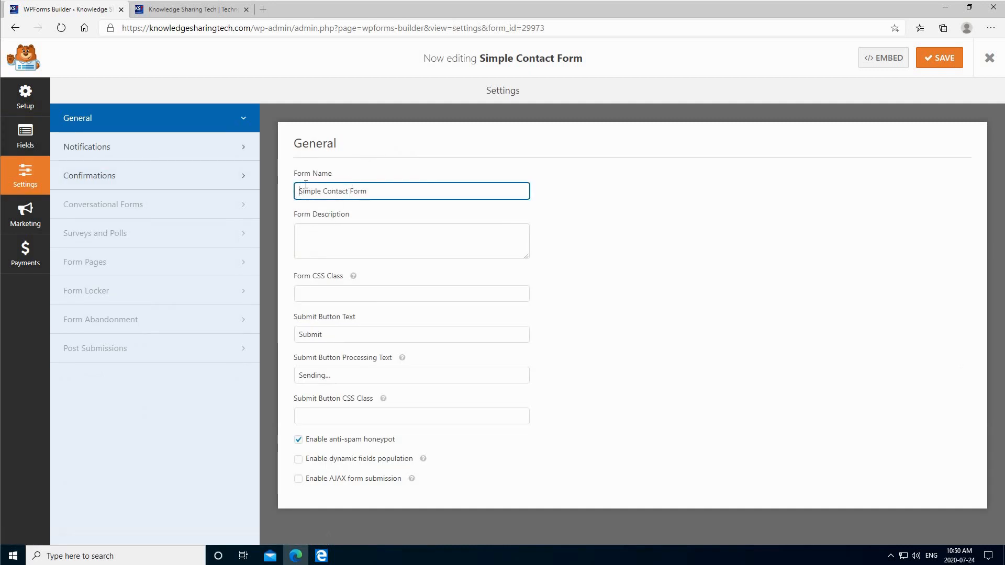
mouse_move(318, 193)
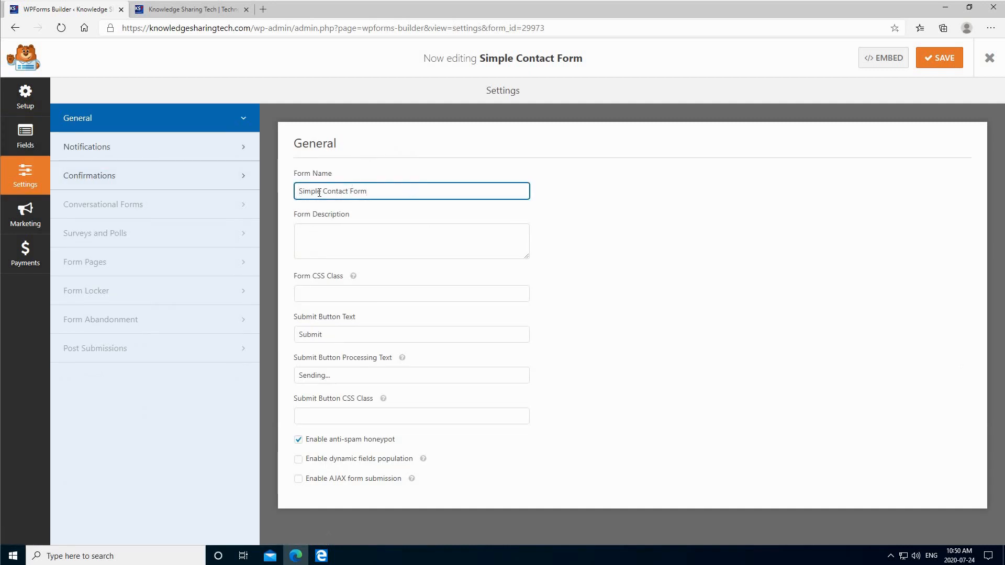
text(Contact Form)
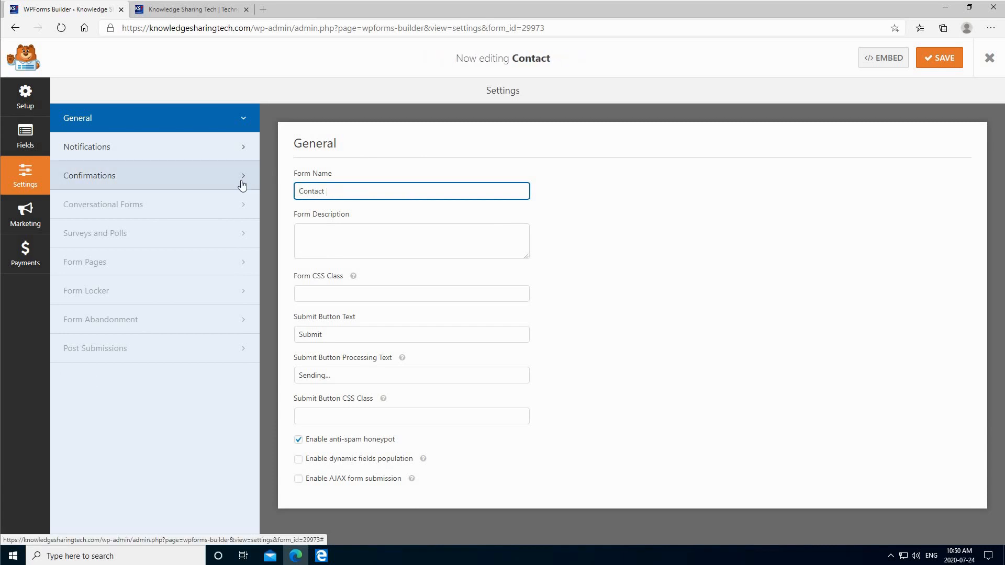
text(Us)
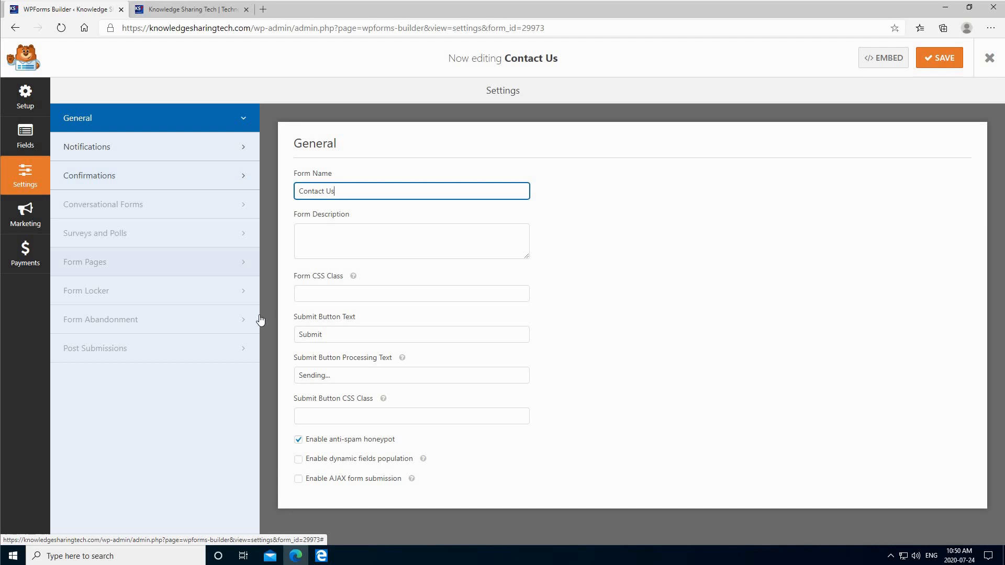
mouse_move(335, 286)
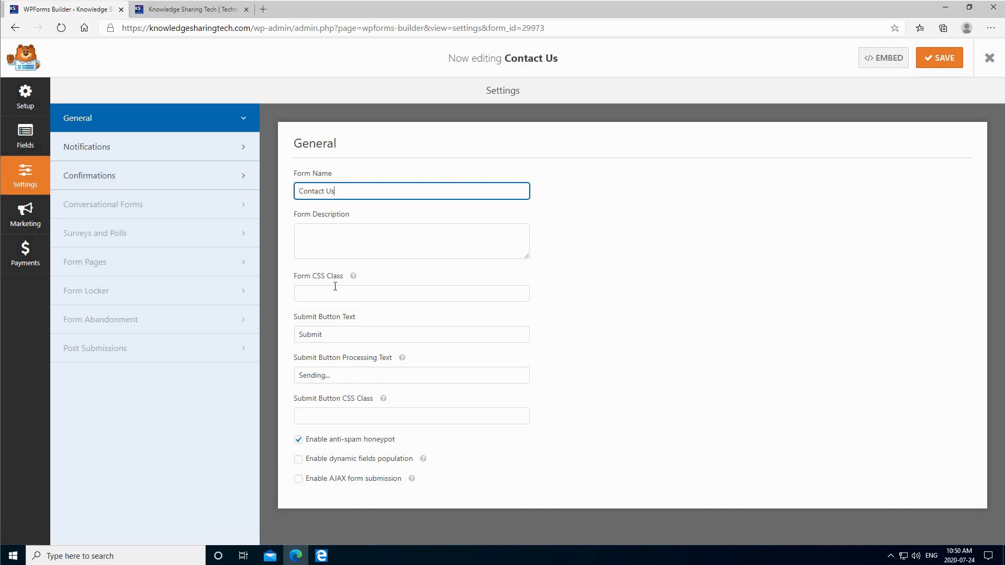
mouse_move(406, 418)
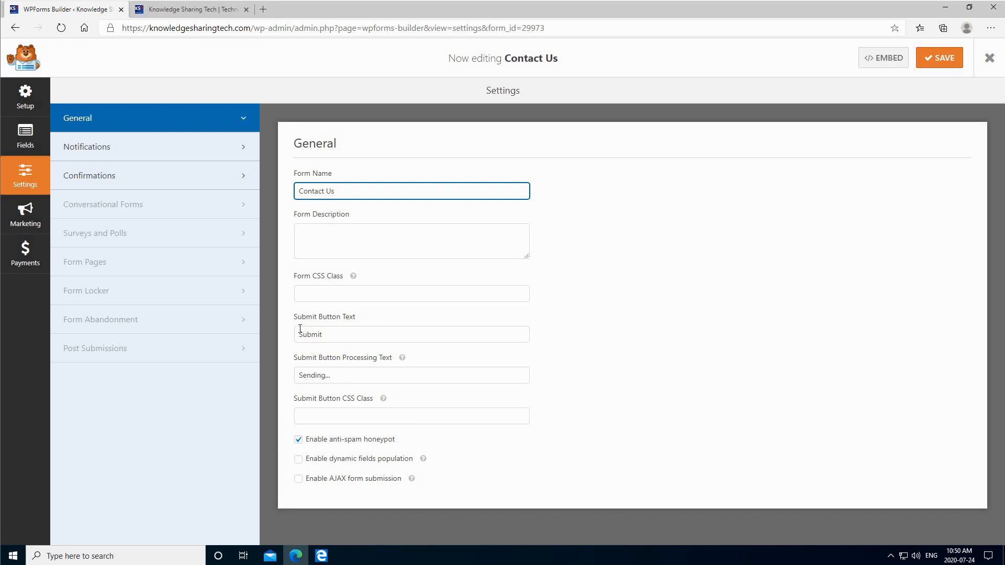
mouse_move(306, 374)
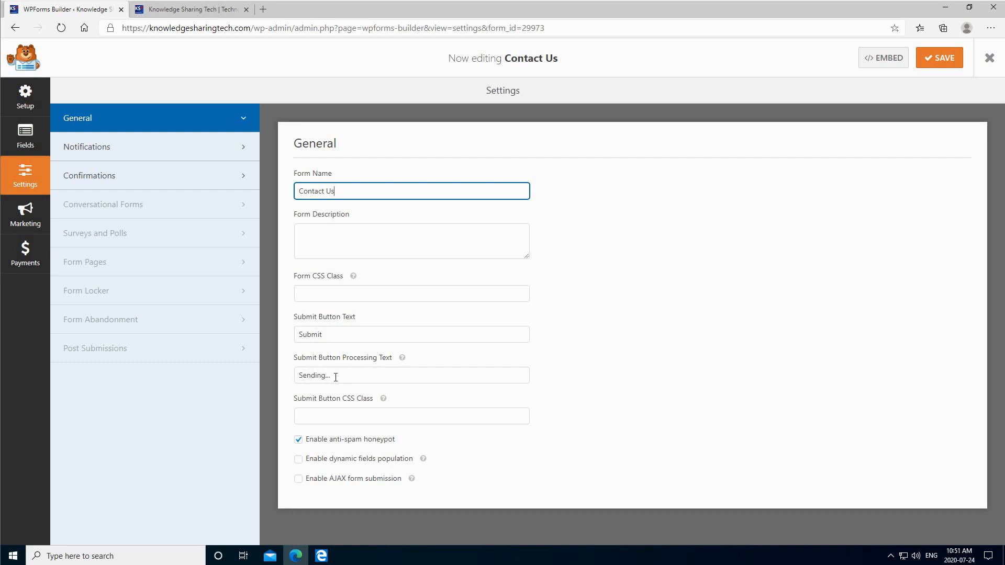
mouse_move(460, 361)
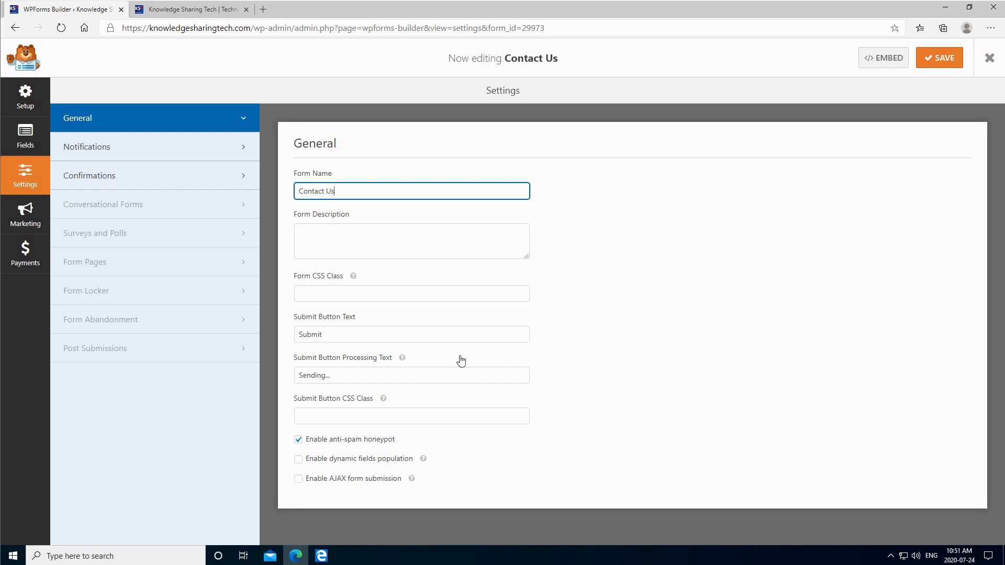
mouse_move(387, 451)
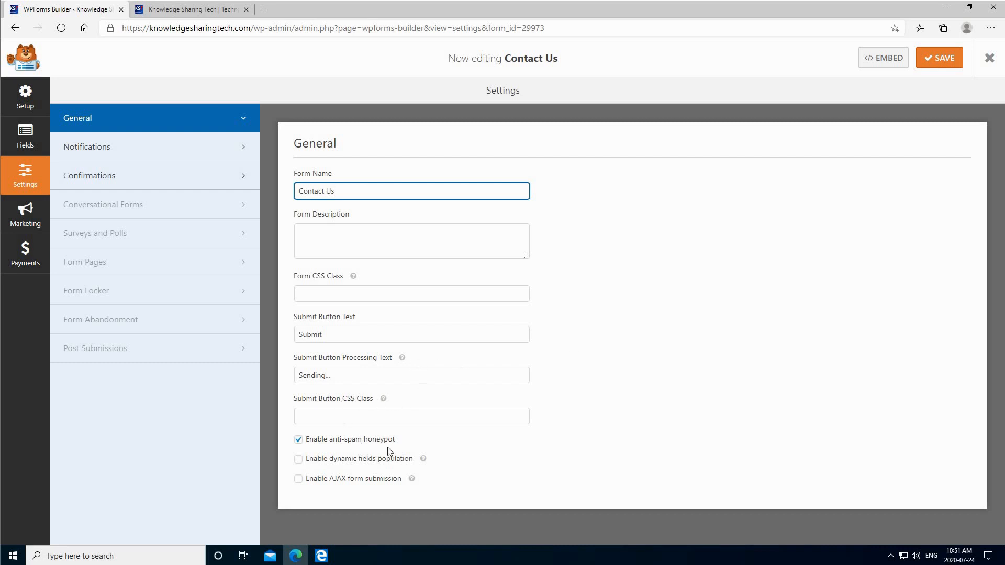
mouse_move(393, 442)
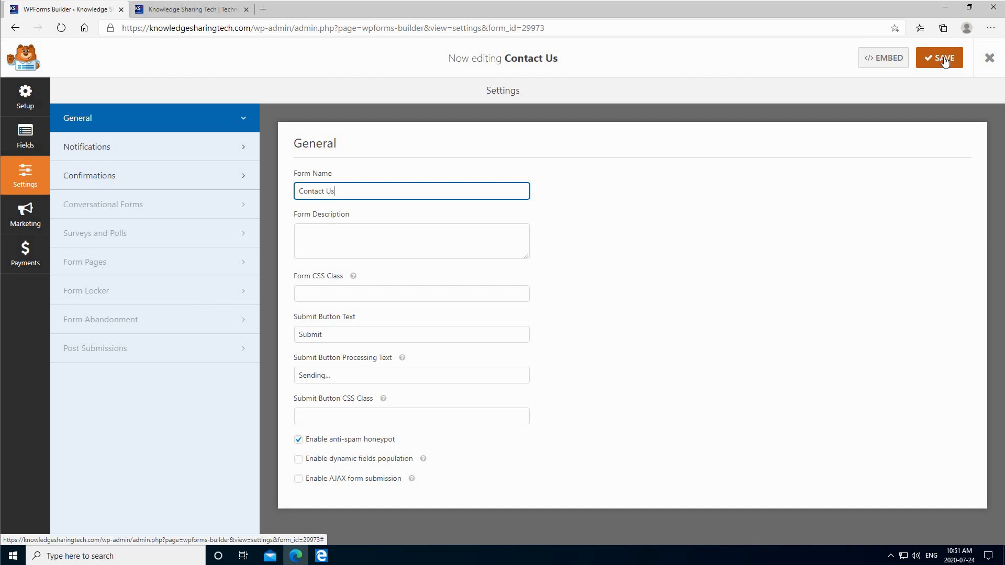
click(939, 58)
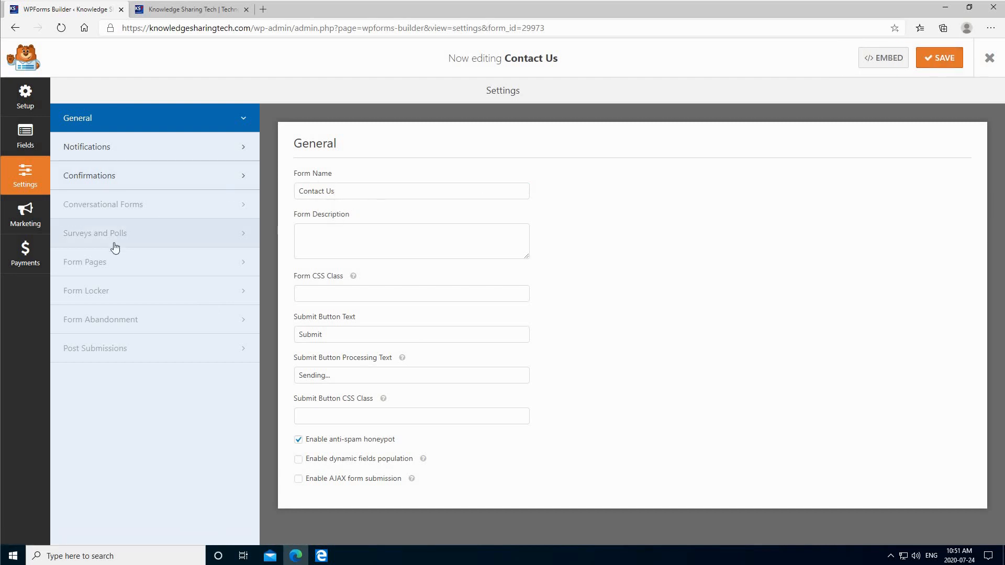
Drag a Dropdown field onto the Contact Us form between Email and Comment or Message
click(25, 136)
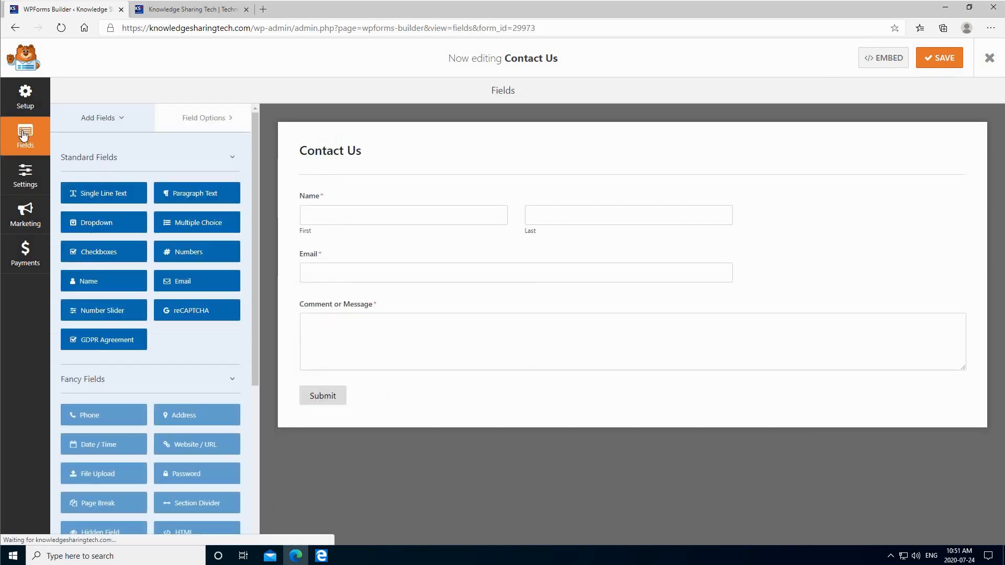
mouse_move(352, 243)
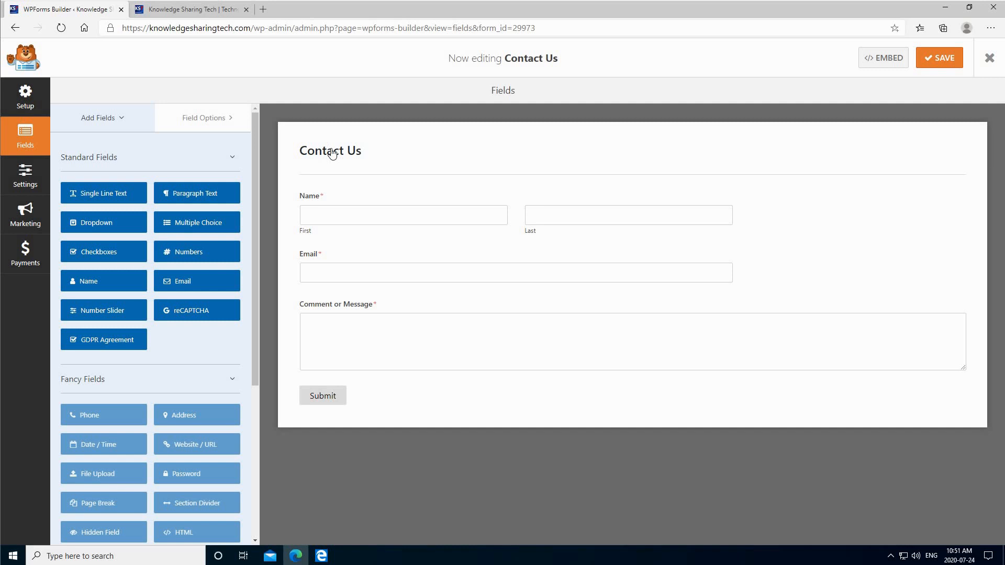
mouse_move(325, 155)
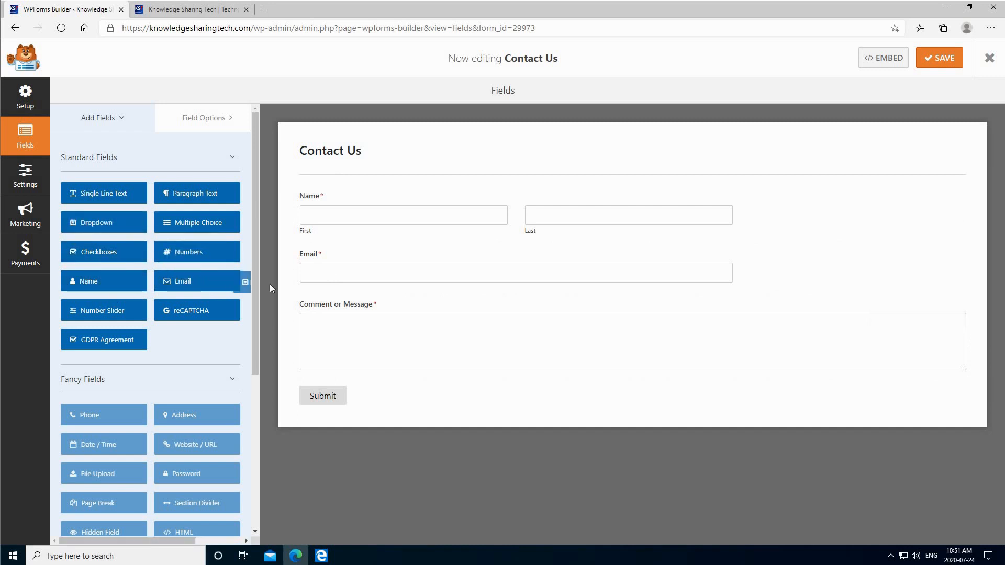
drag(103, 222, 628, 258)
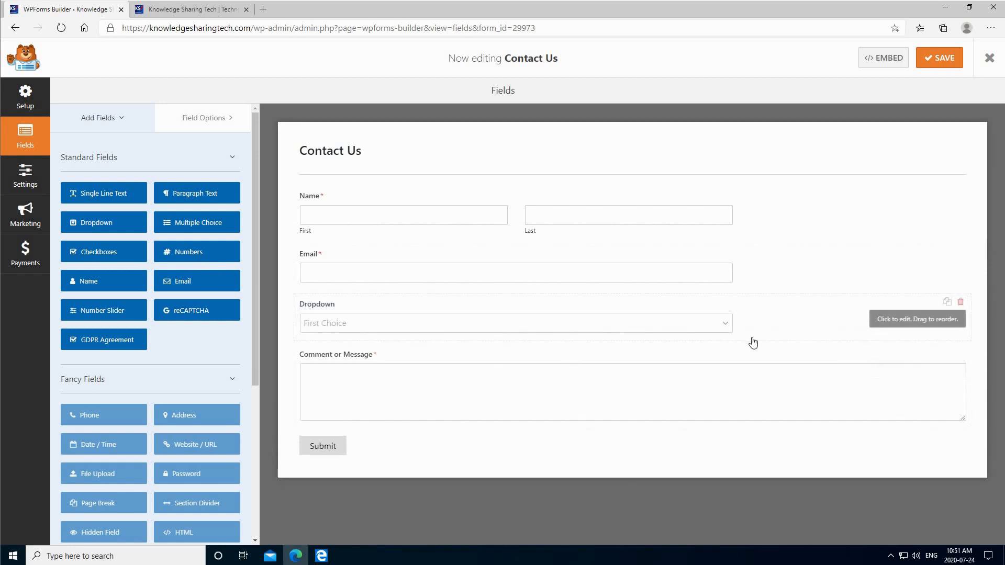
mouse_move(875, 328)
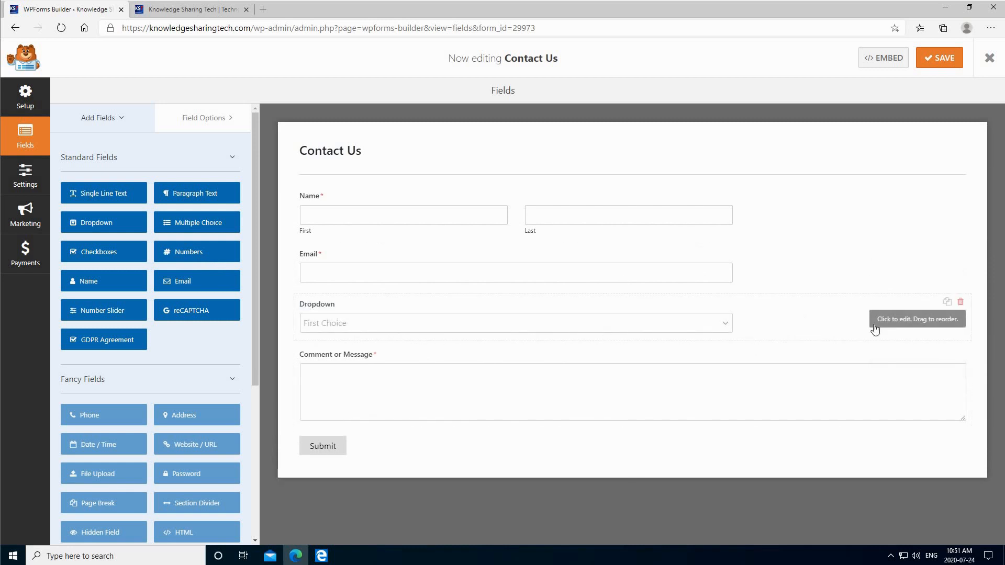
mouse_move(887, 322)
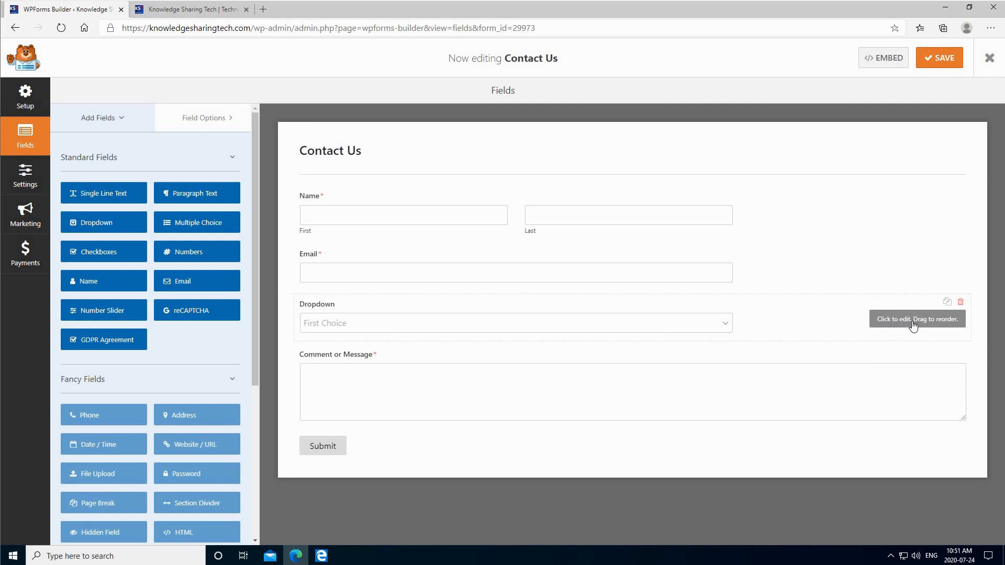
mouse_move(886, 322)
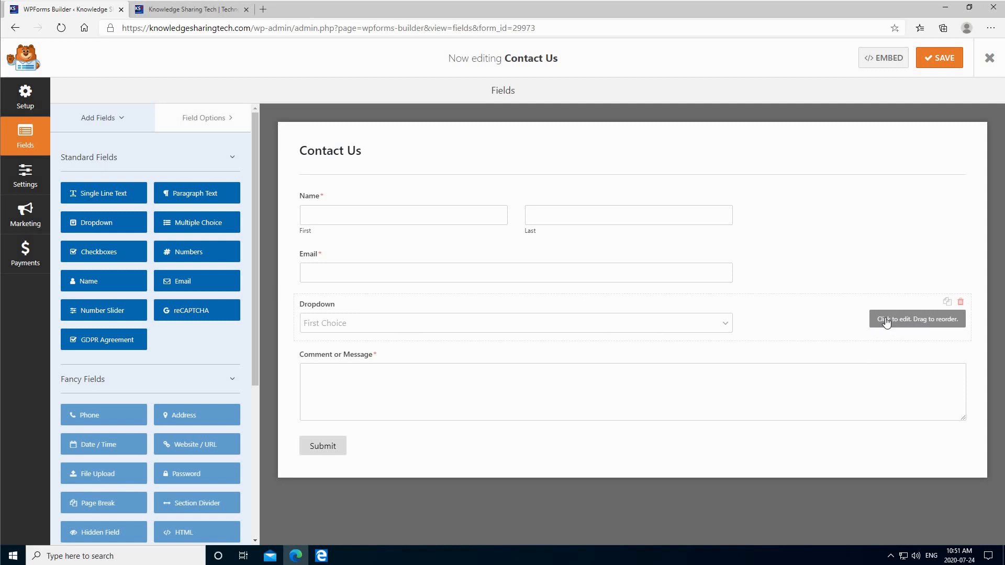
Label the new dropdown field Gender
click(515, 322)
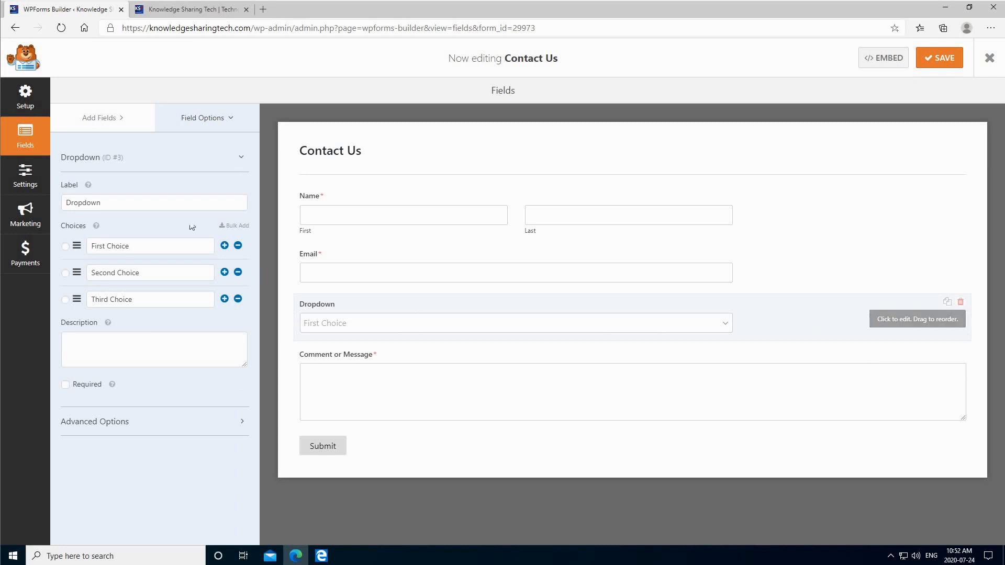
text(Drop down)
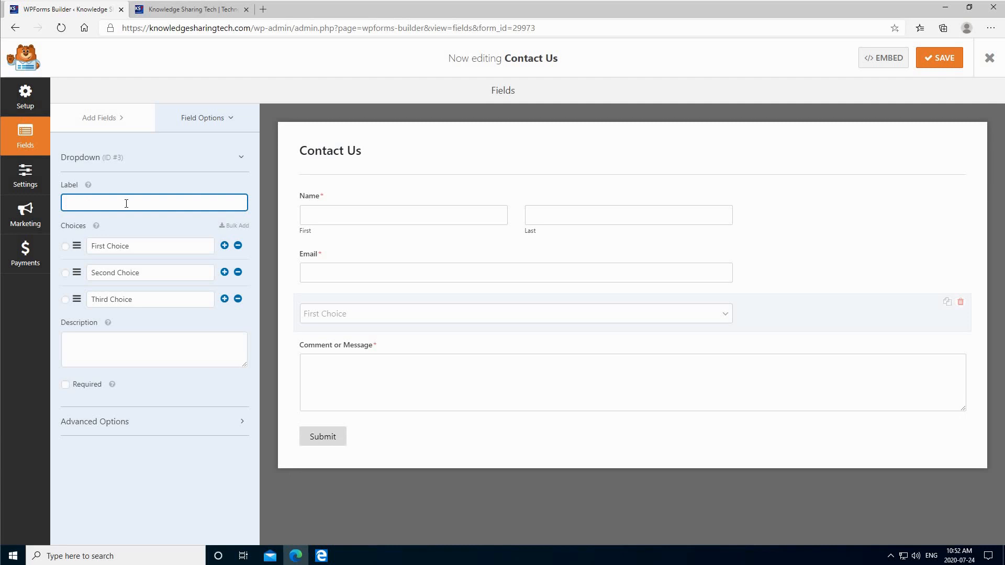
text(Gender)
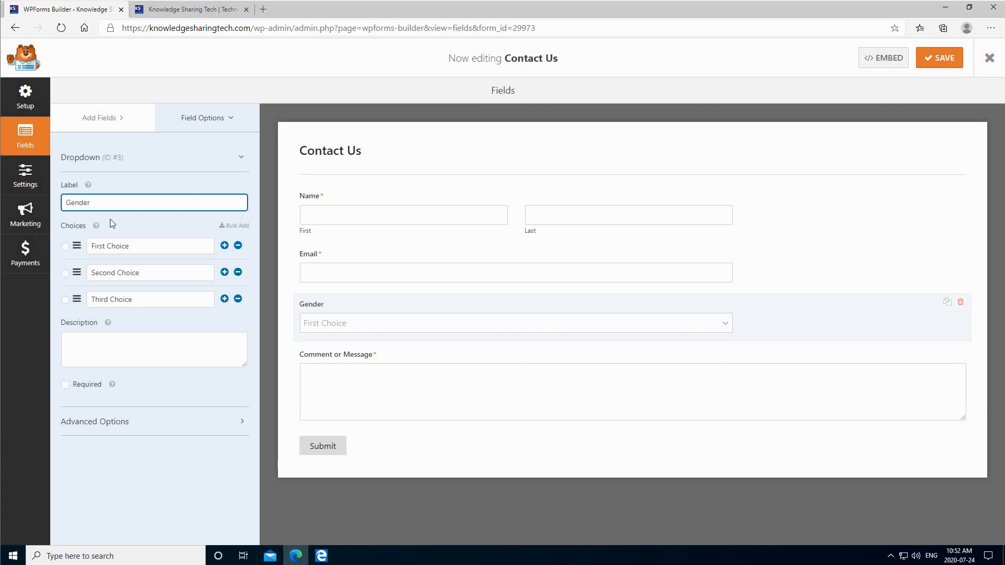
Rename the dropdown choices to Male, Female and Prefer not to say
click(65, 246)
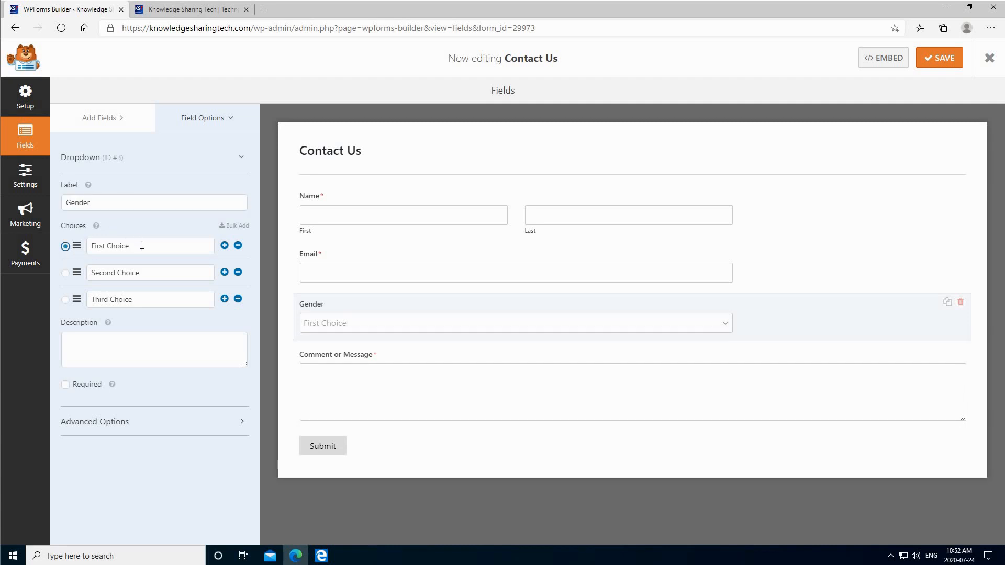
text(Male)
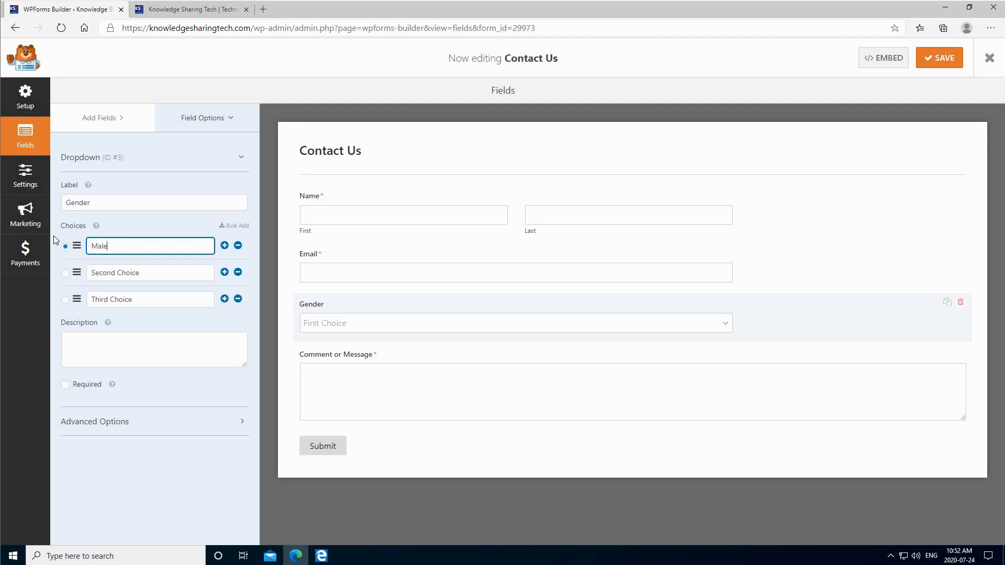
click(65, 272)
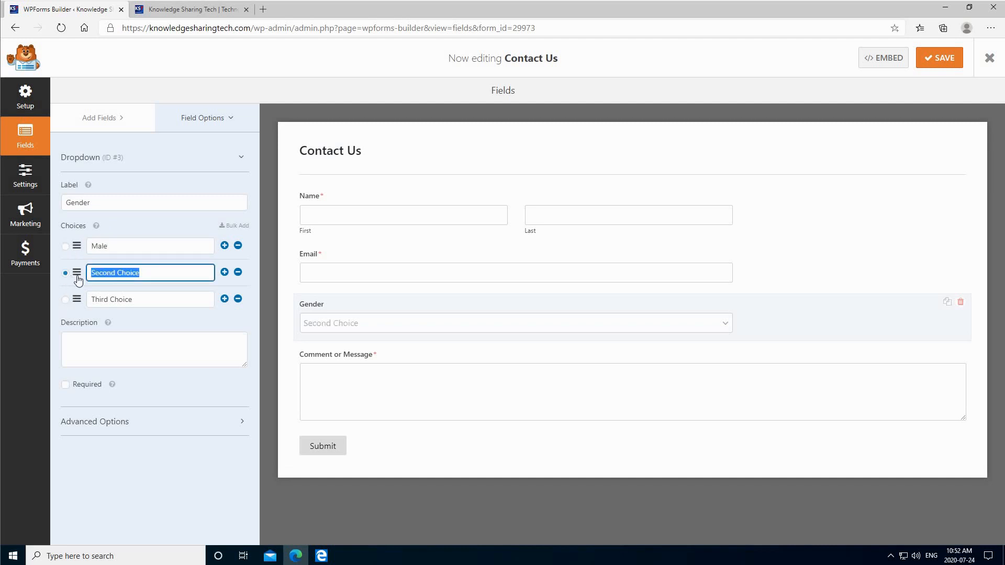
text(Female)
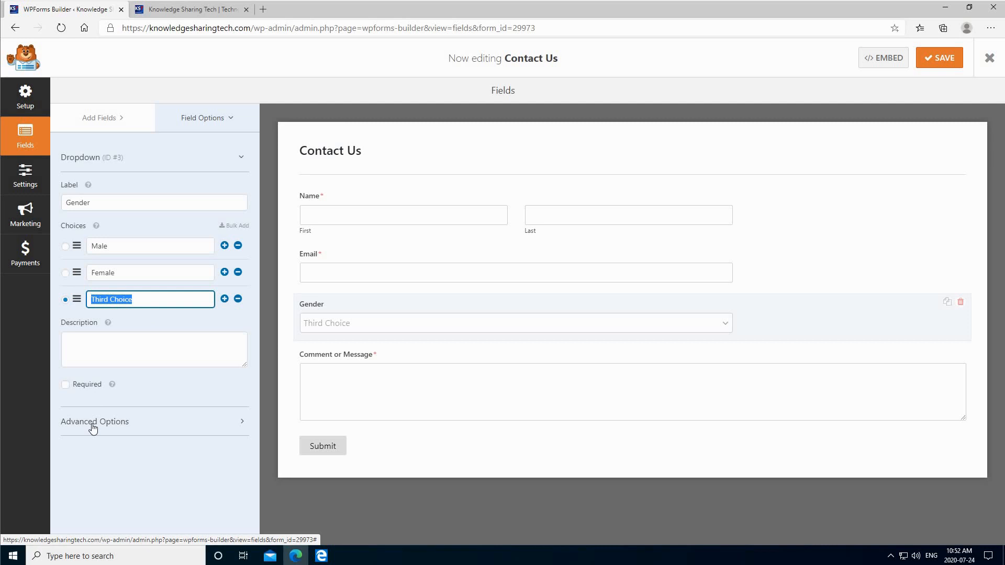
text(Prefer)
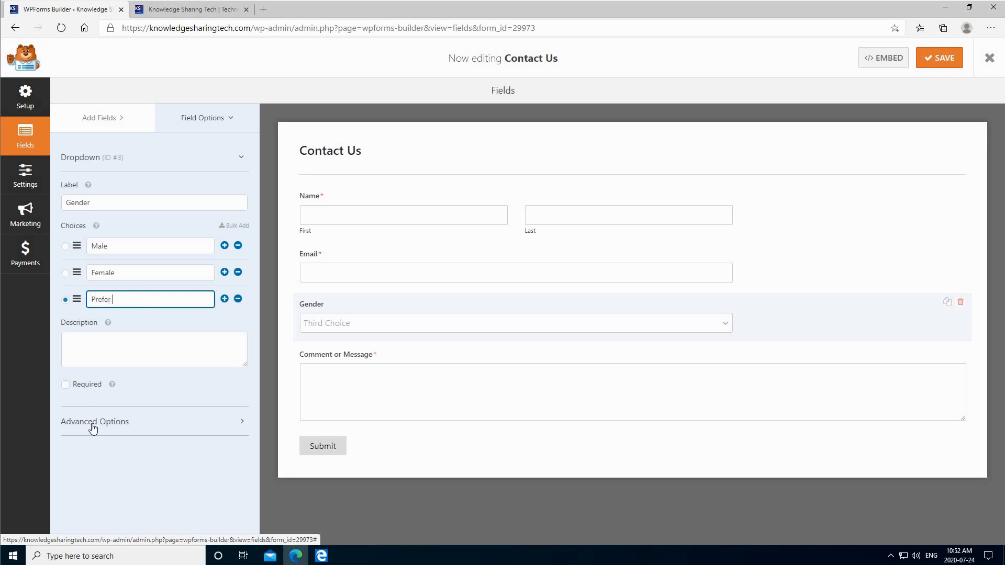
text(not to say)
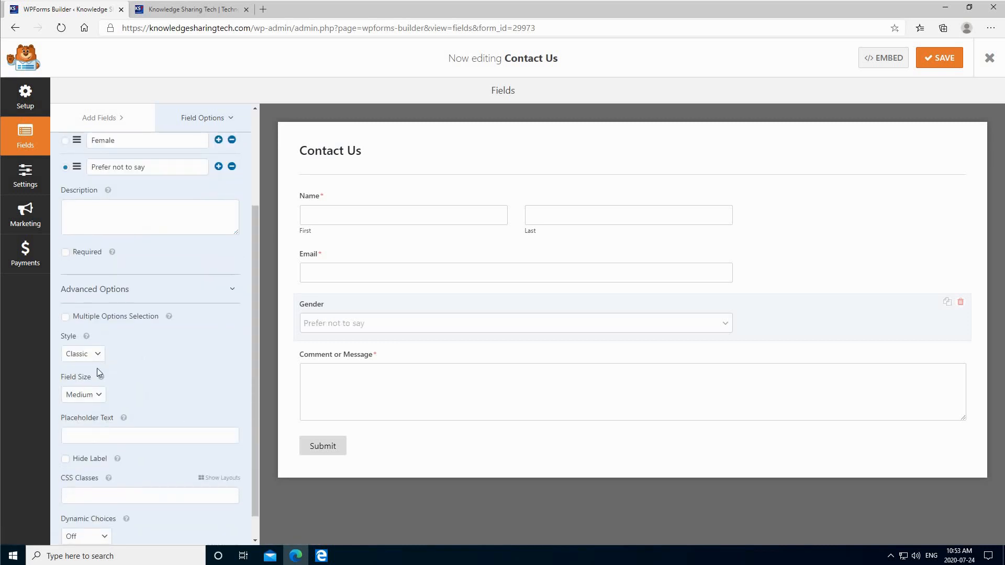
Give the Gender dropdown an Optional placeholder, save, and move to the form's General settings
click(81, 353)
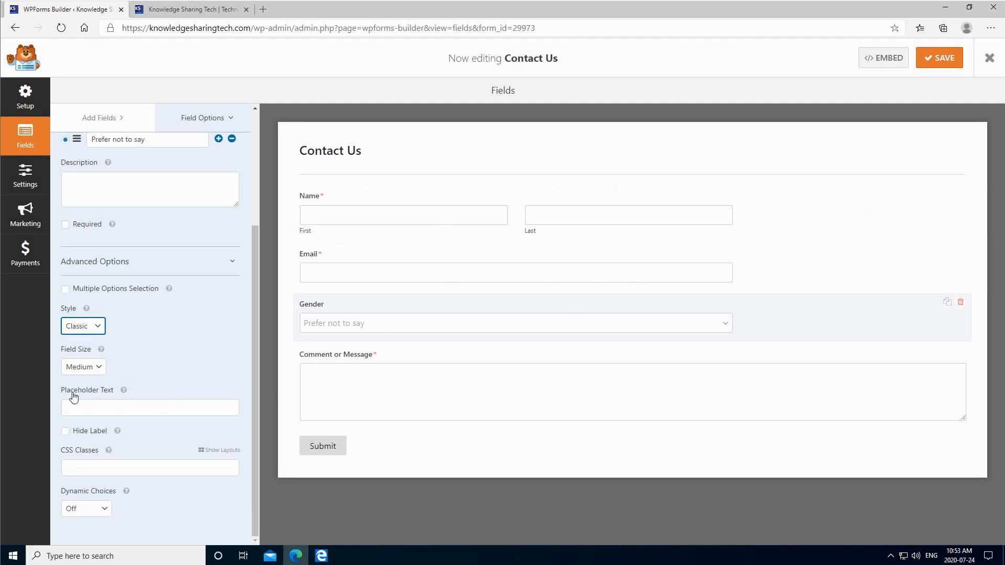
mouse_move(333, 325)
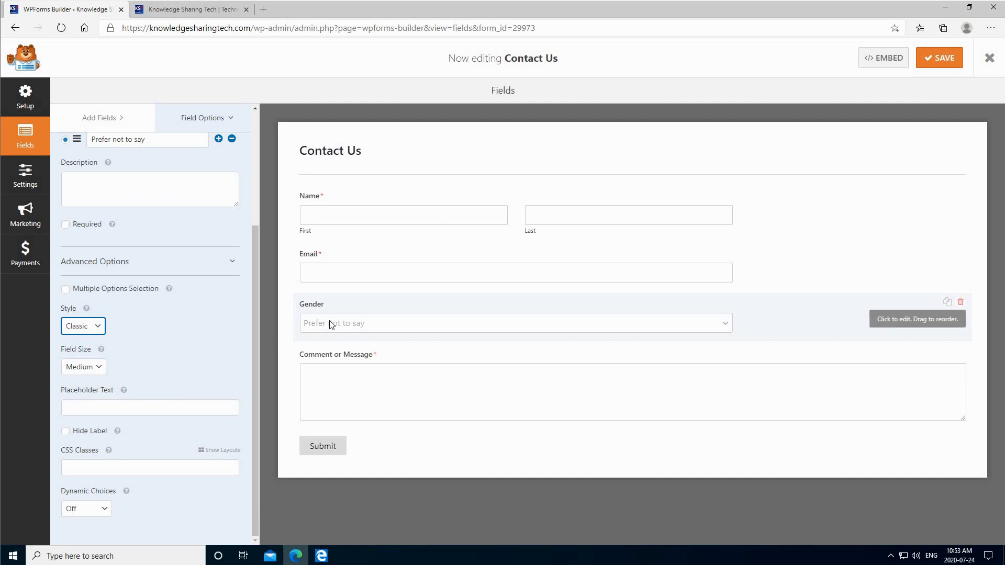
click(149, 407)
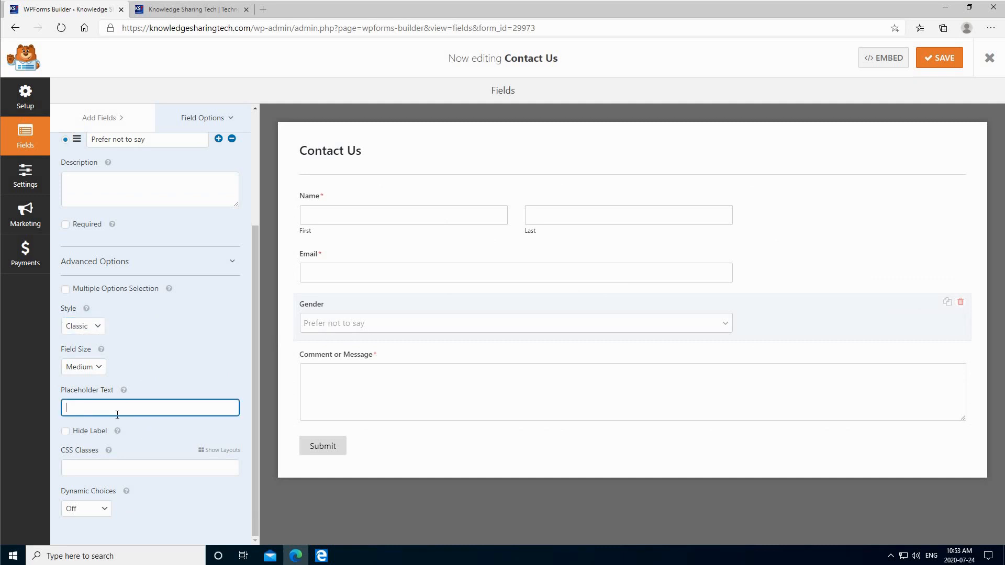
text(Optiona)
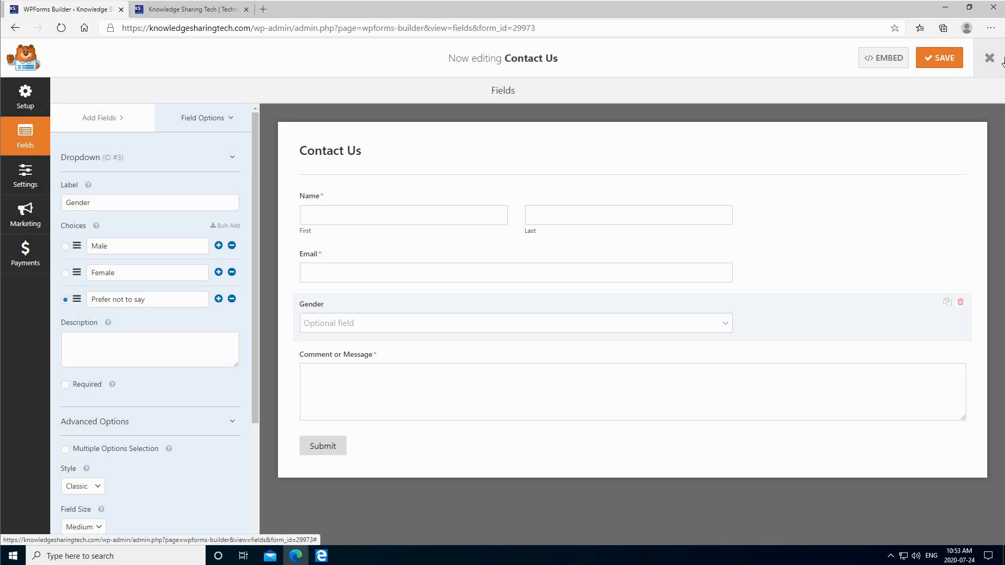
click(939, 57)
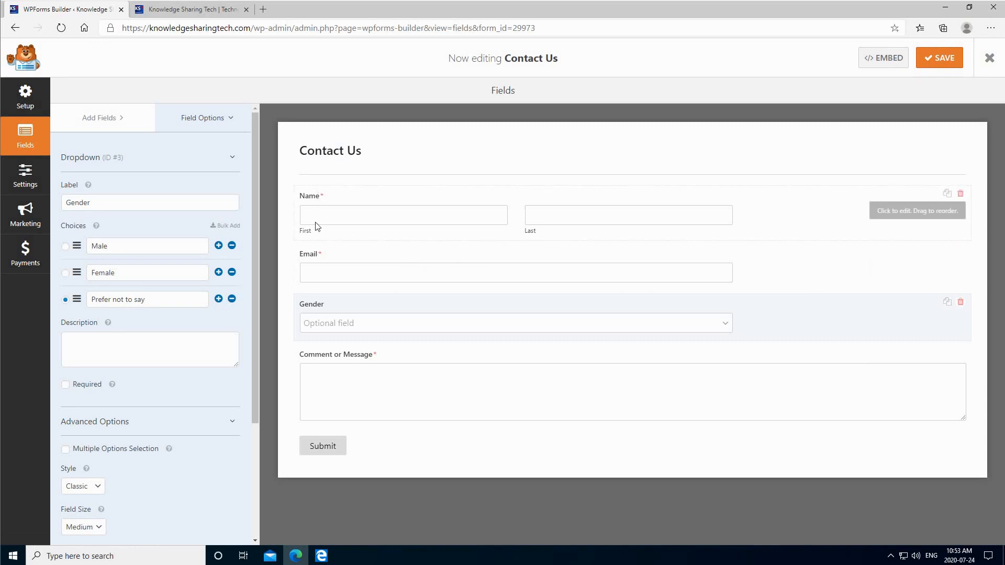
mouse_move(430, 247)
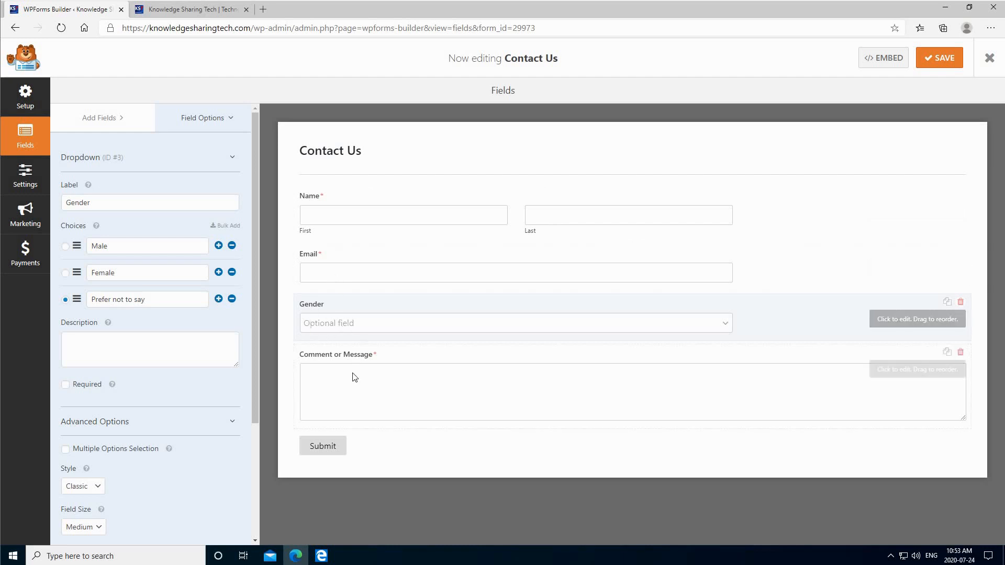
mouse_move(467, 308)
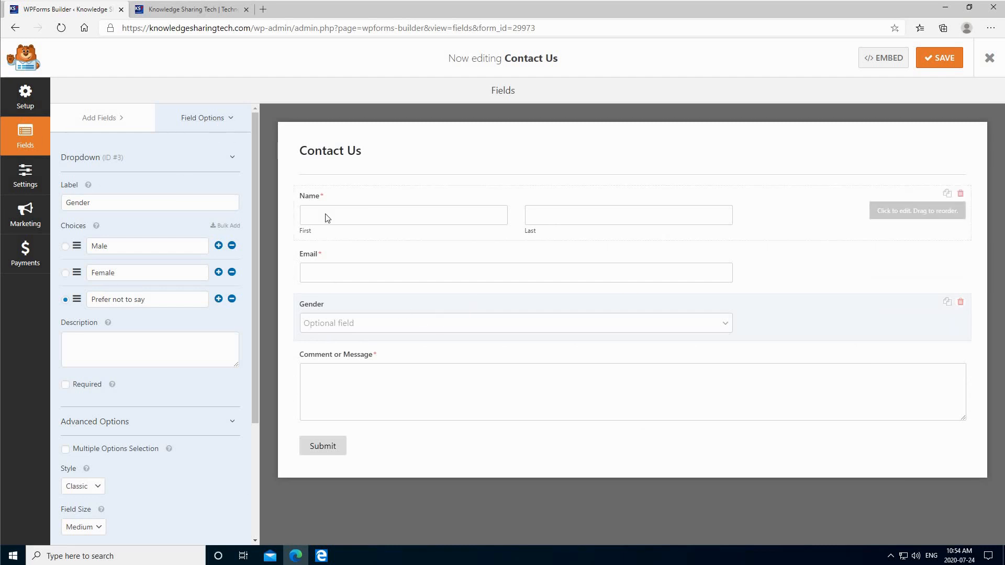
mouse_move(158, 183)
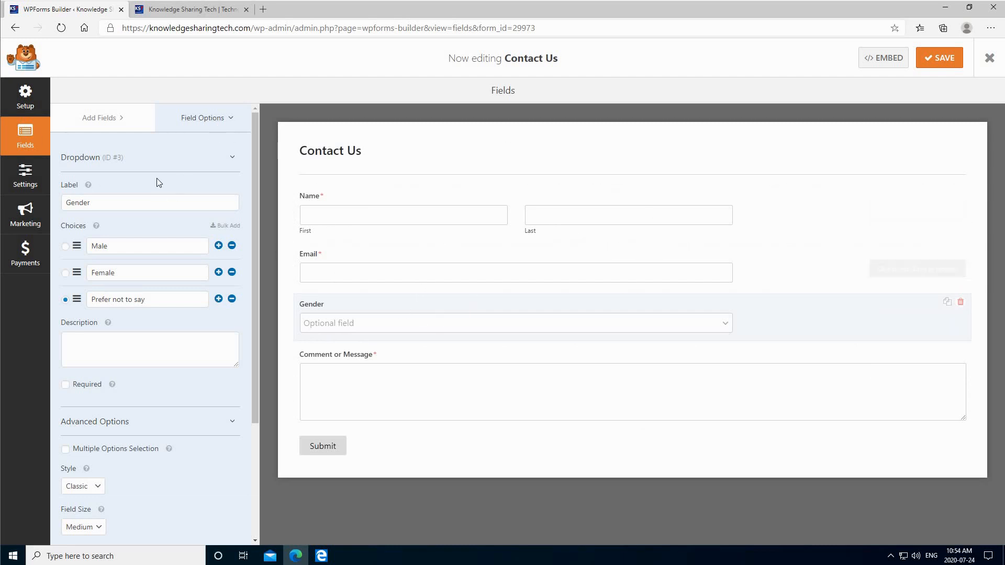
click(25, 176)
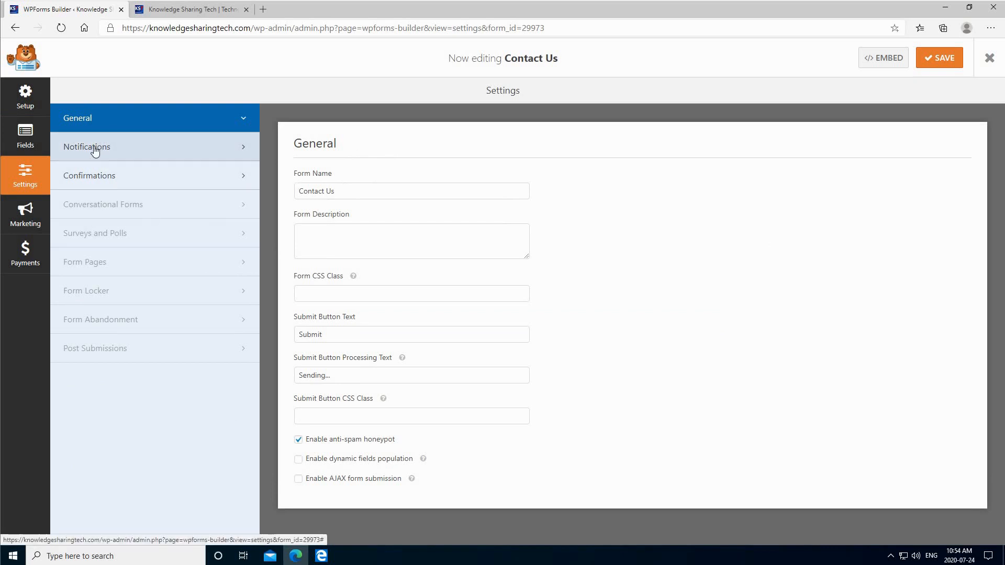
Set the notification email subject to Me3ssage from my contact form
click(87, 146)
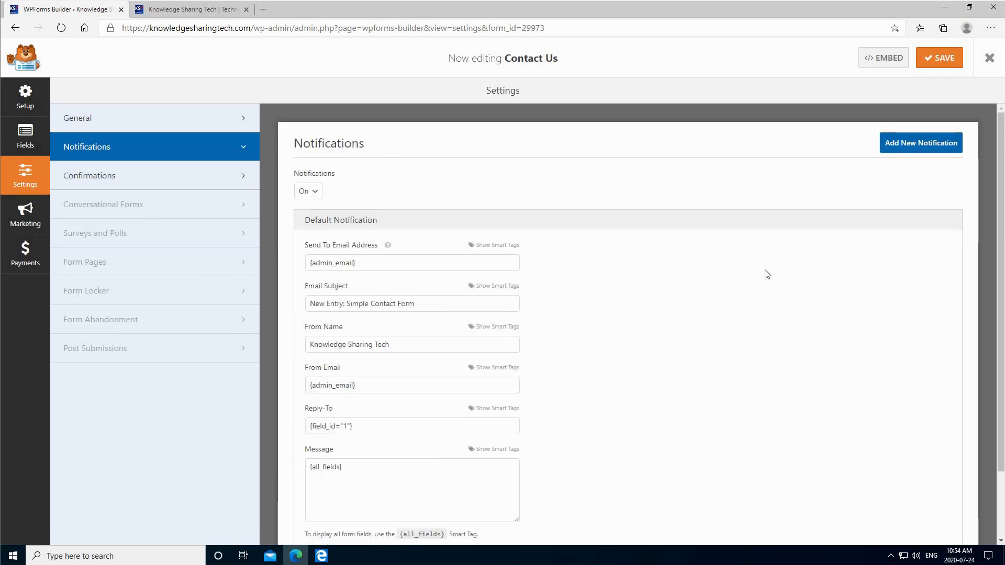
mouse_move(396, 181)
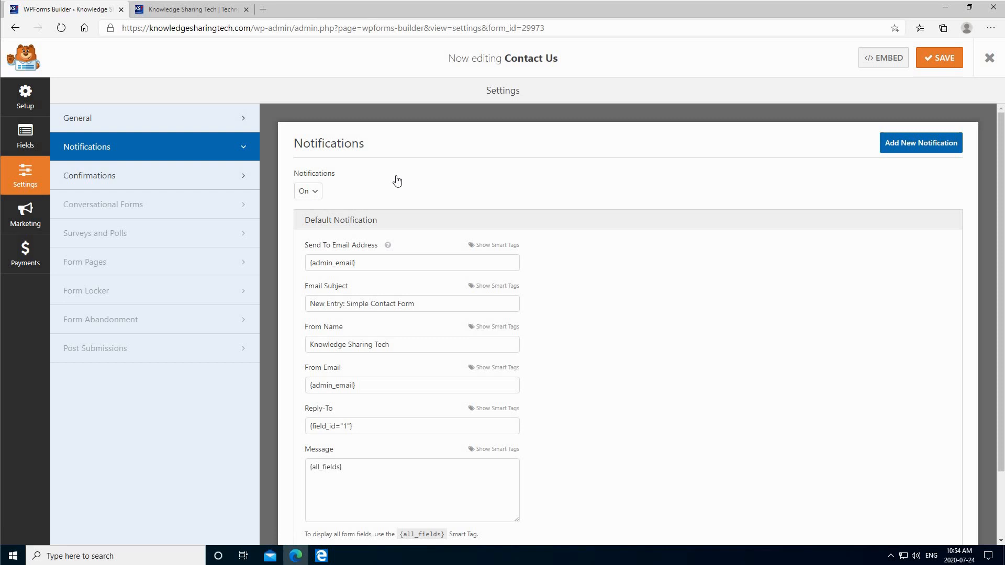
mouse_move(404, 204)
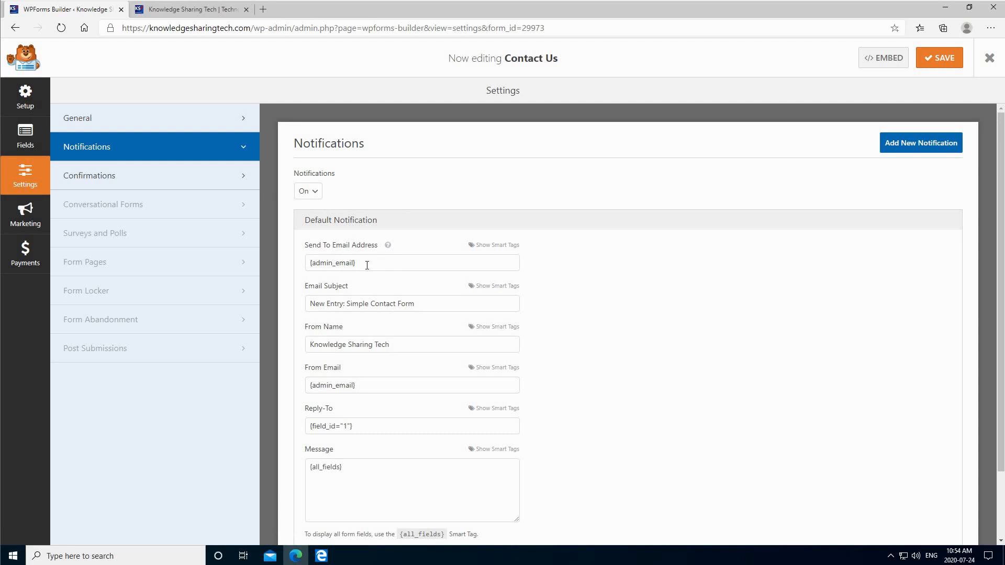
mouse_move(304, 295)
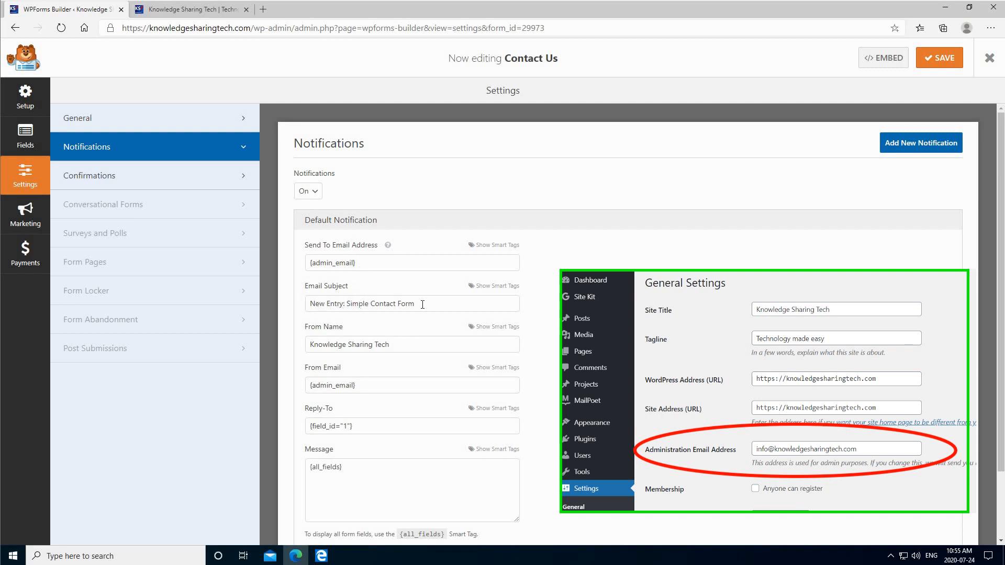
triple_click(413, 303)
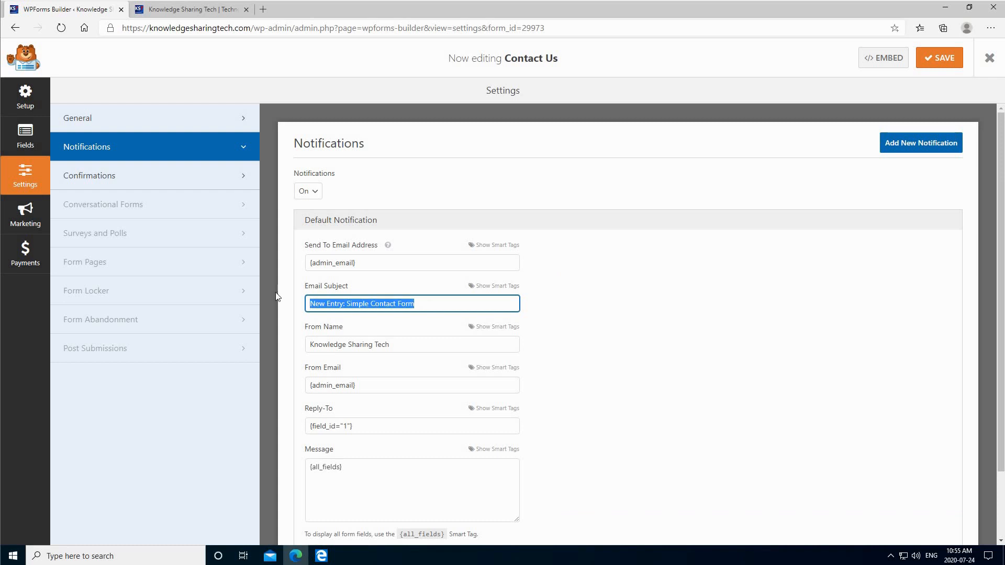
text(Me3ssage fro)
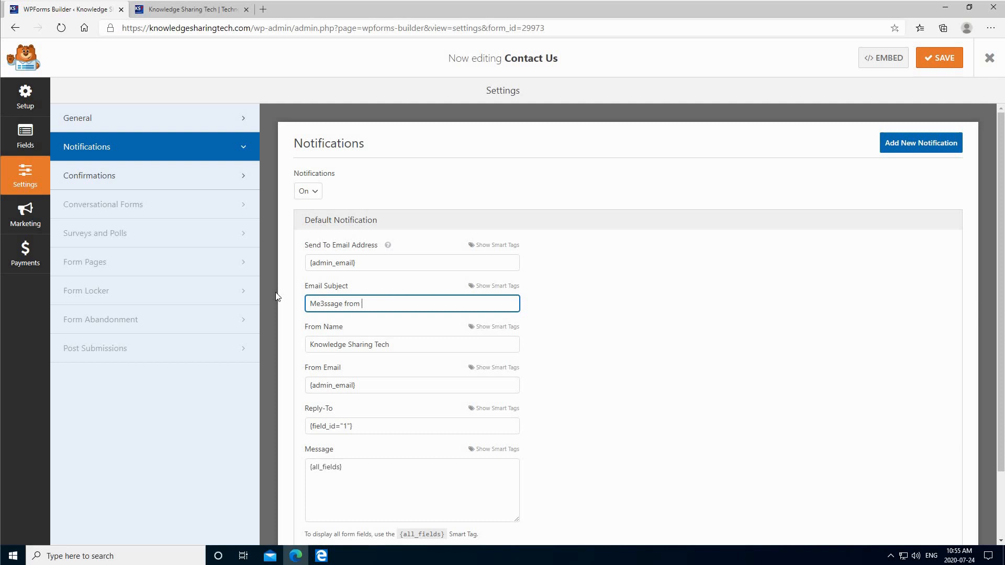
text(my contact form)
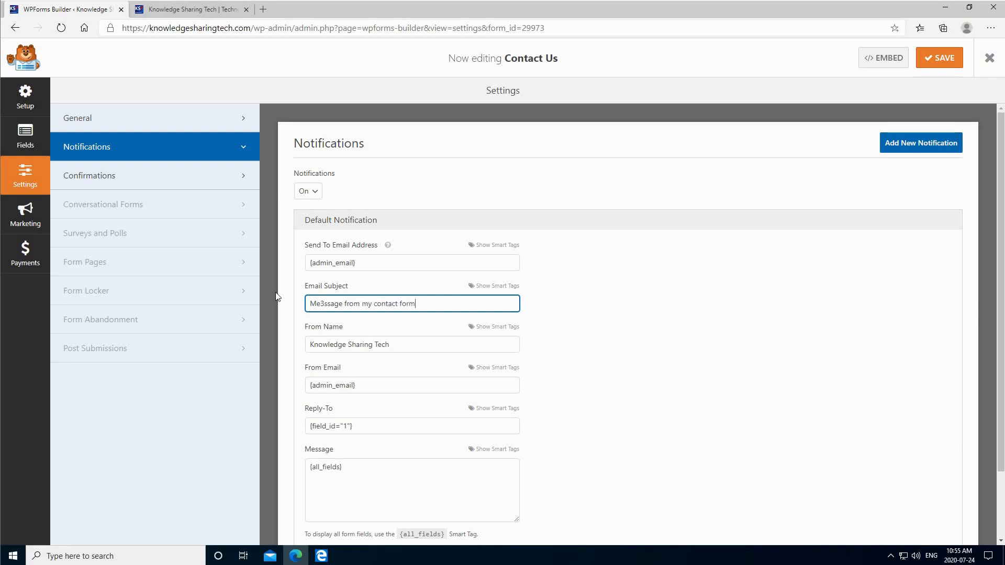
mouse_move(529, 376)
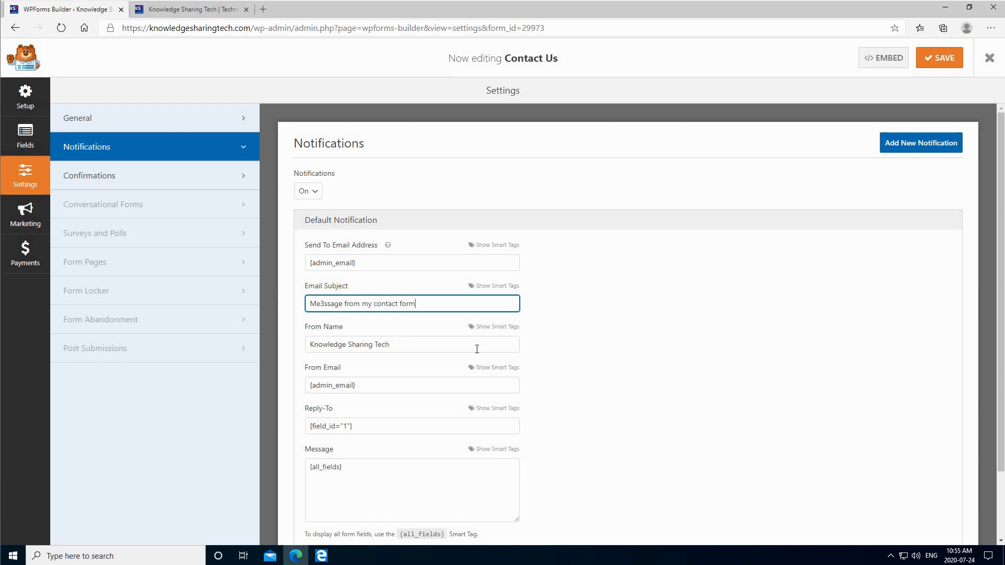
Review the sender email address tag and save the Contact Us form
scroll(down, 3)
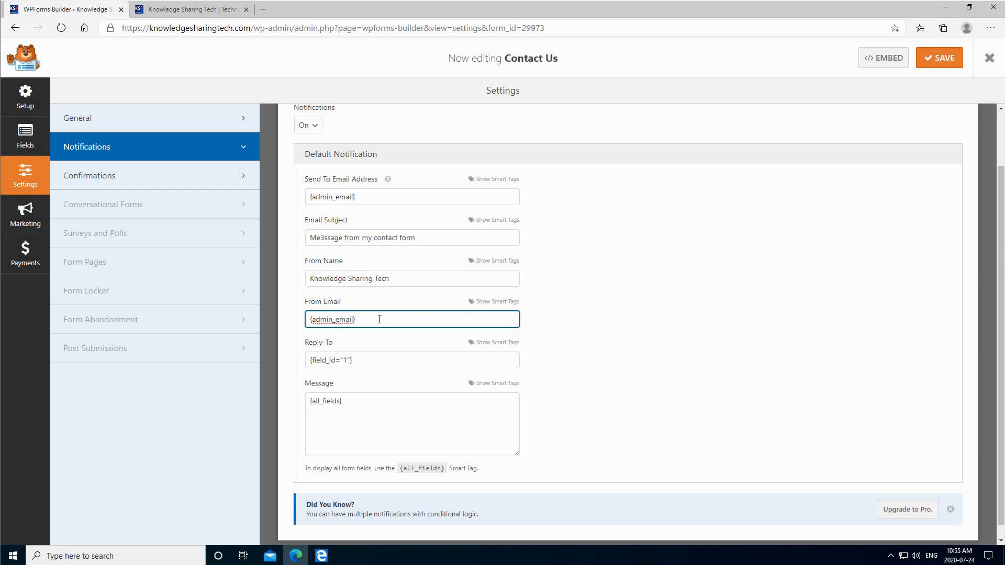
double_click(332, 319)
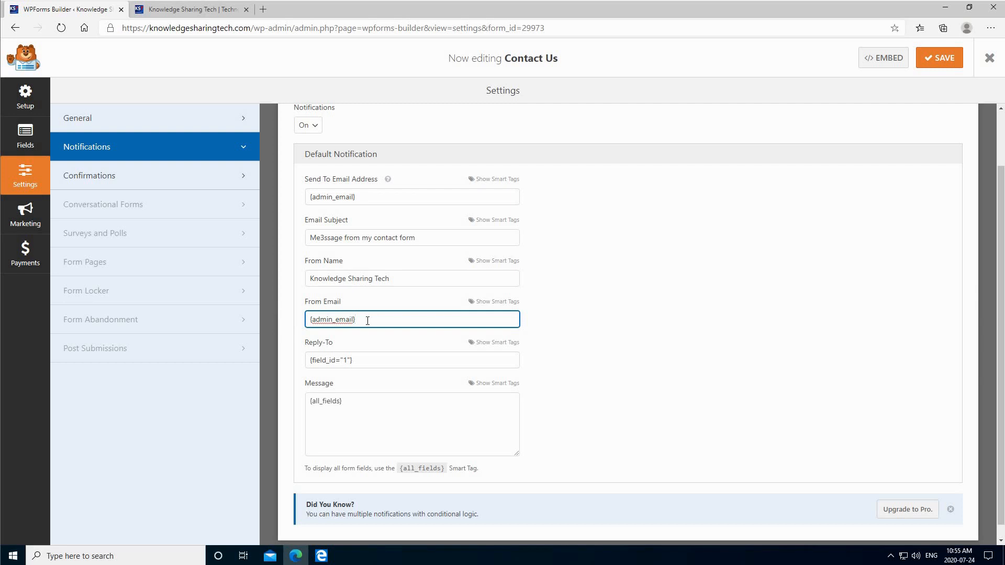
scroll(down, 3)
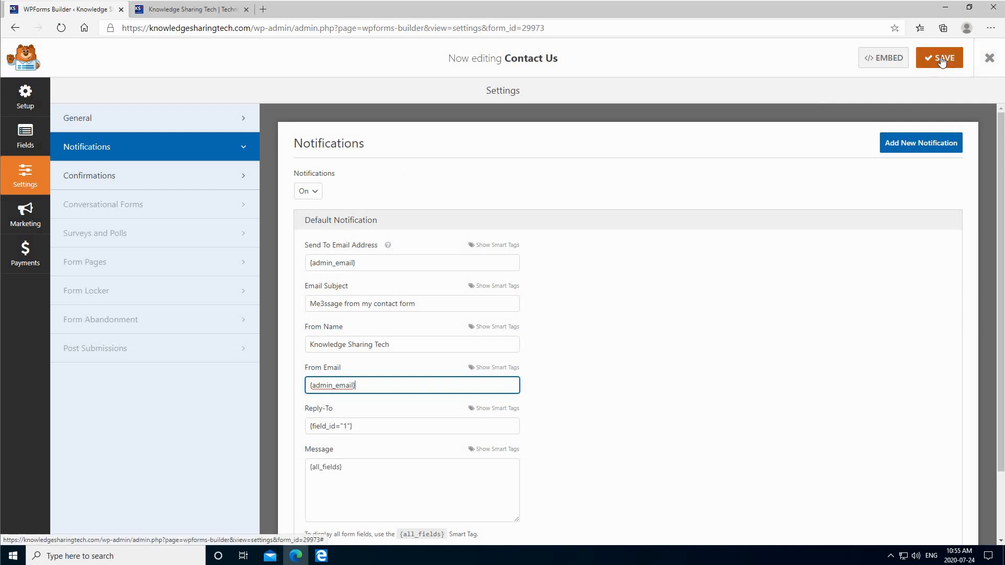
click(938, 57)
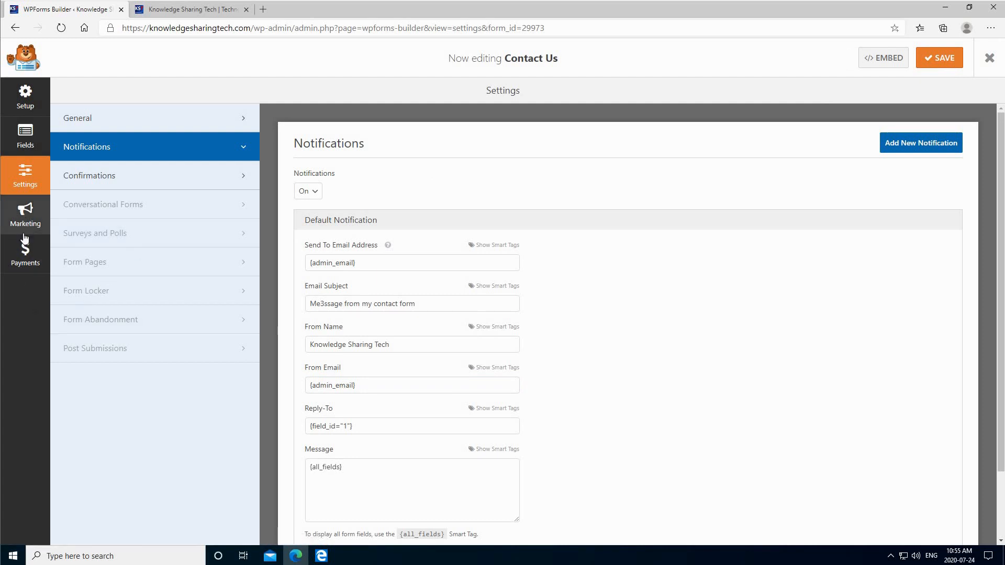
mouse_move(25, 242)
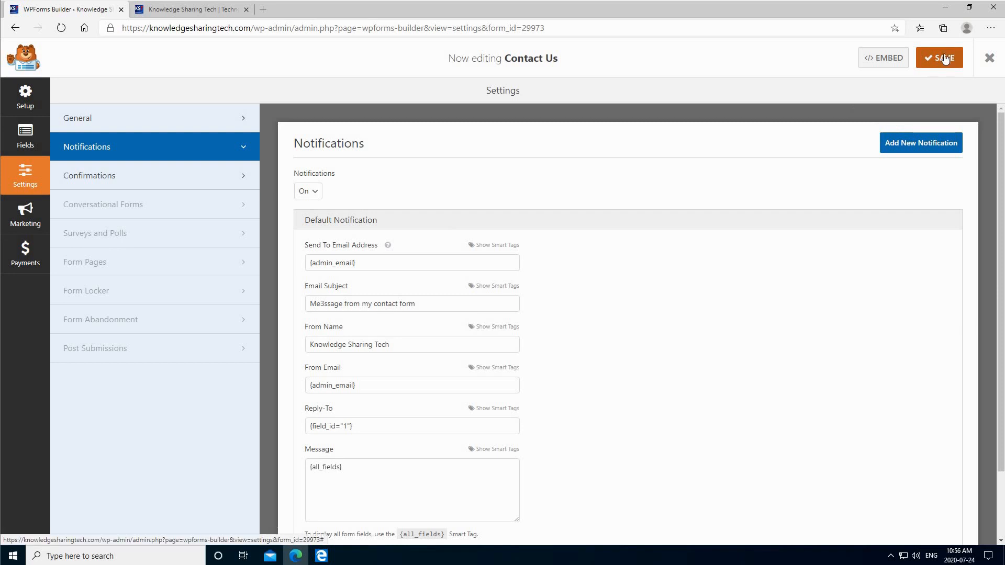
mouse_move(990, 58)
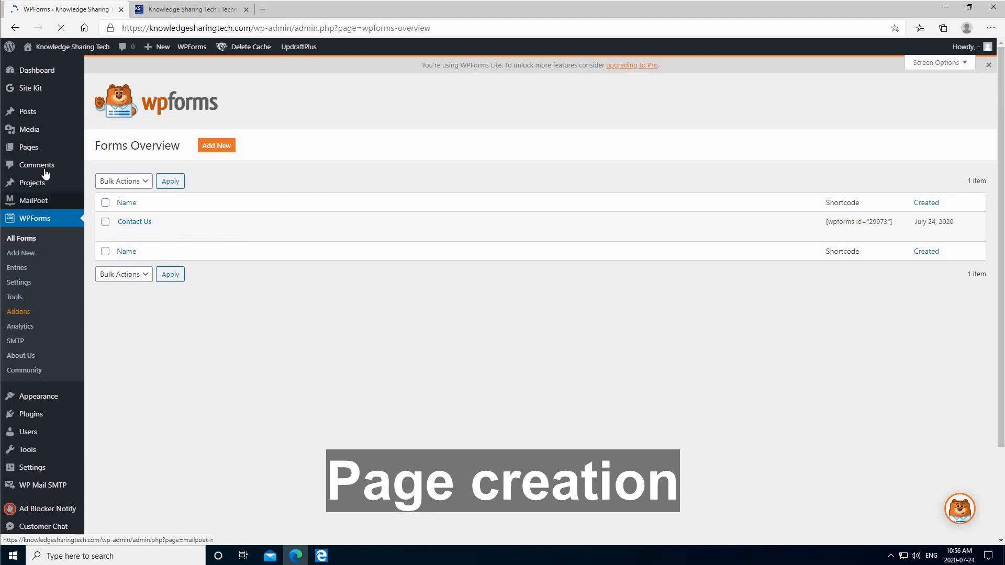
mouse_move(28, 146)
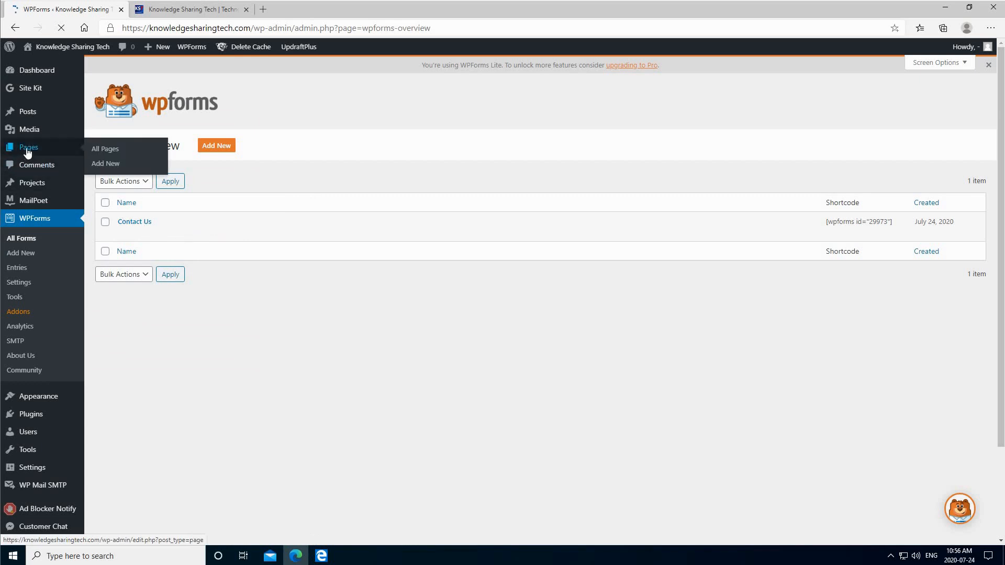
mouse_move(105, 163)
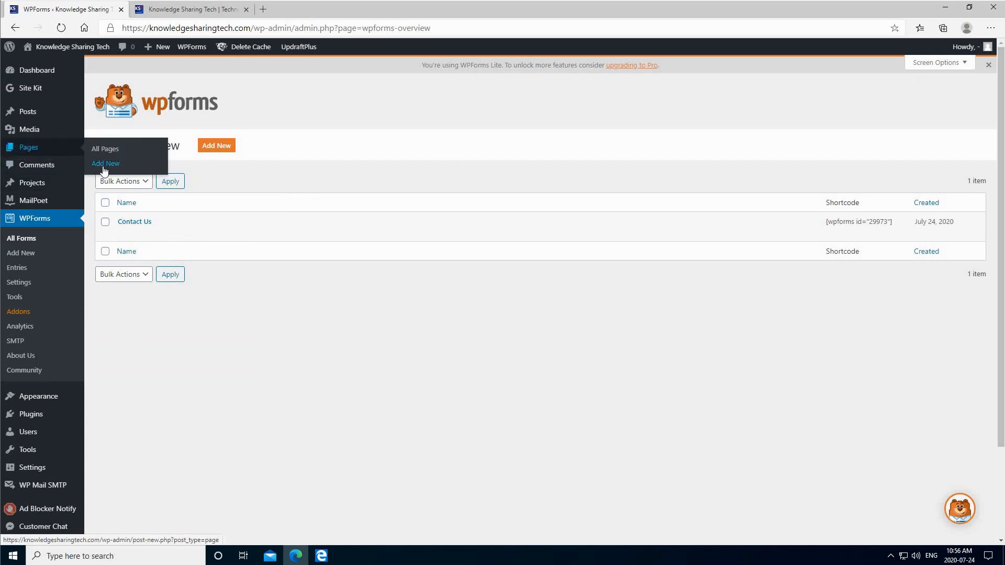
Create a brand-new page from the Pages menu
click(105, 164)
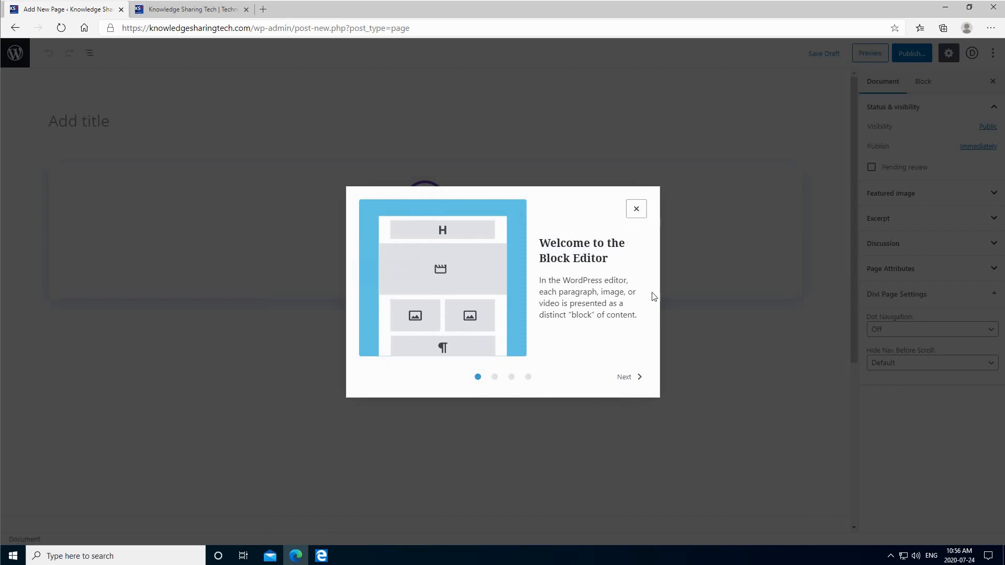
Title the new page Contact us and use the standard block editor instead of Divi
click(635, 209)
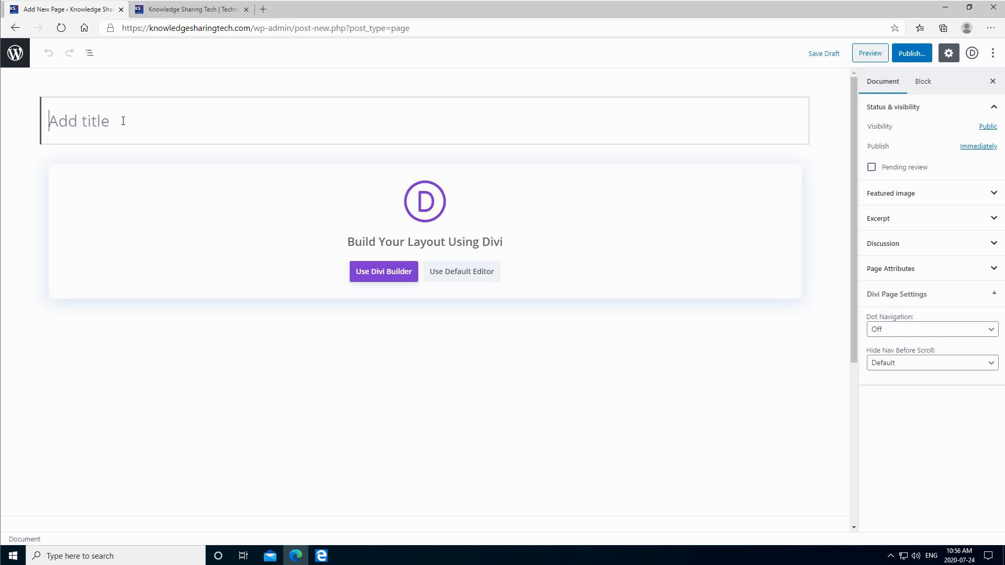
text(Contact us)
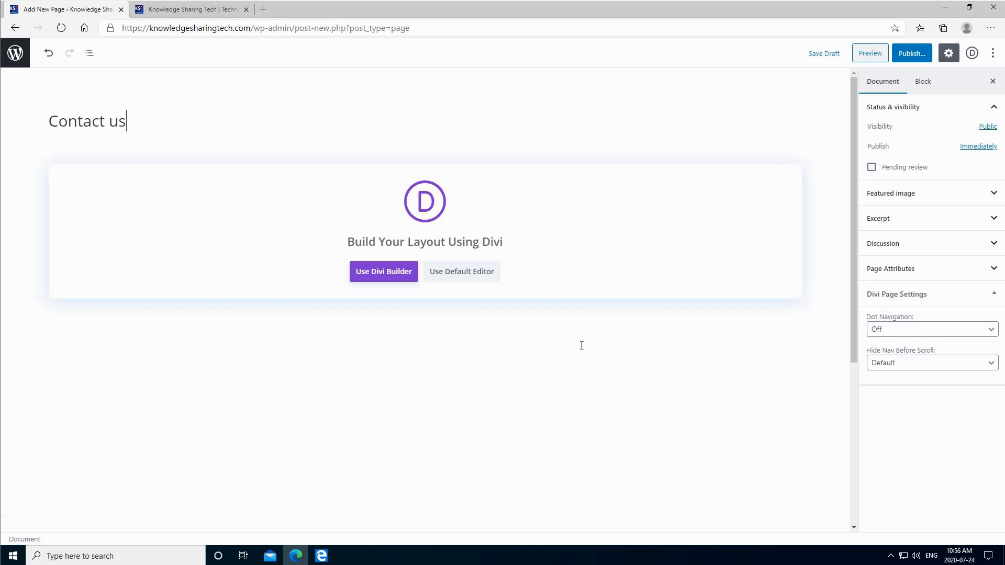
click(461, 271)
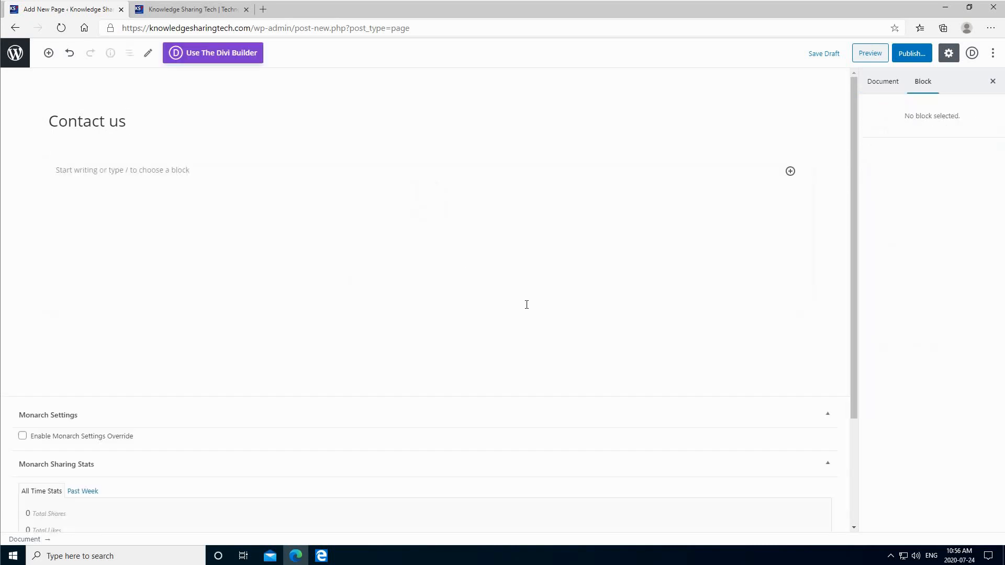
click(882, 82)
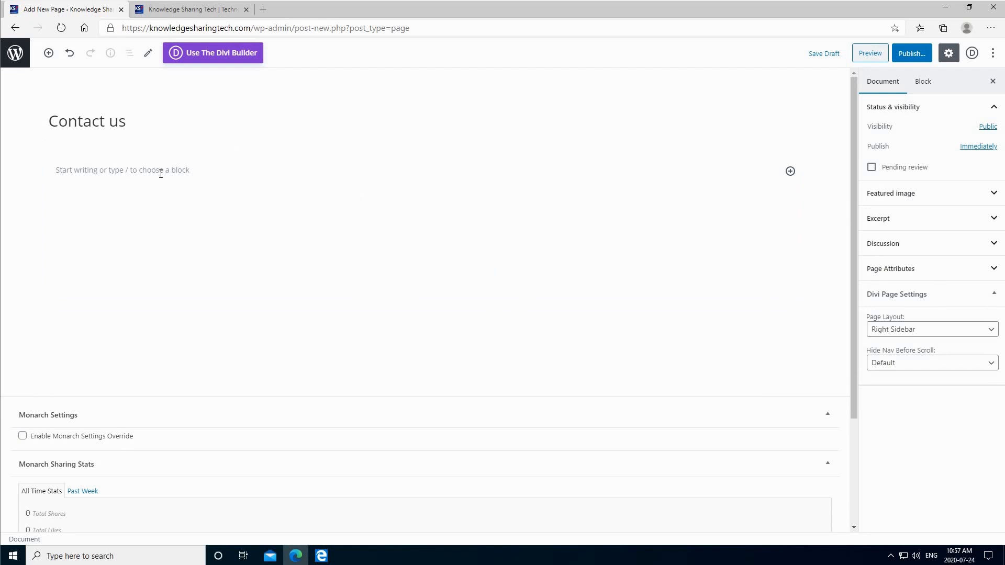
mouse_move(195, 170)
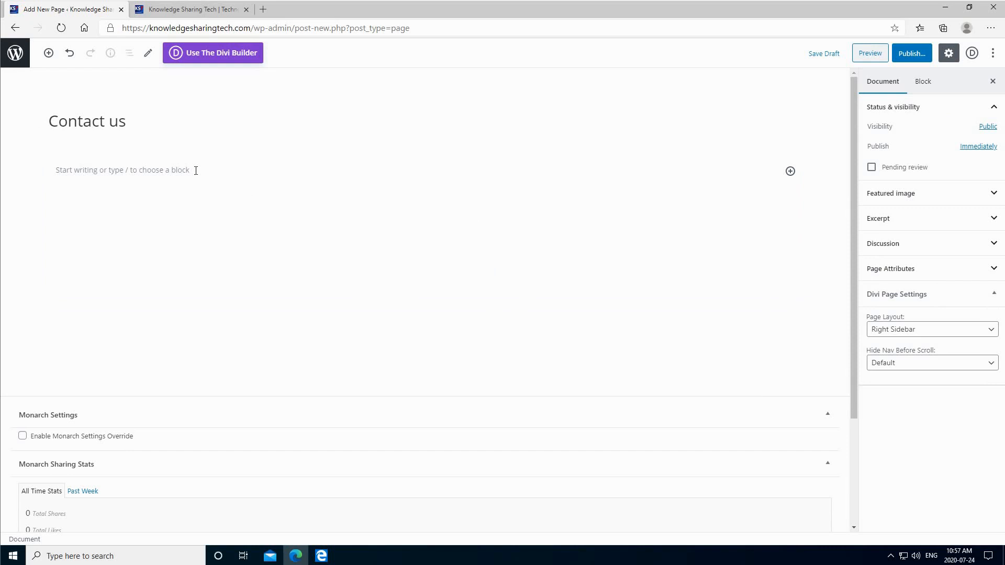
Insert a WPForms block from the Widgets category into the page body
click(789, 170)
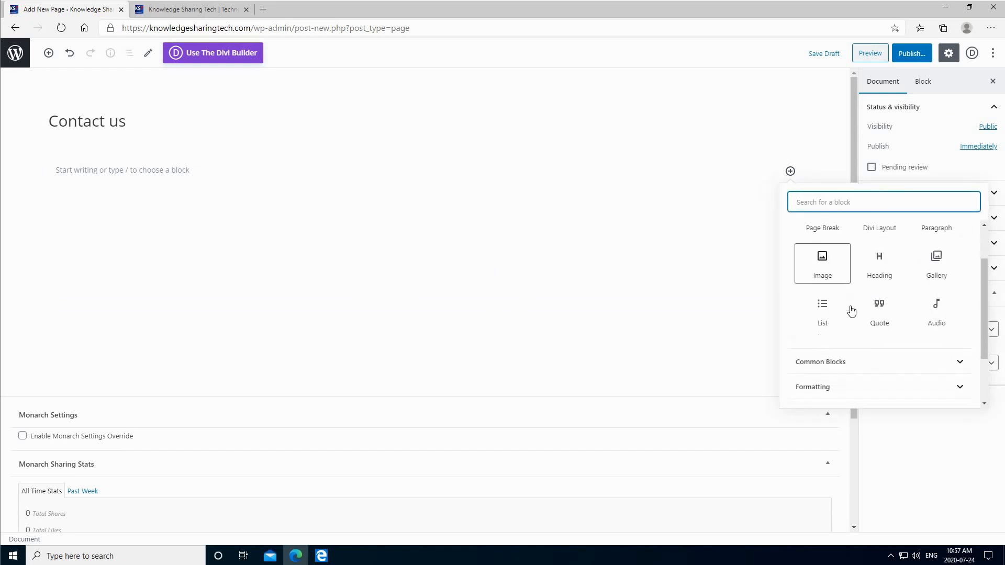
scroll(down, 3)
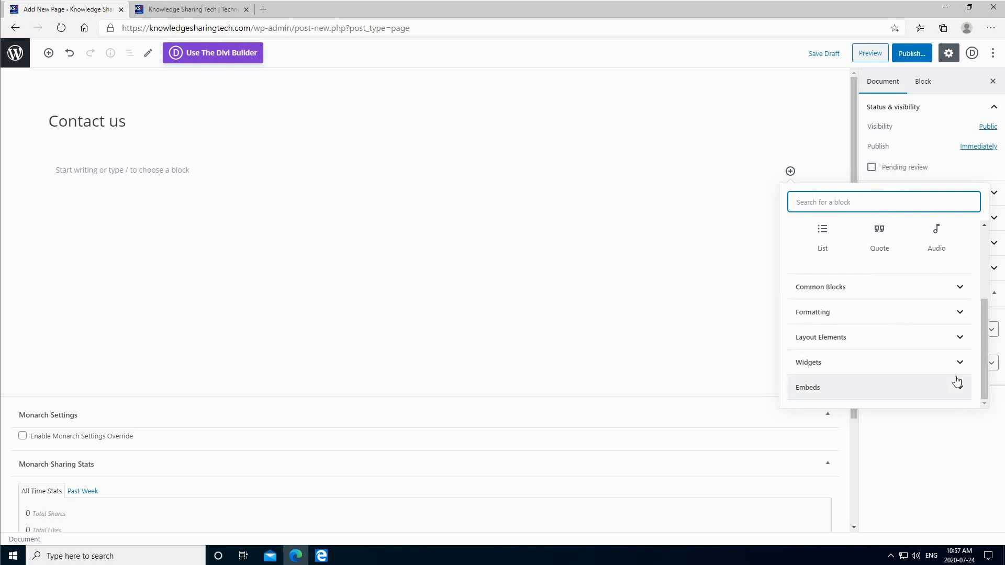
click(808, 362)
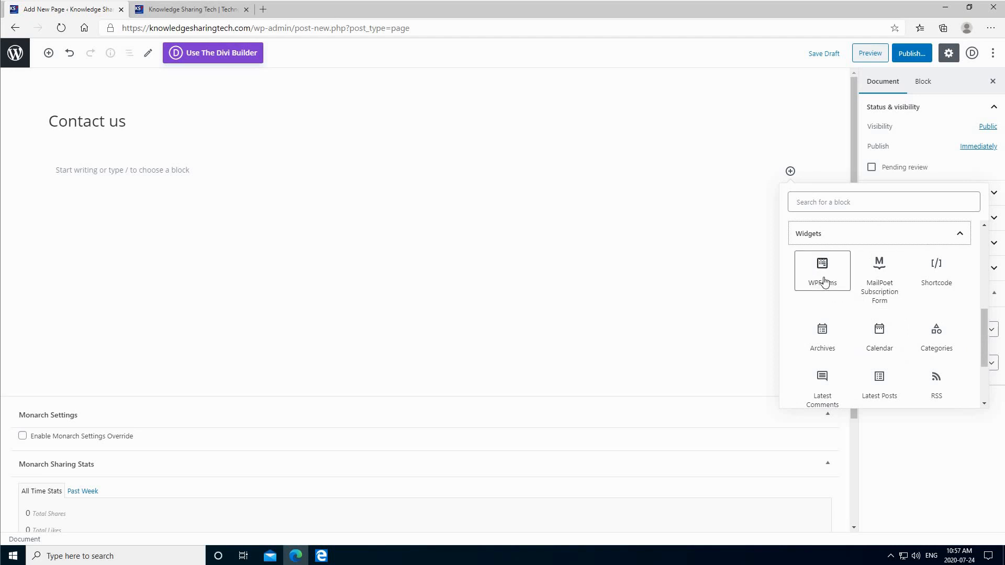
click(821, 269)
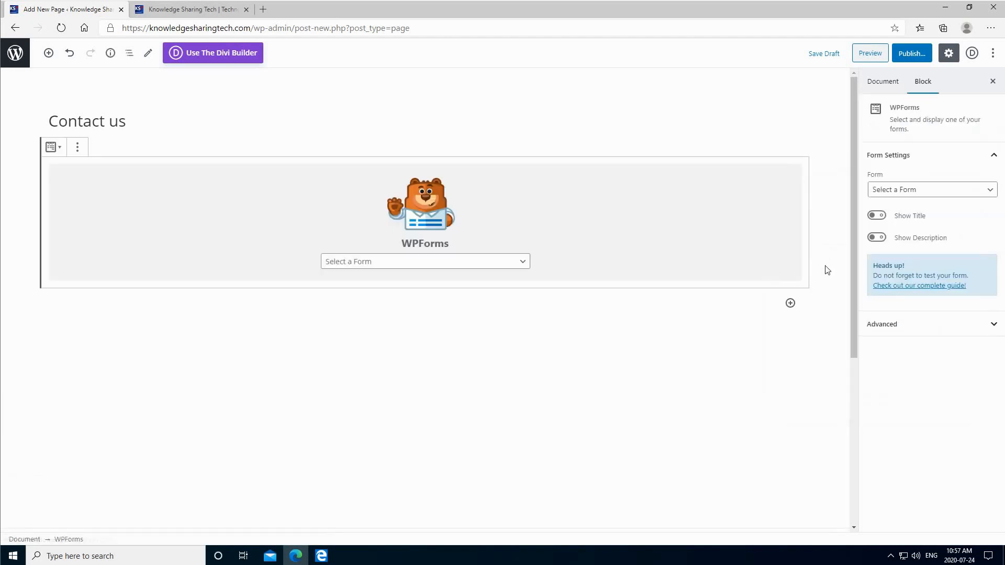
Choose the Contact Us form for the block, publish the page and view it live
click(424, 260)
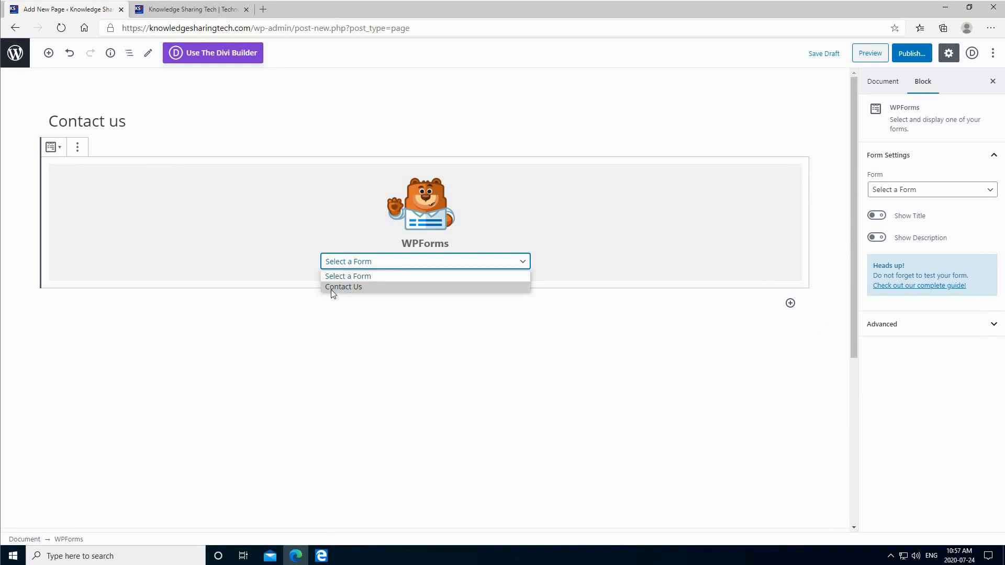
click(343, 286)
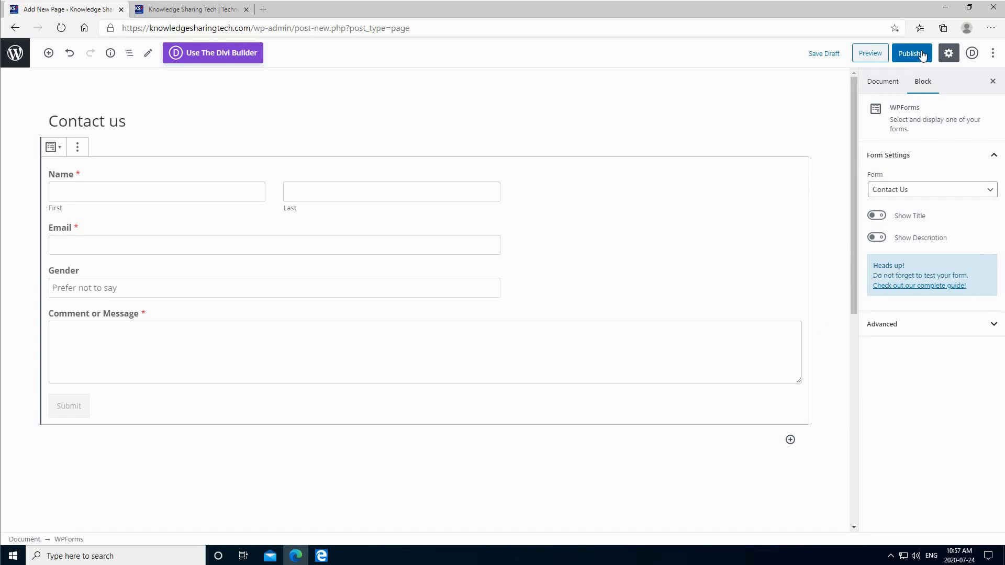
click(911, 53)
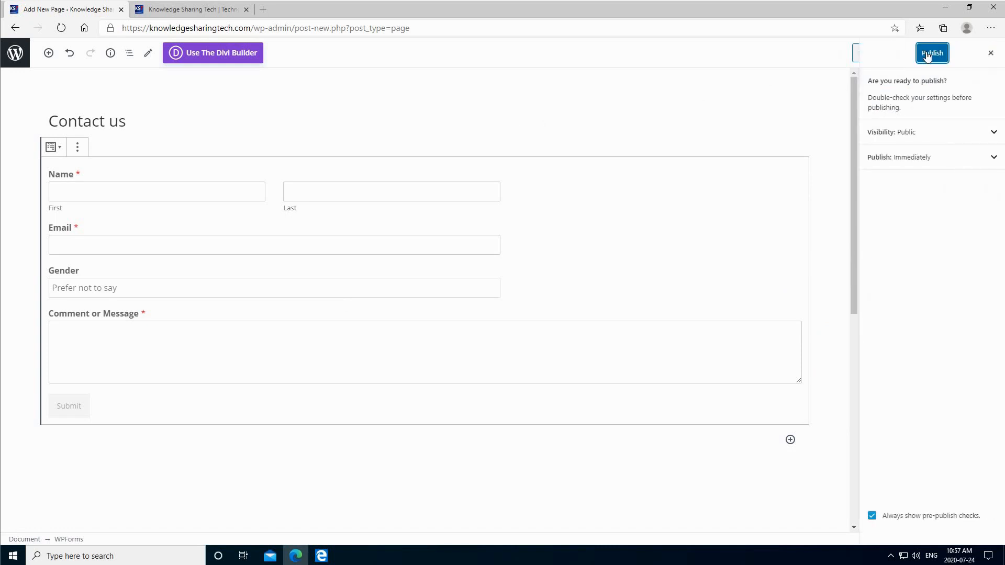
click(931, 52)
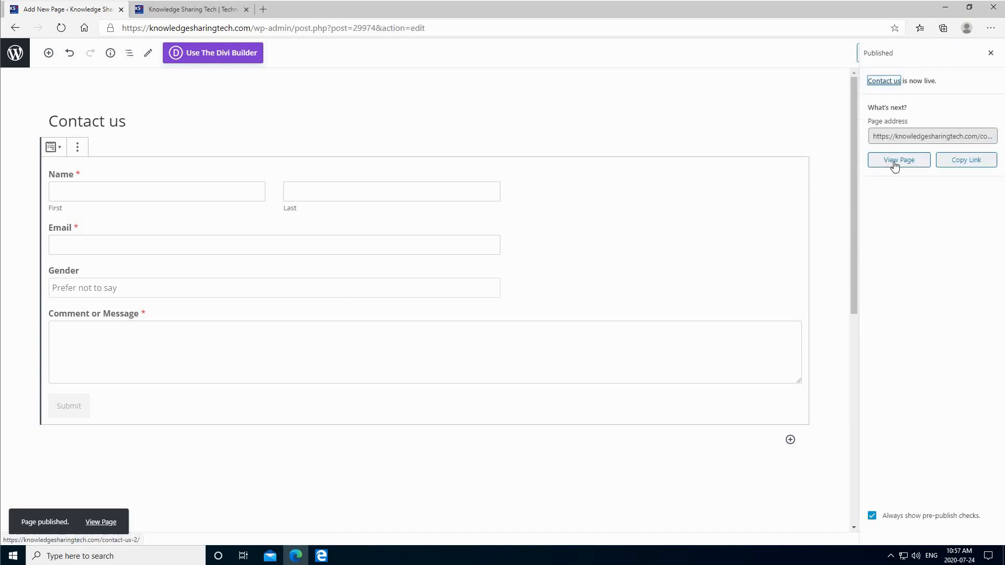
click(898, 159)
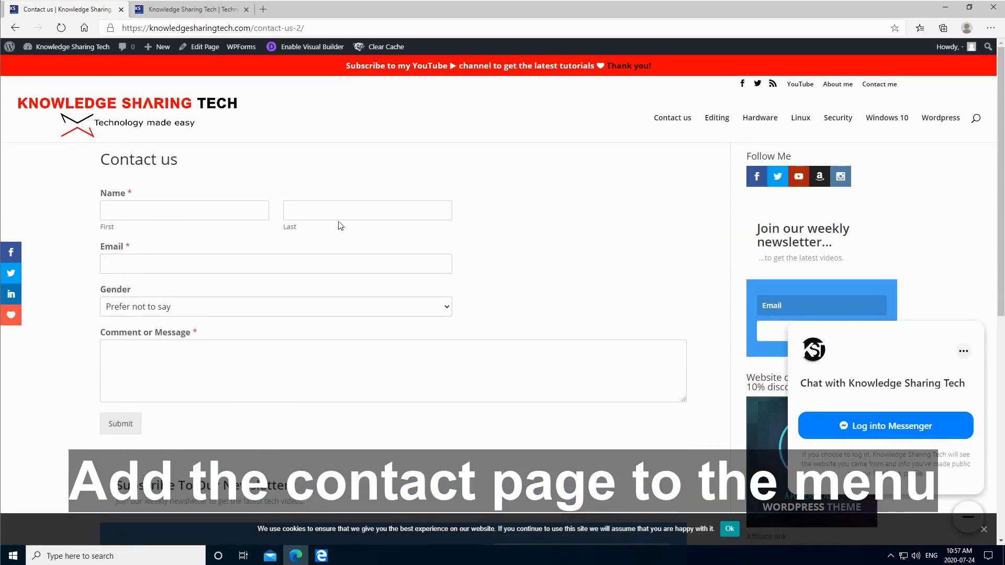
Return from the live Contact us page to the WordPress admin area
click(10, 46)
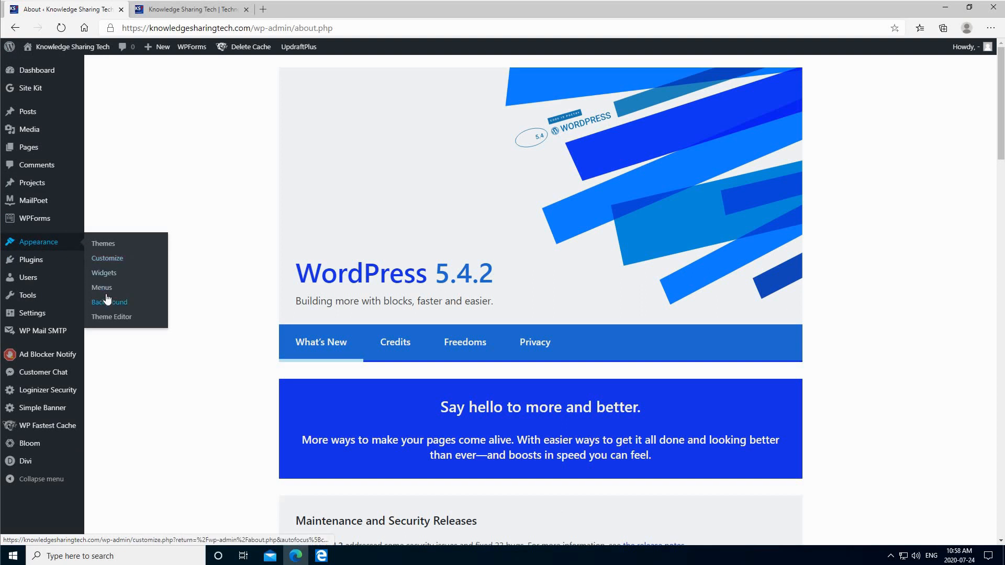
Replace Contact me with the Contact us page in the Secondary menu, save it, and switch to the home page
click(101, 287)
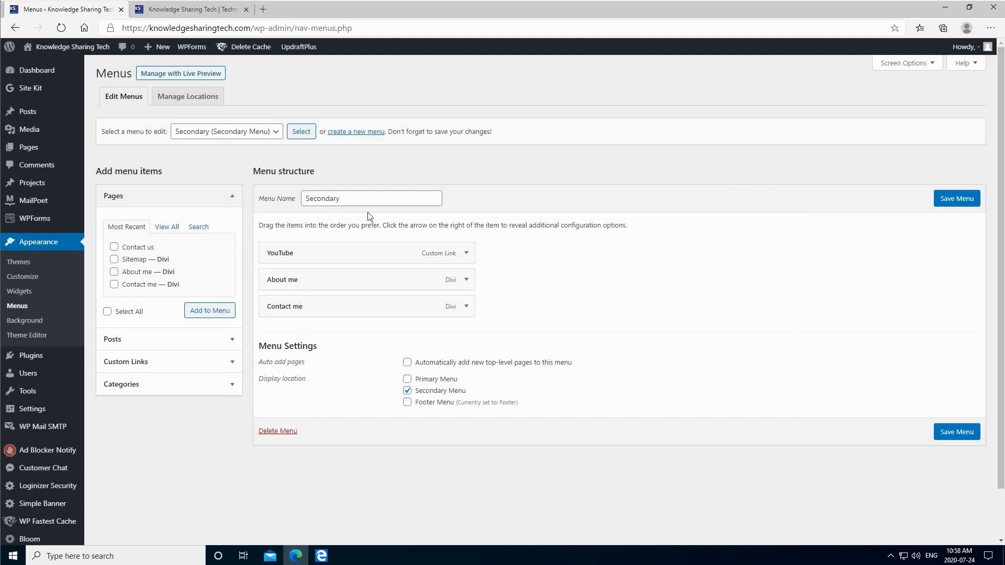
mouse_move(455, 334)
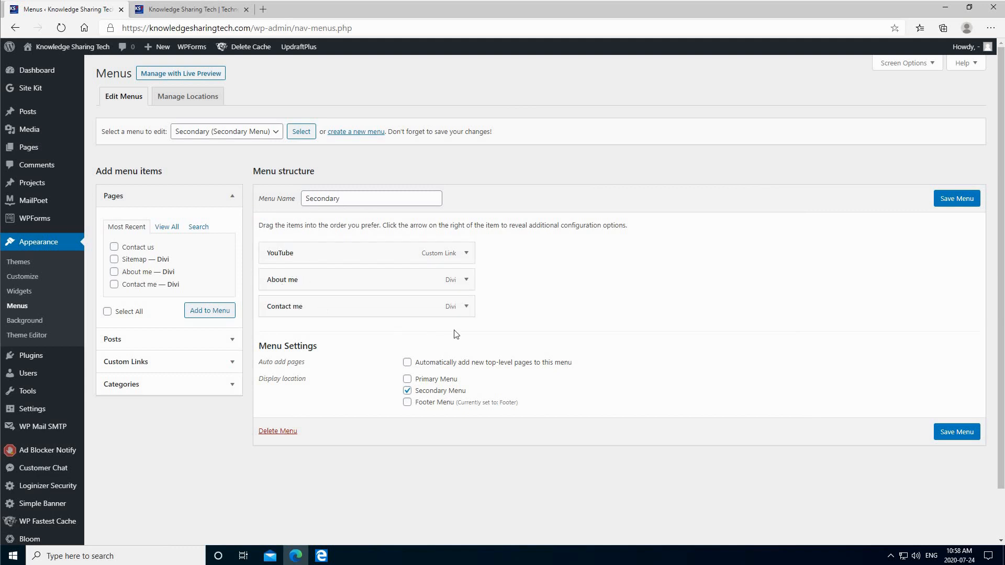
mouse_move(278, 324)
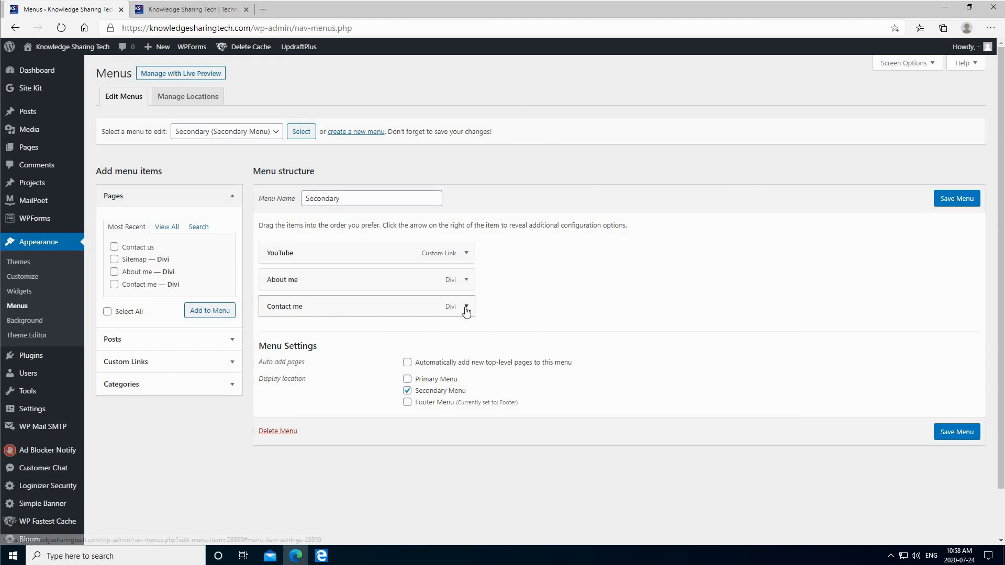
click(466, 309)
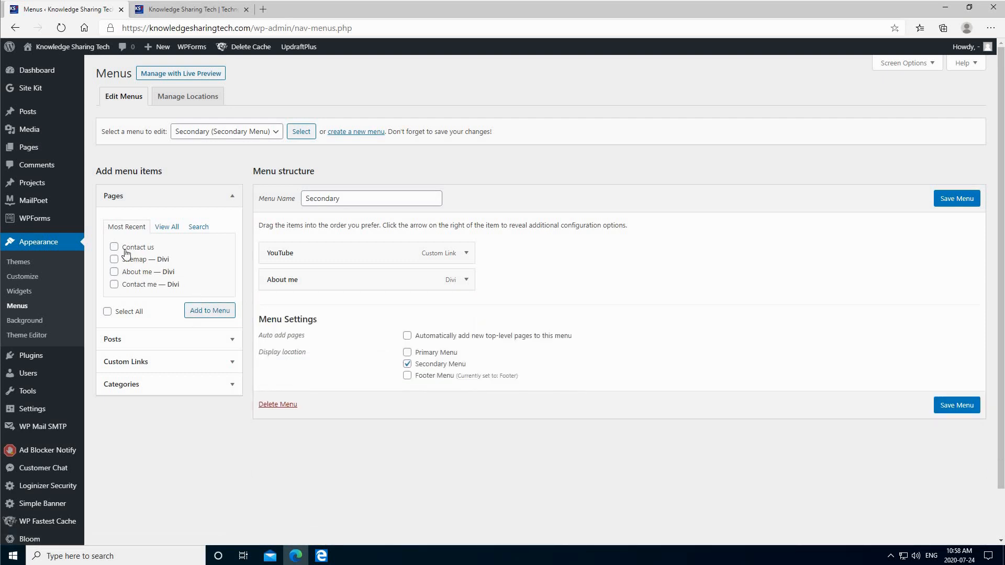
click(114, 247)
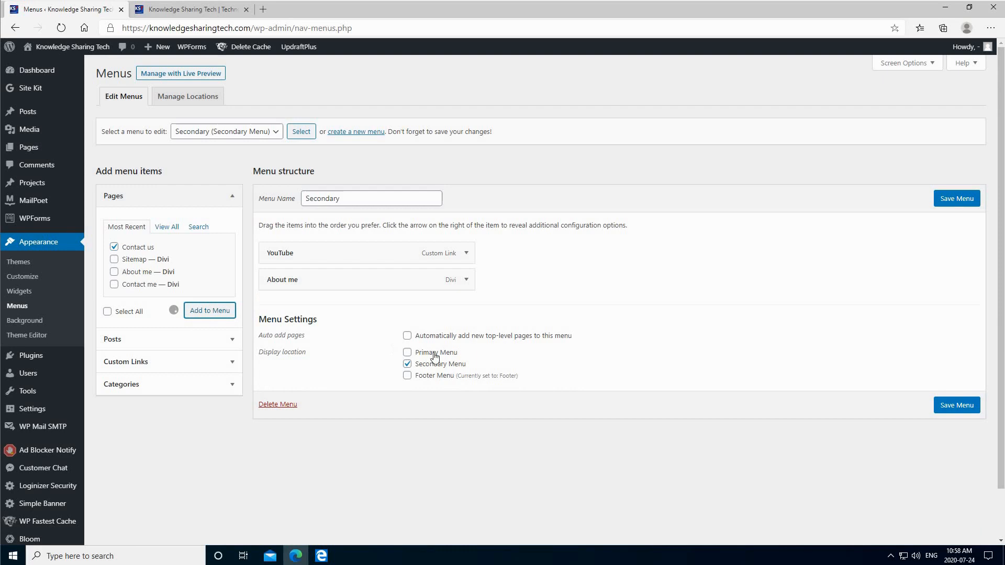
click(209, 309)
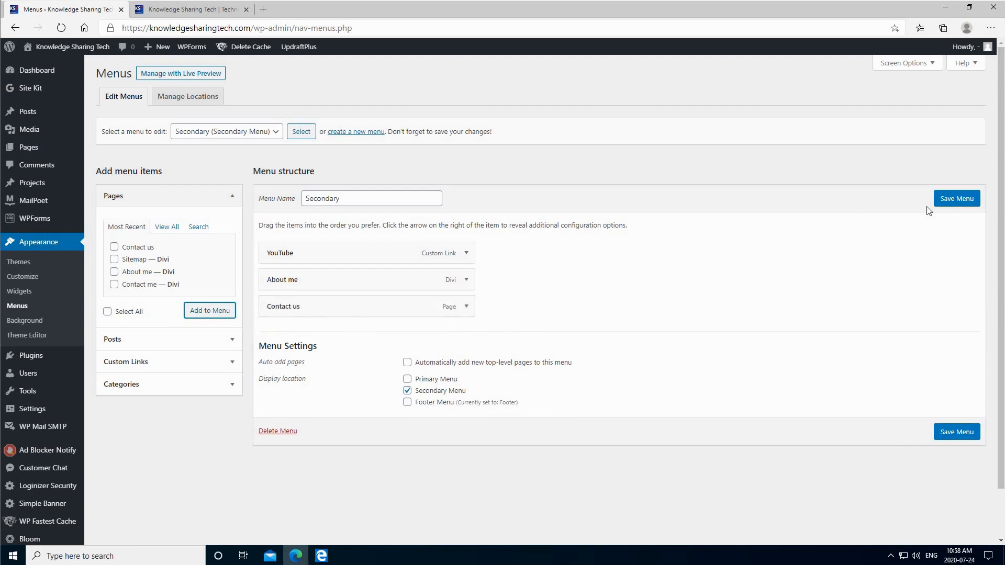
click(956, 198)
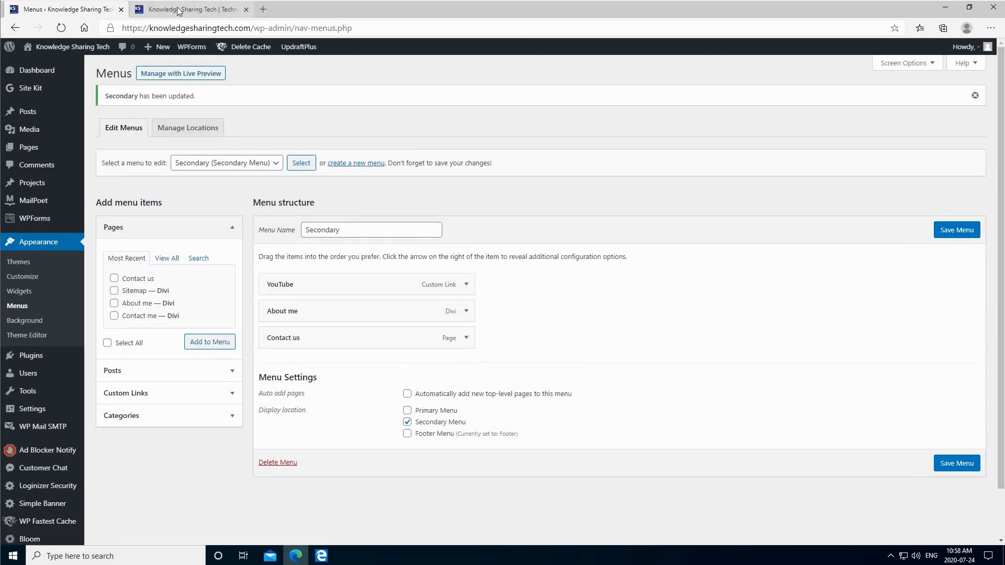
click(190, 9)
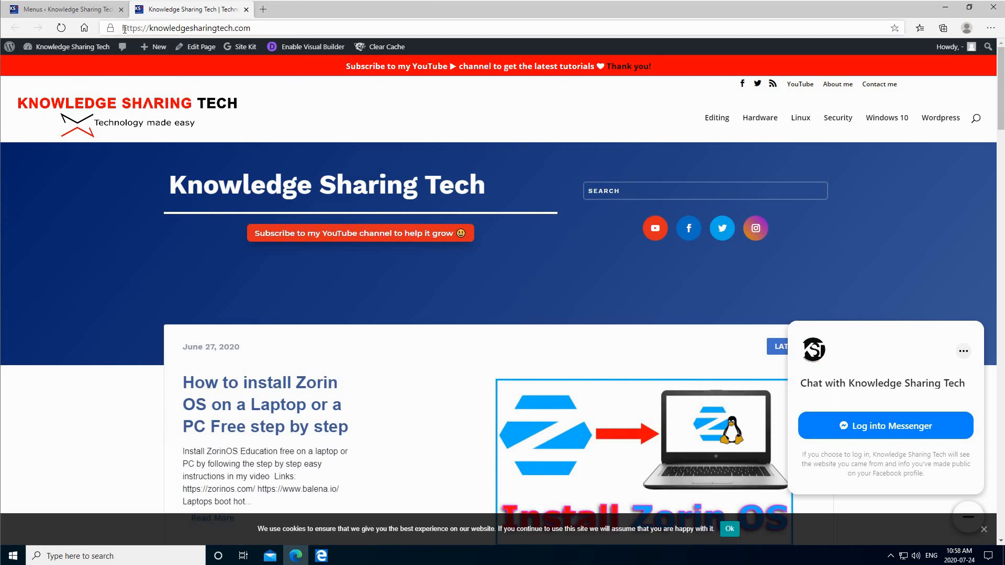
Reload the live homepage and open Contact us from the site menu
click(879, 84)
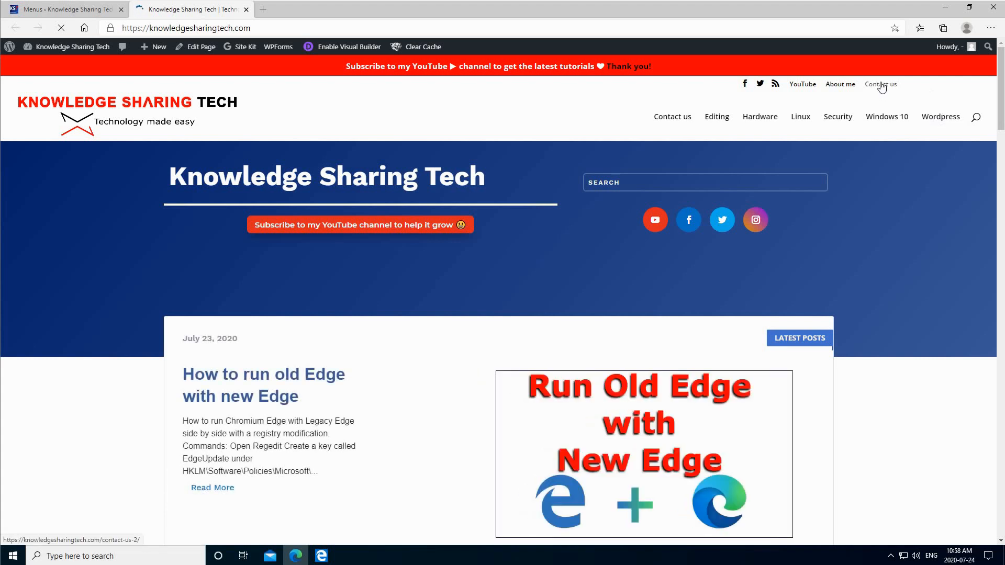
click(880, 84)
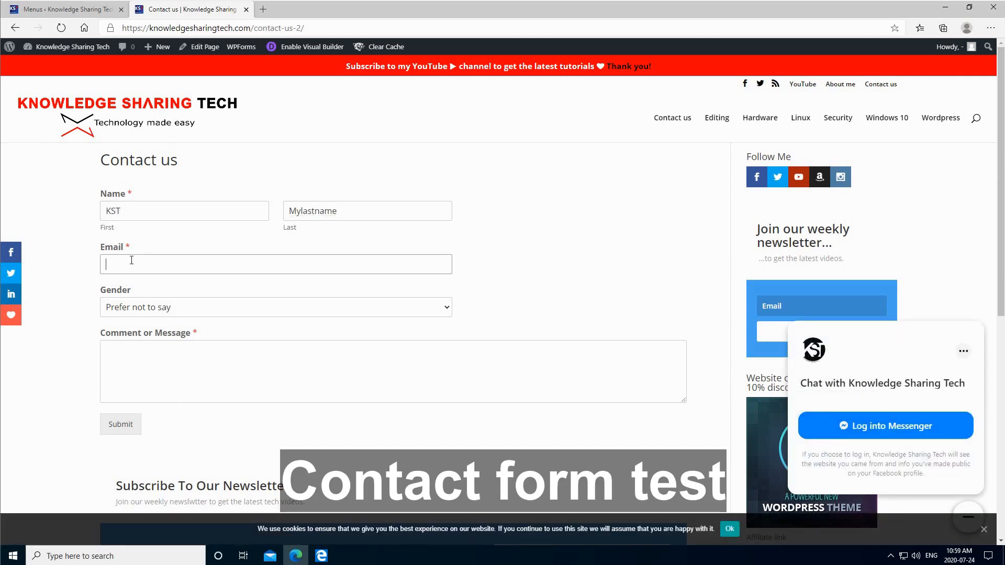
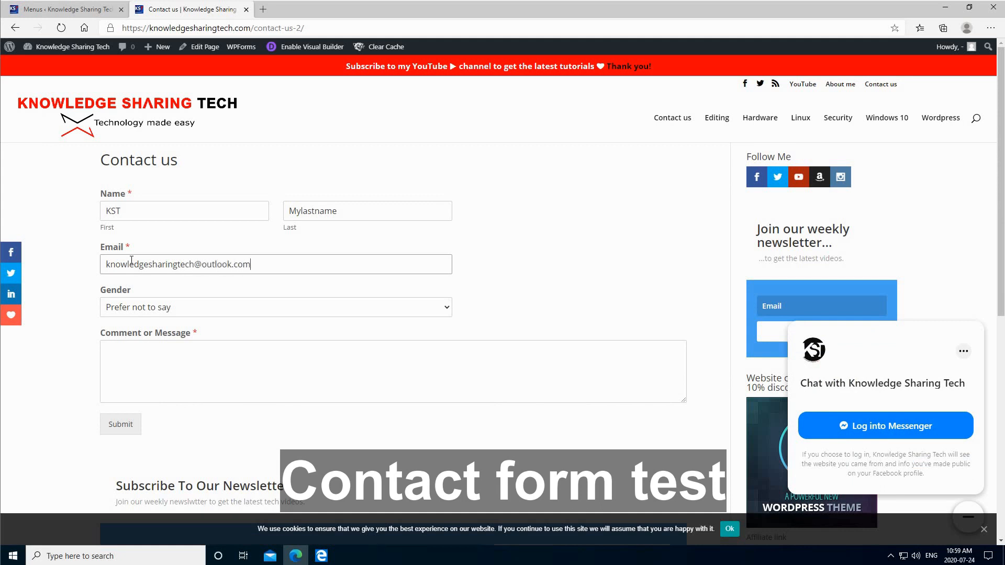
text(This is)
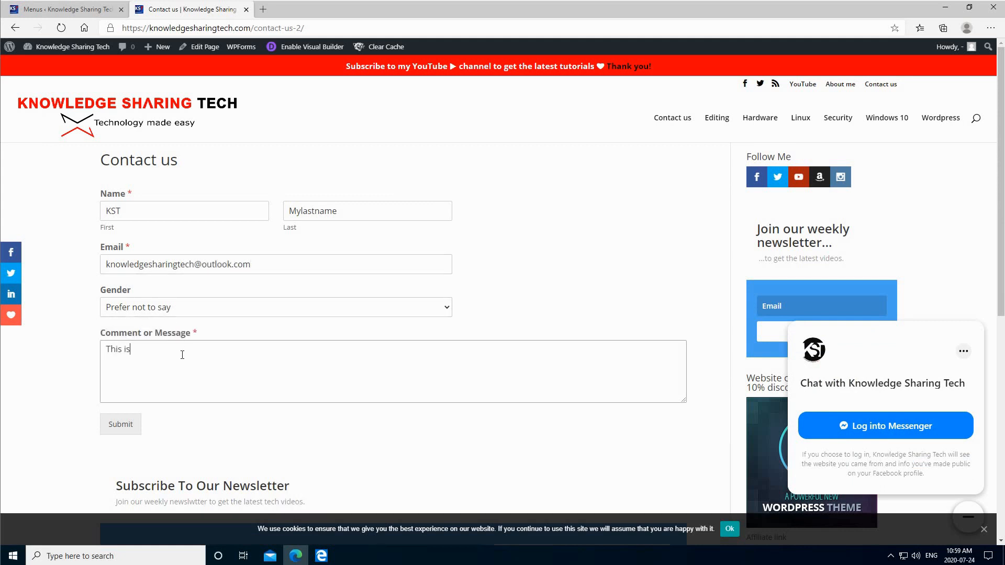
text(my message)
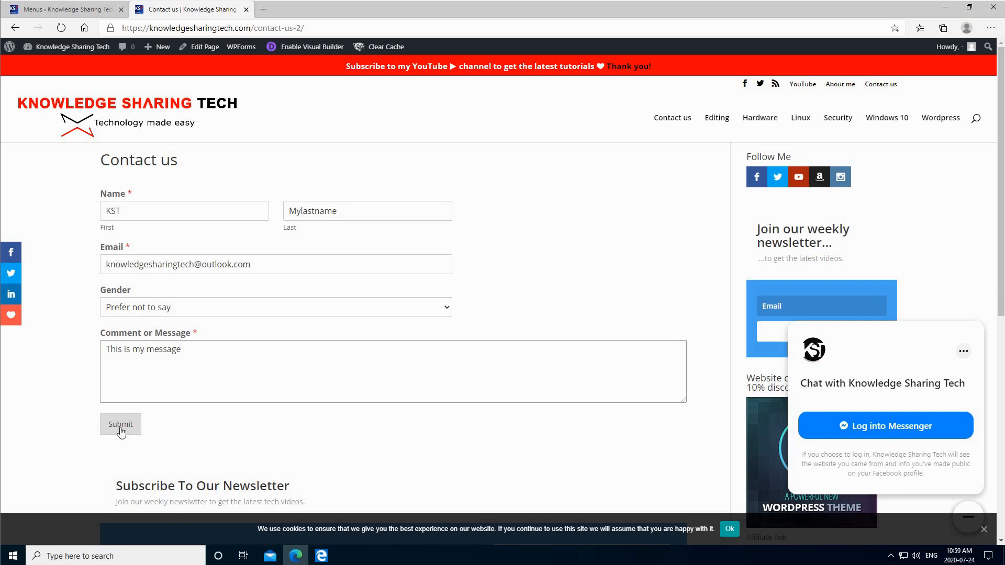
click(120, 424)
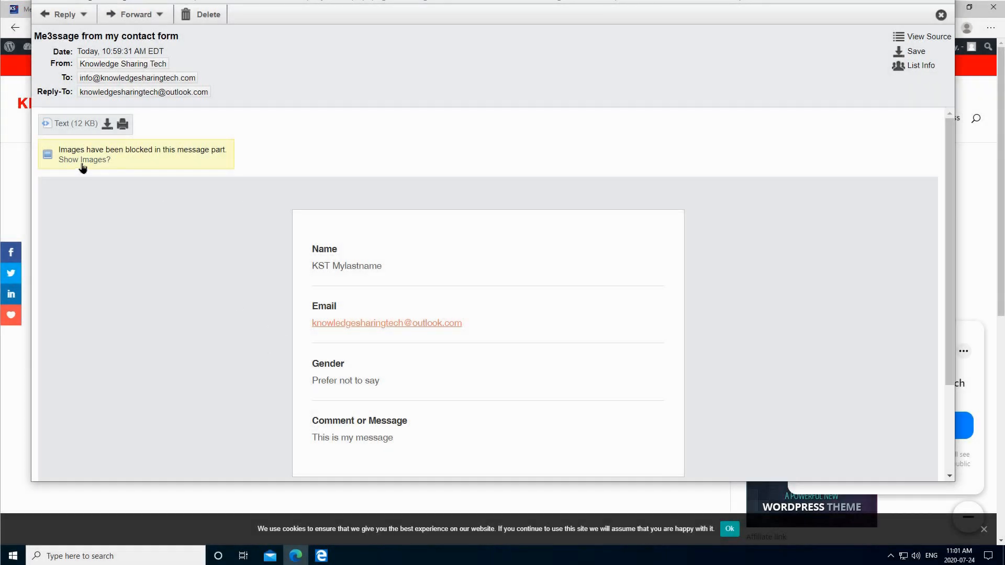
Display the blocked images in the received Knowledge Sharing Tech contact form email
click(84, 159)
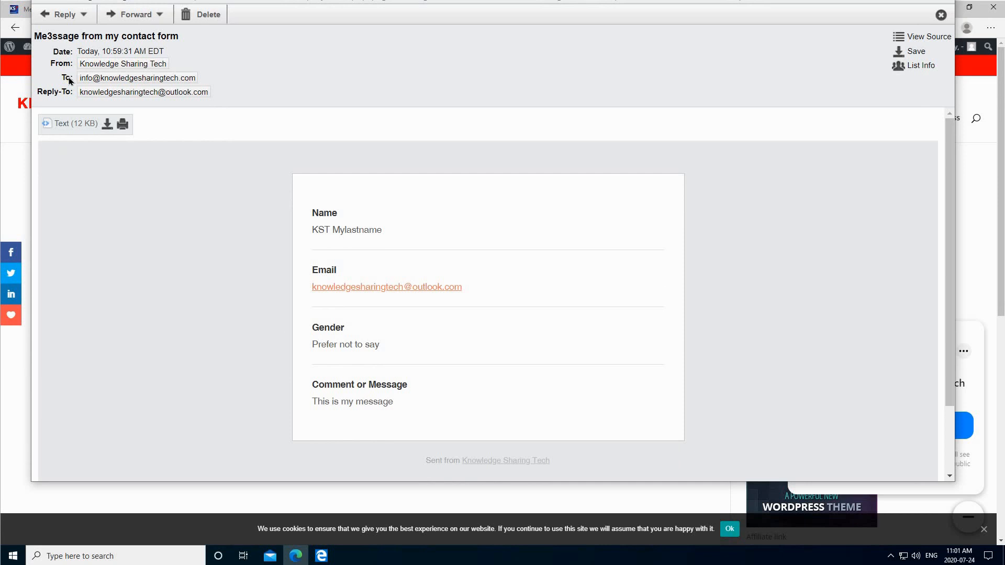